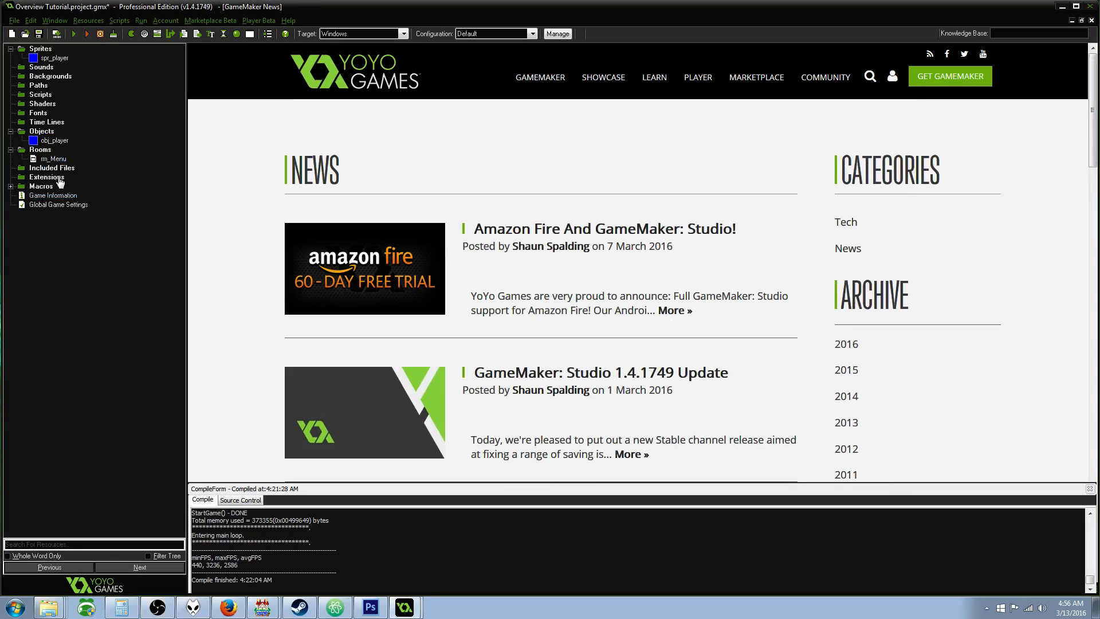
mouse_move(305, 145)
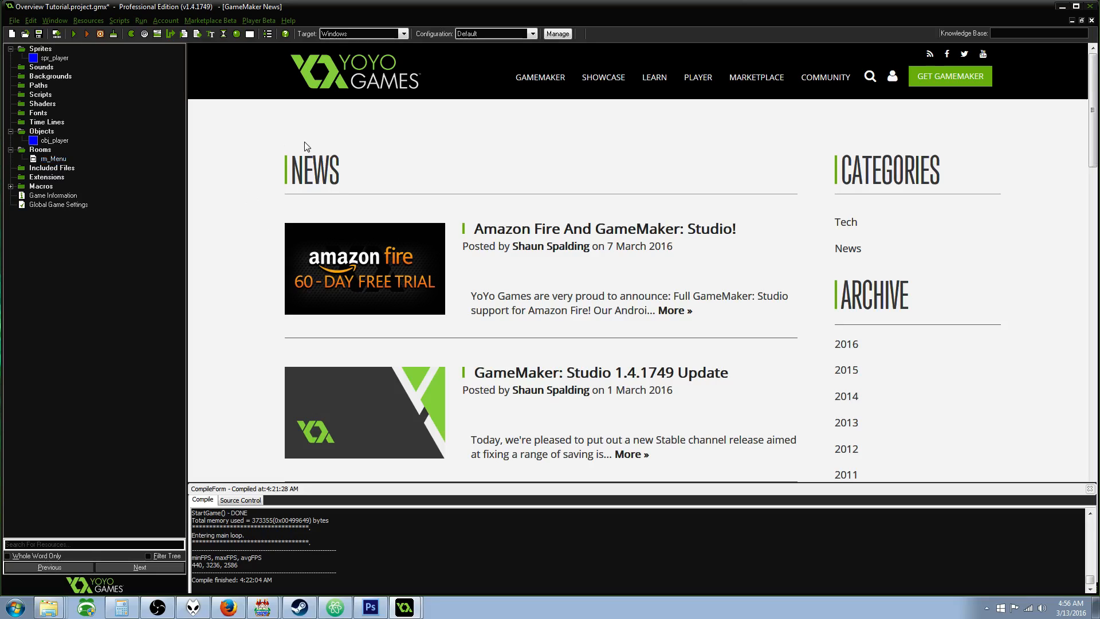
mouse_move(203, 152)
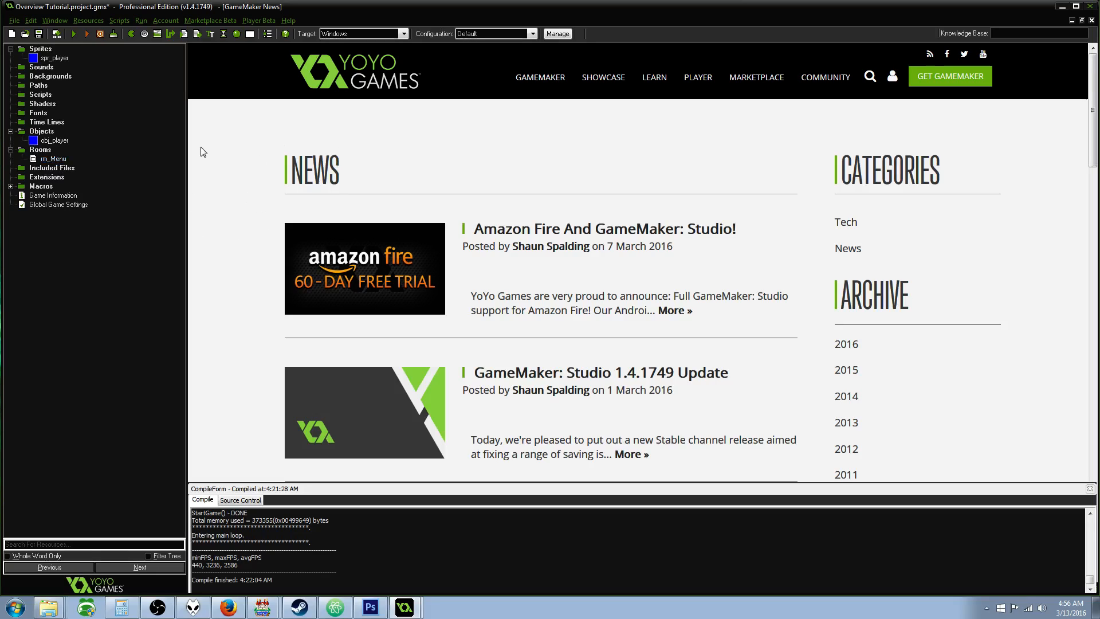
mouse_move(343, 319)
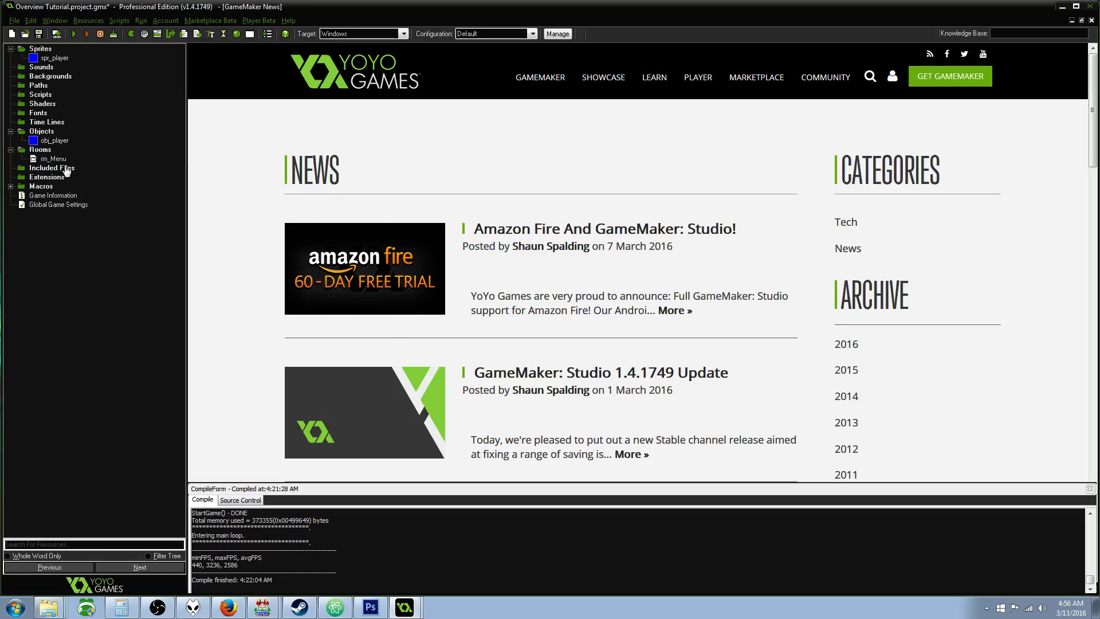
- Create a new empty object, object1, in the Objects folder
left_click(50, 158)
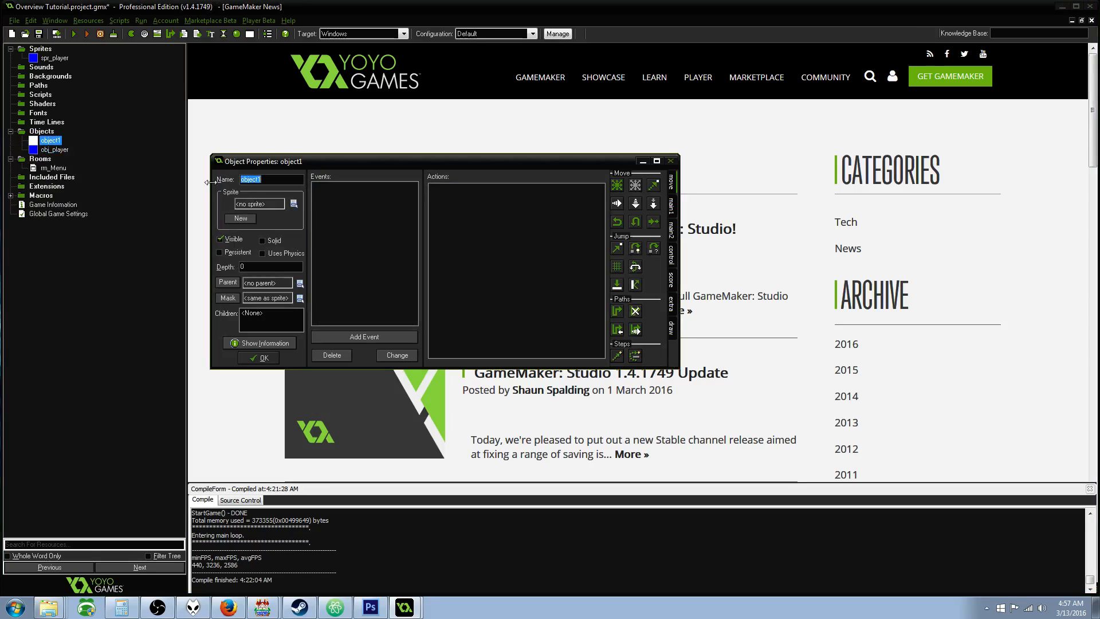
- Add a Create event to object1 and begin typing a room_goto(rm_ call in its code
left_click(363, 337)
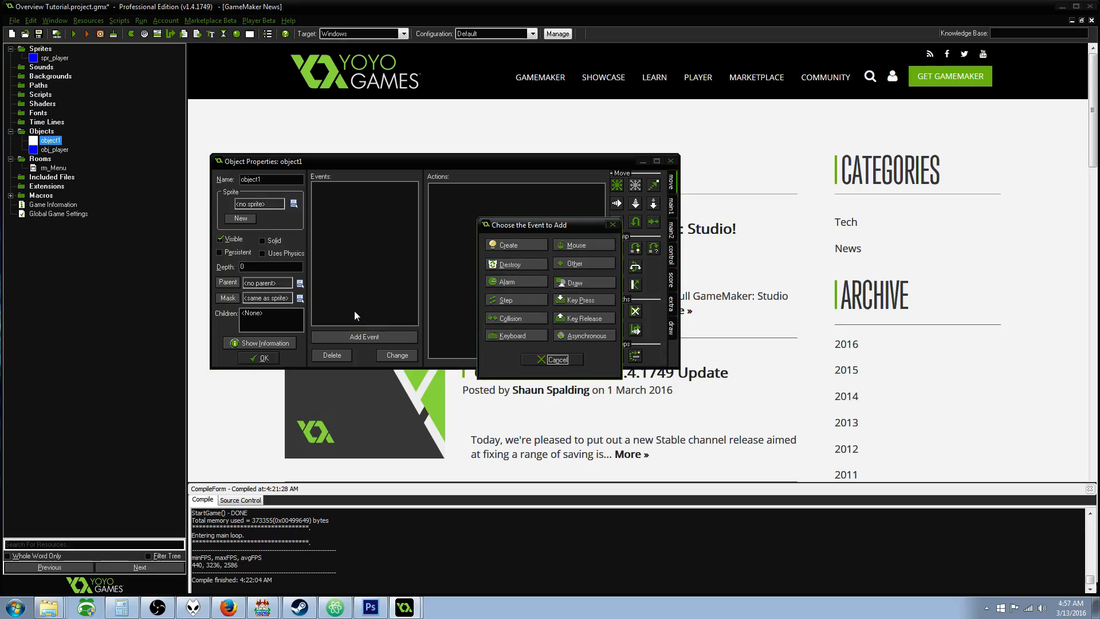
left_click(509, 244)
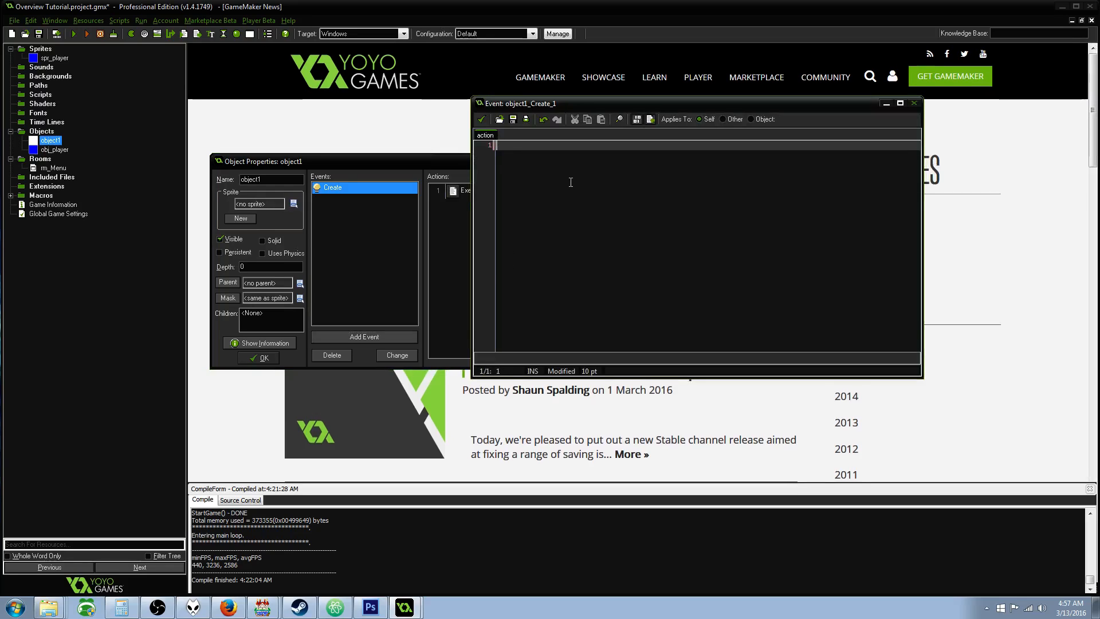
type("room_goto(")
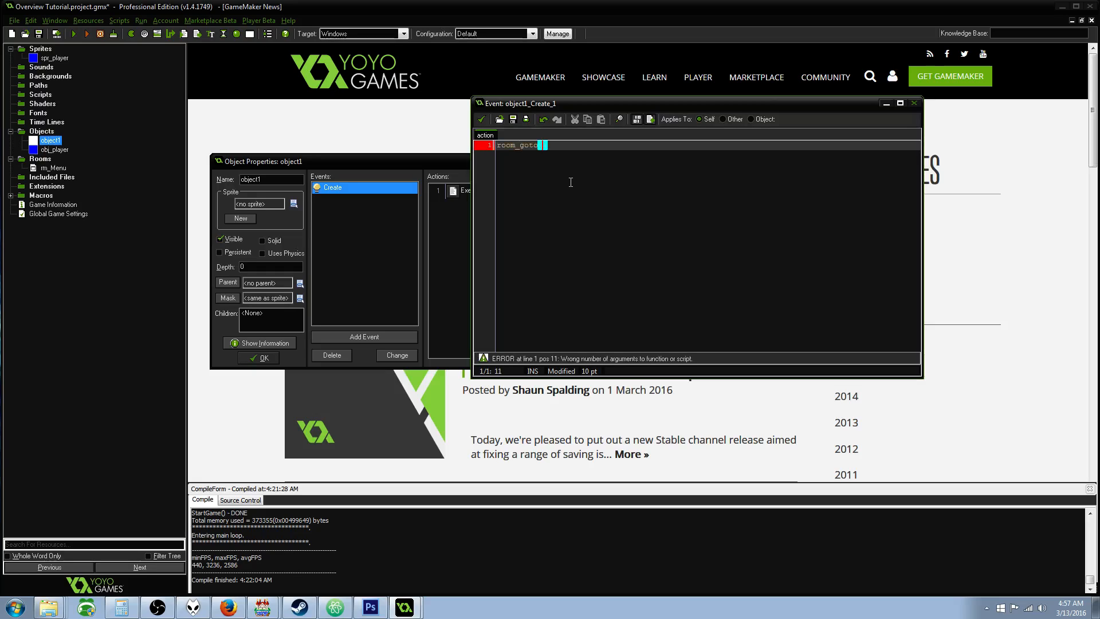
type("next")
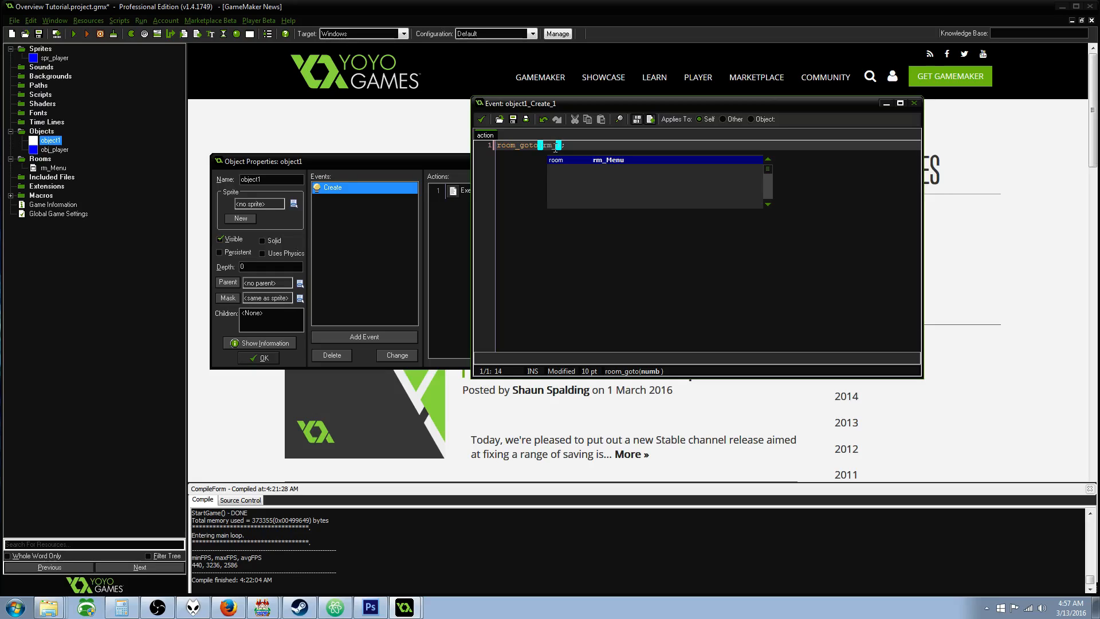
mouse_move(167, 209)
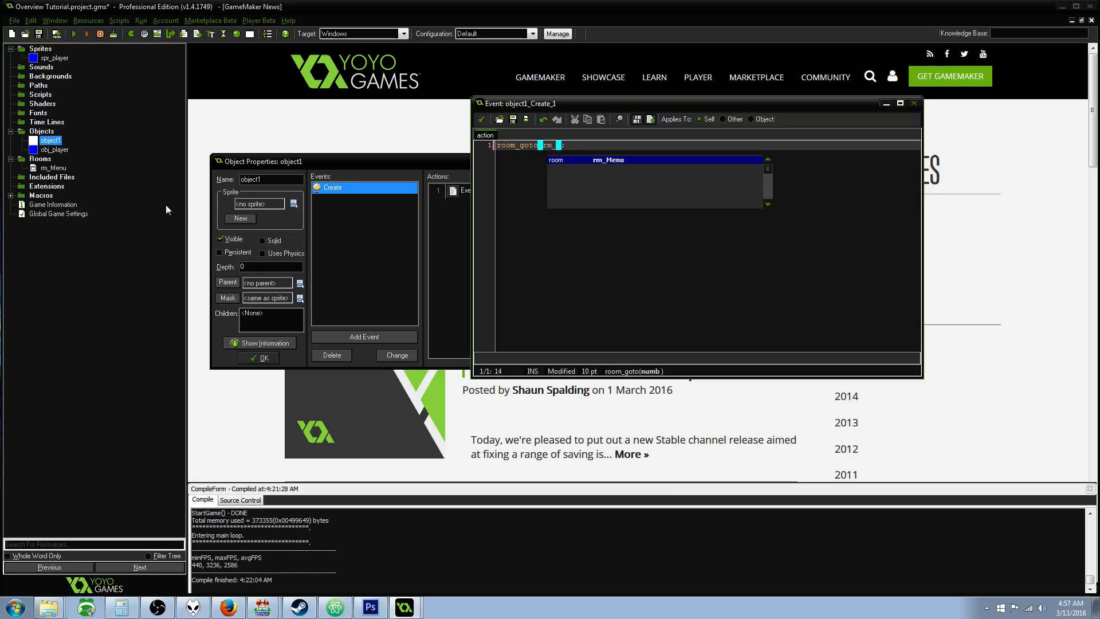
- Create a new room named rm_Town with a width of 1280
right_click(50, 158)
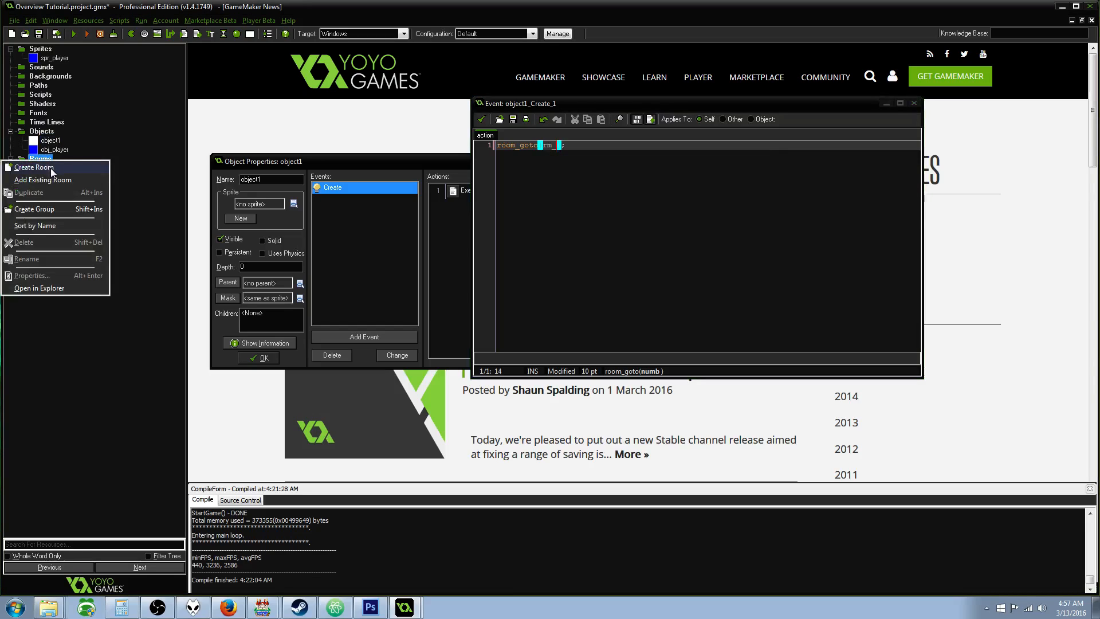
left_click(34, 166)
type("rm")
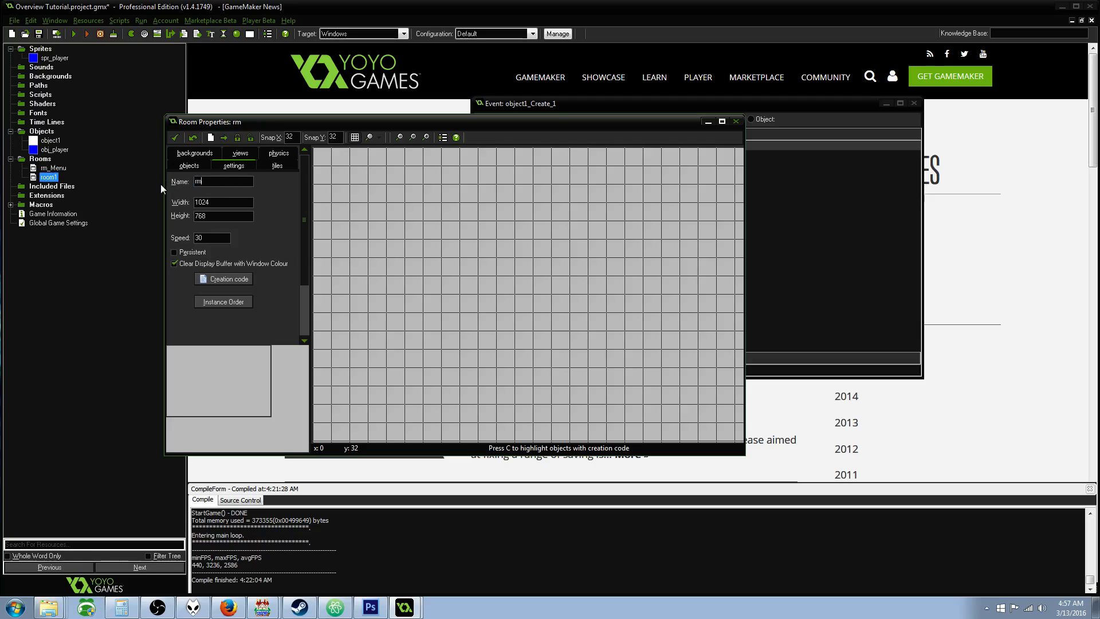
type("_")
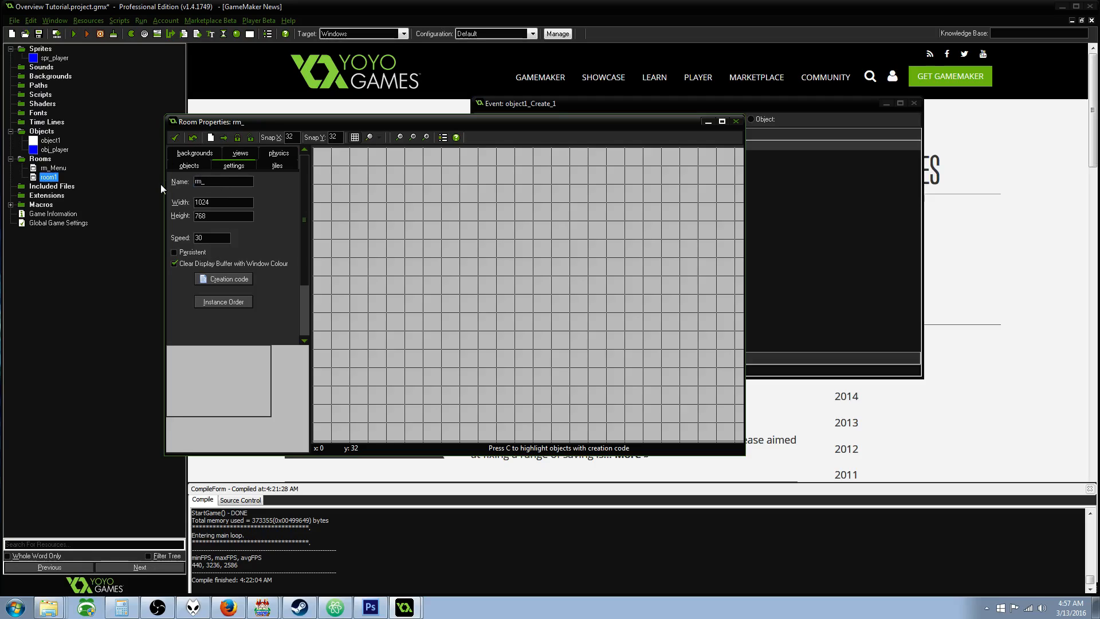
type("Town")
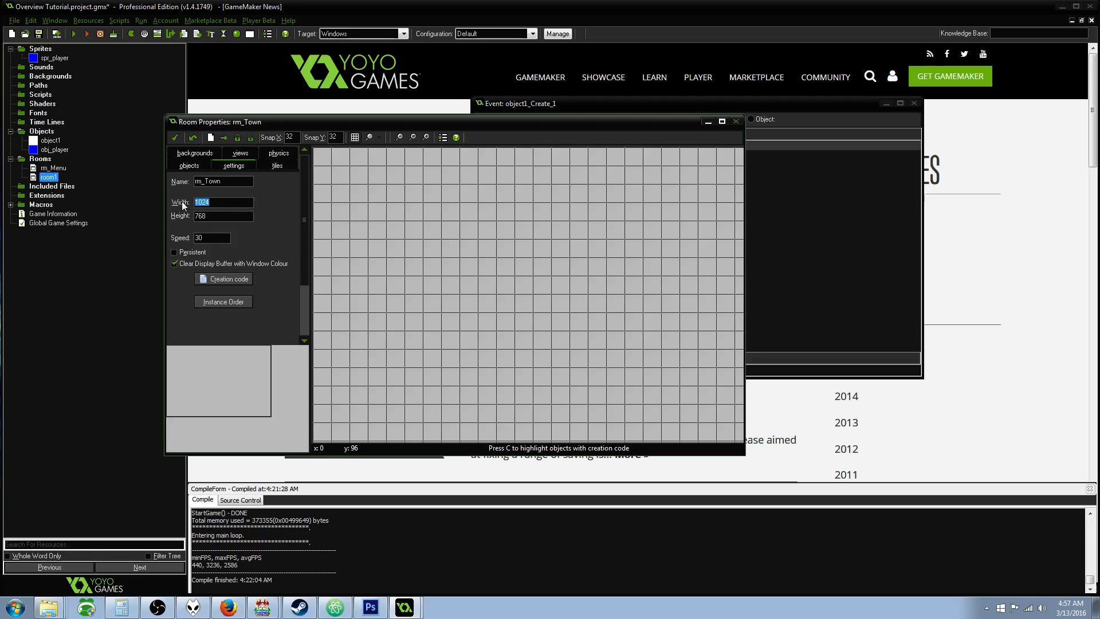
type("1280")
left_click(705, 145)
type("room_goto(rm_);")
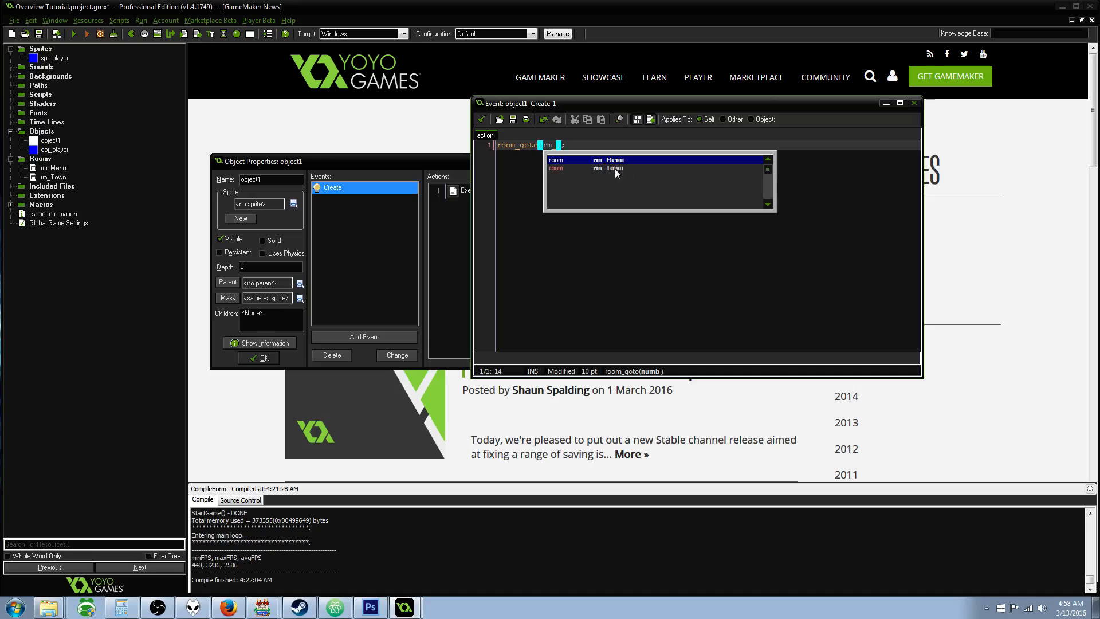
- Complete the code as room_goto(rm_Town), then close object1's code editor and properties
double_click(606, 168)
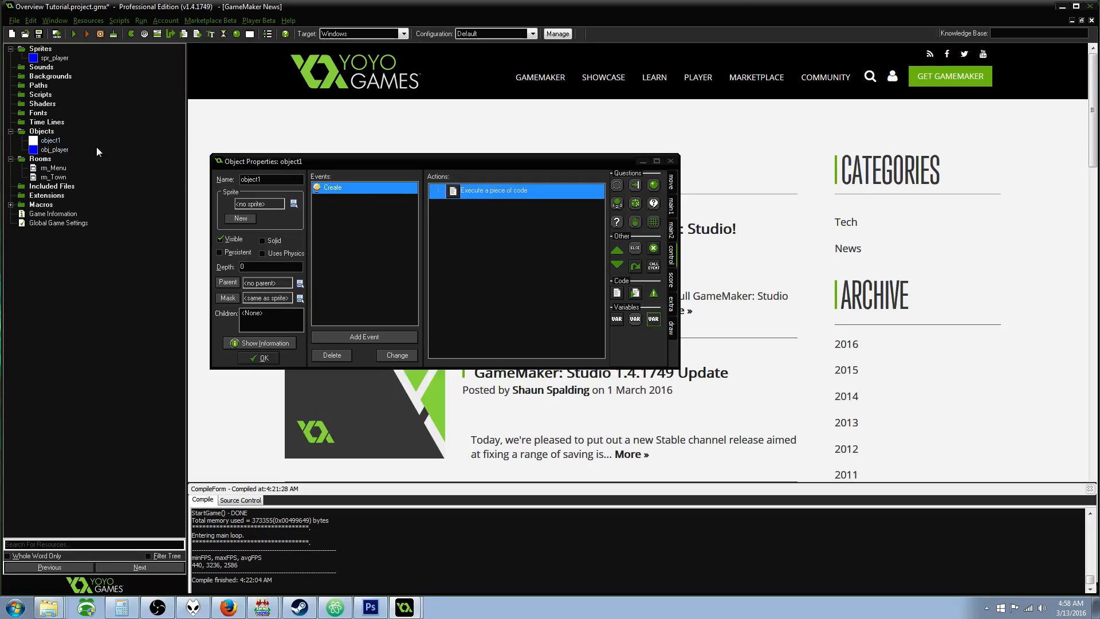
left_click(50, 141)
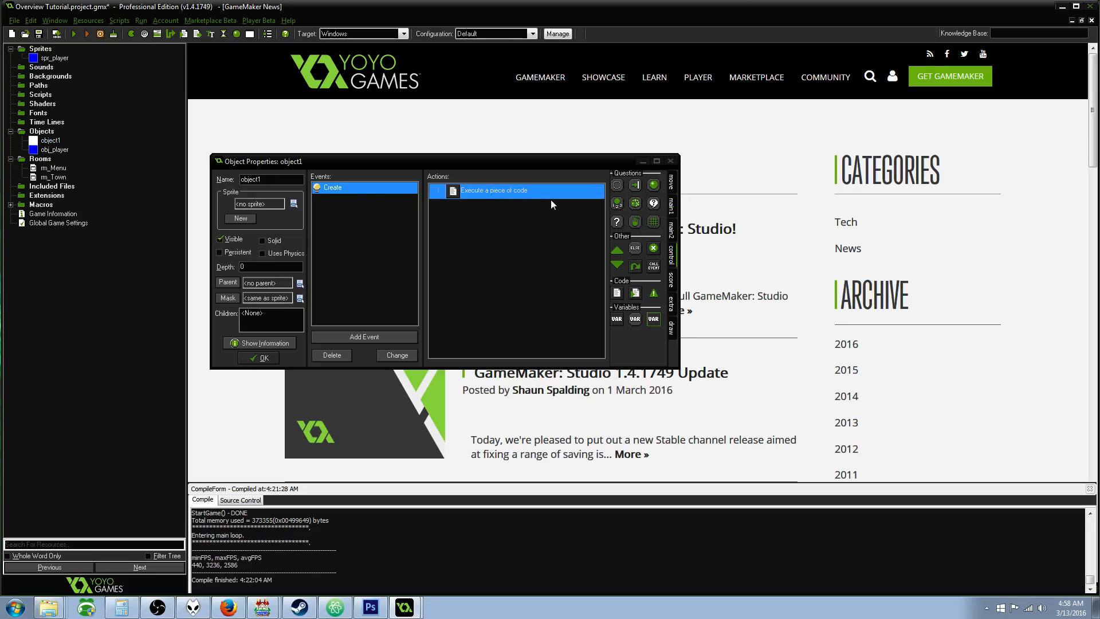
left_click(258, 357)
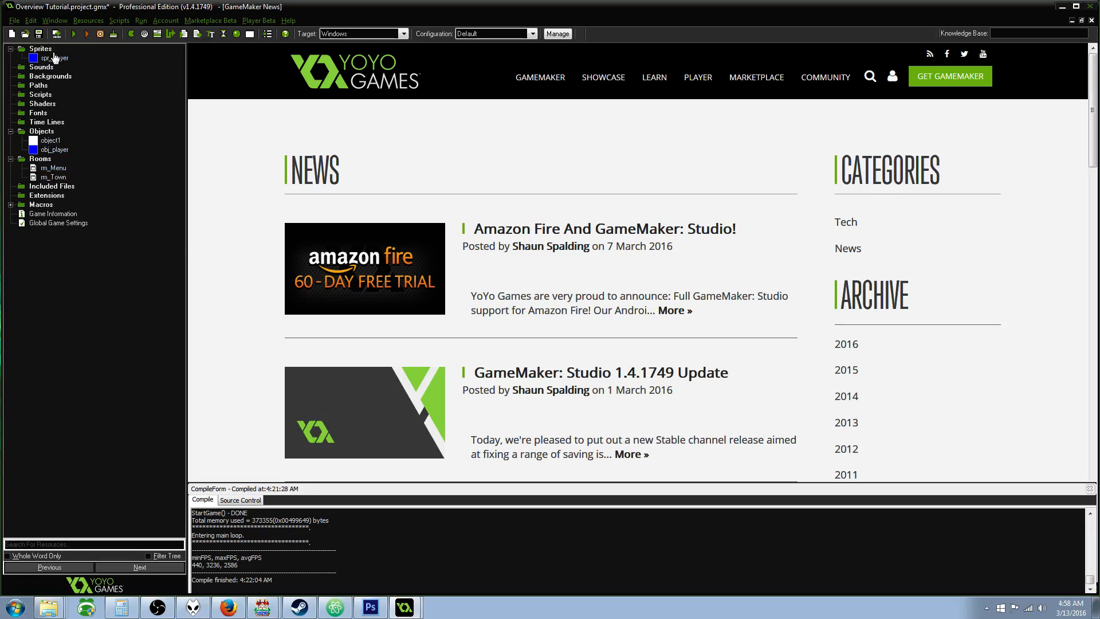
- Bring up the Sprites group's context menu of sprite creation options
left_click(52, 168)
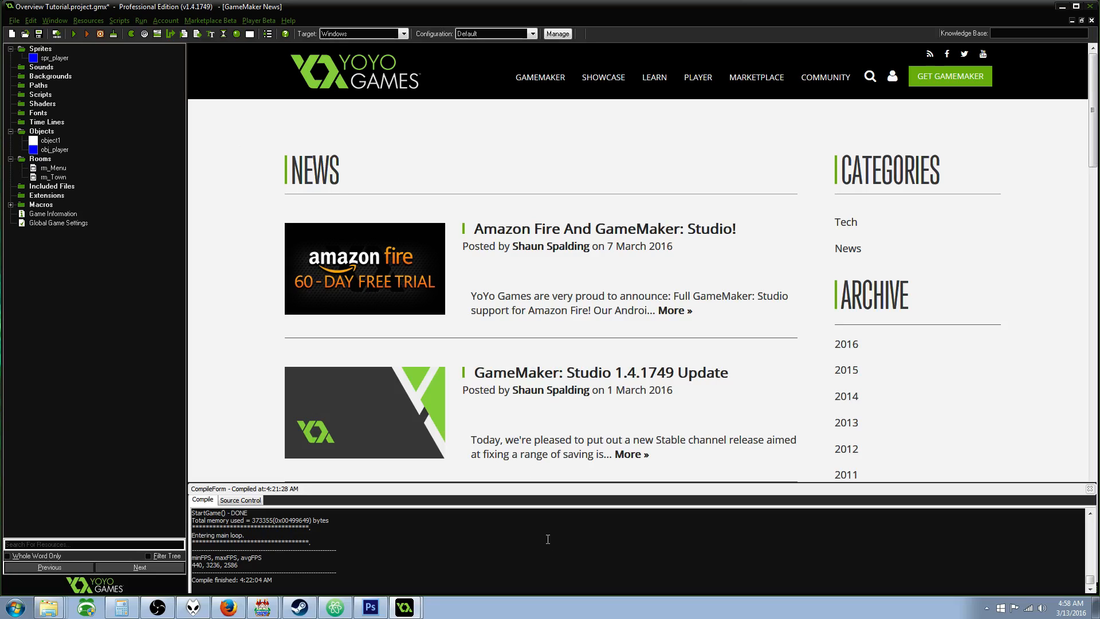
mouse_move(381, 303)
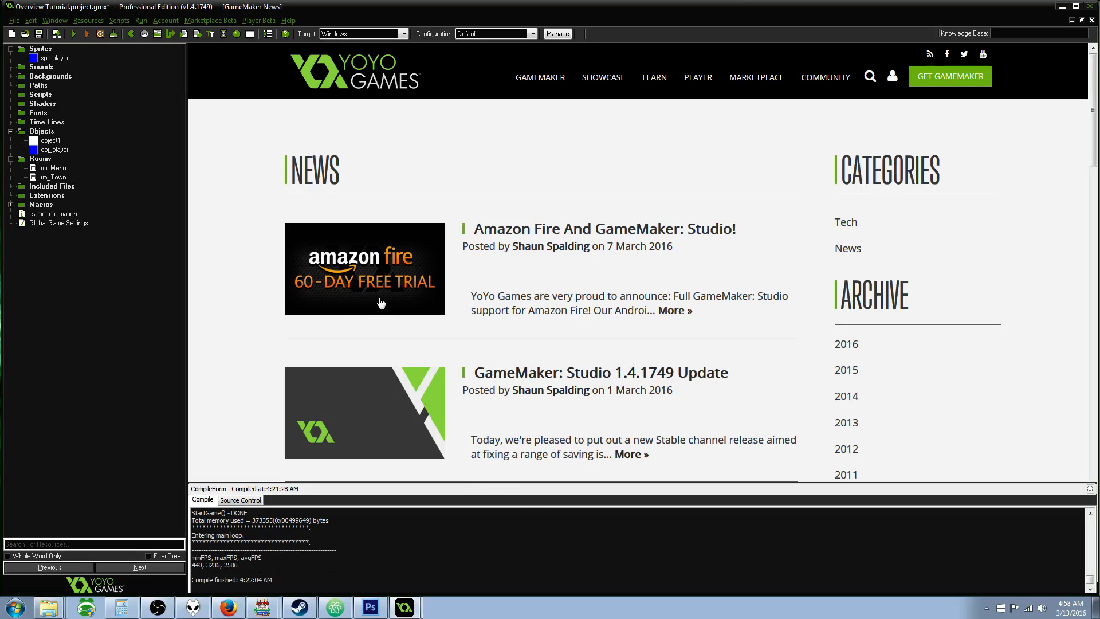
mouse_move(381, 301)
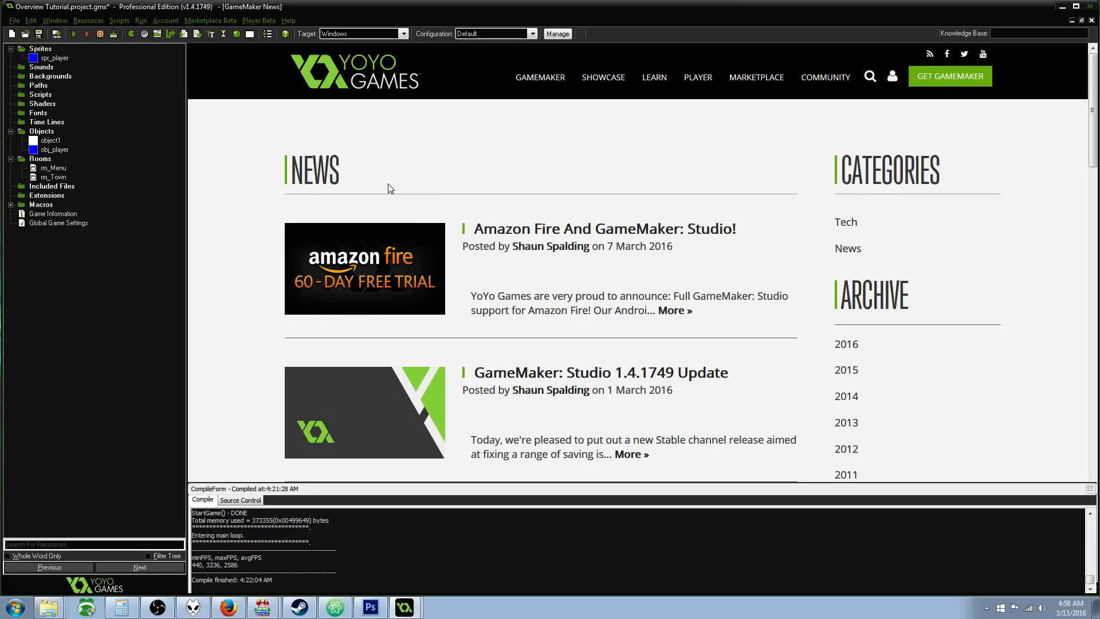
mouse_move(404, 331)
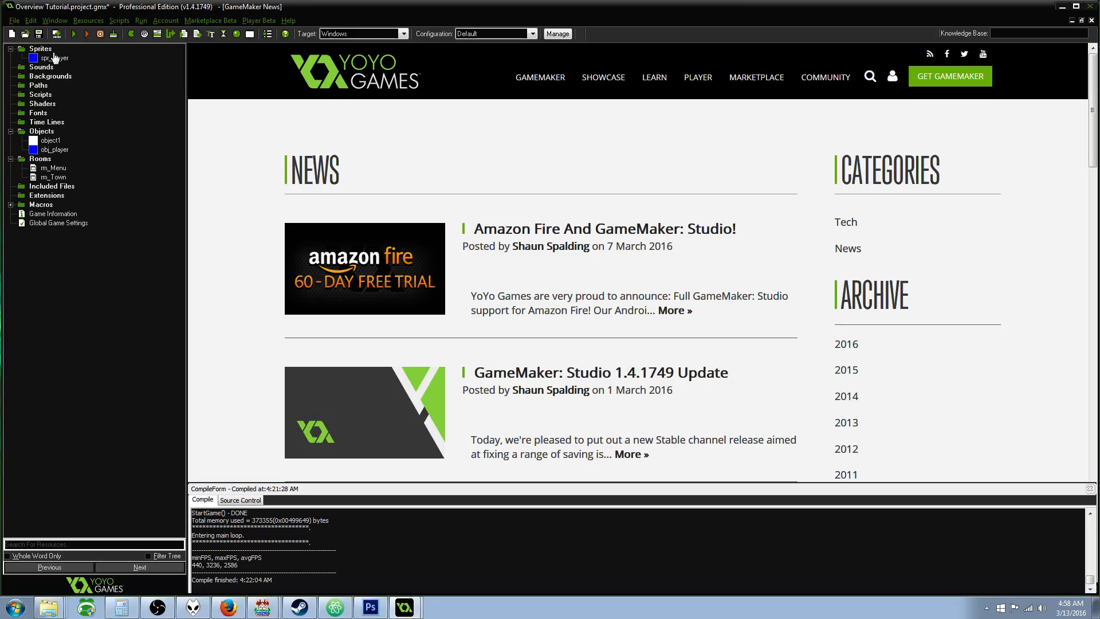
right_click(41, 48)
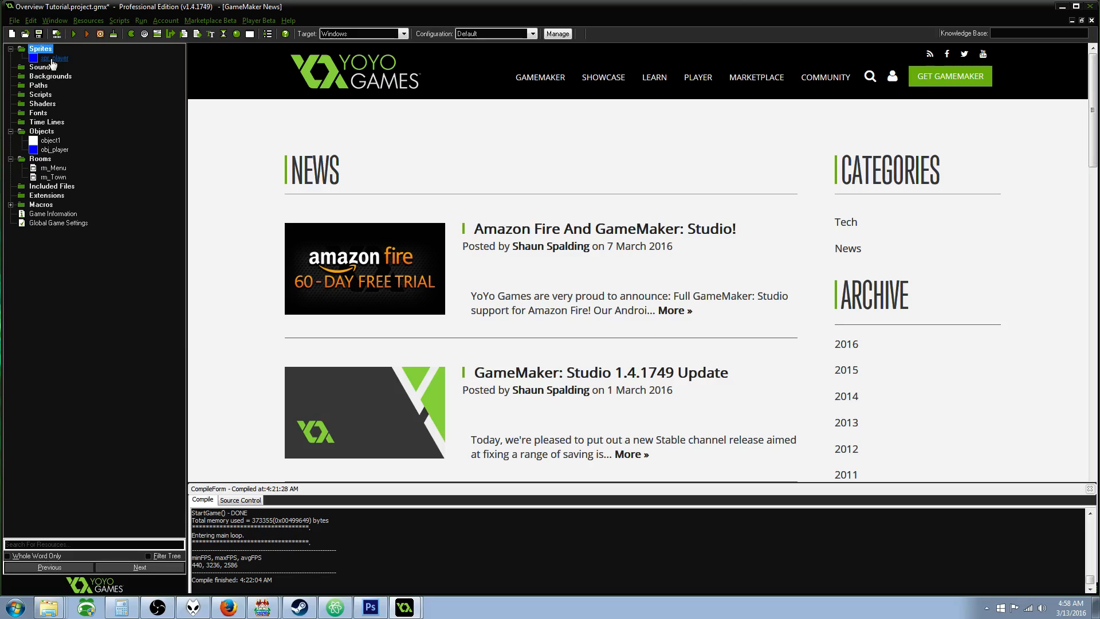
right_click(41, 47)
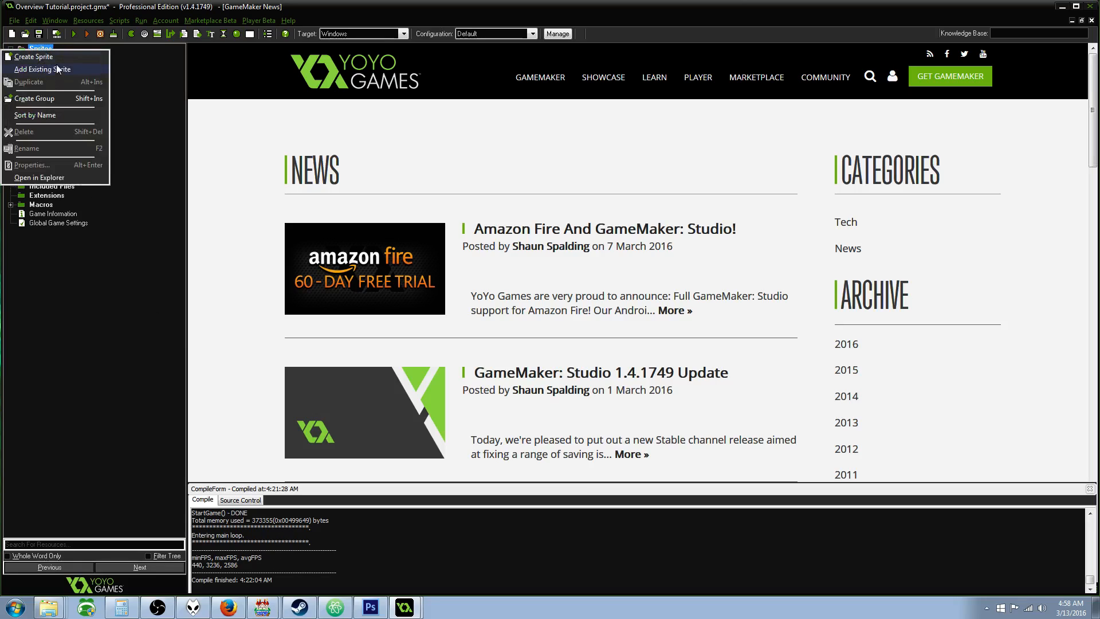
- Create sprite spr_StartGame with one blank 64x32 image and open it for painting
left_click(34, 56)
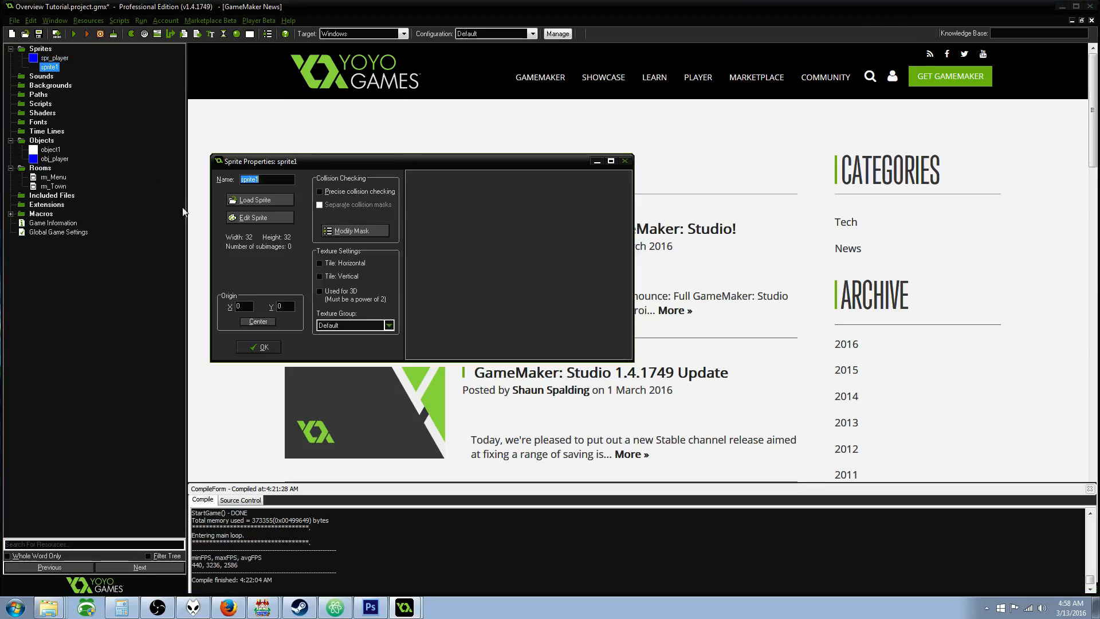
type("spr_StartGam")
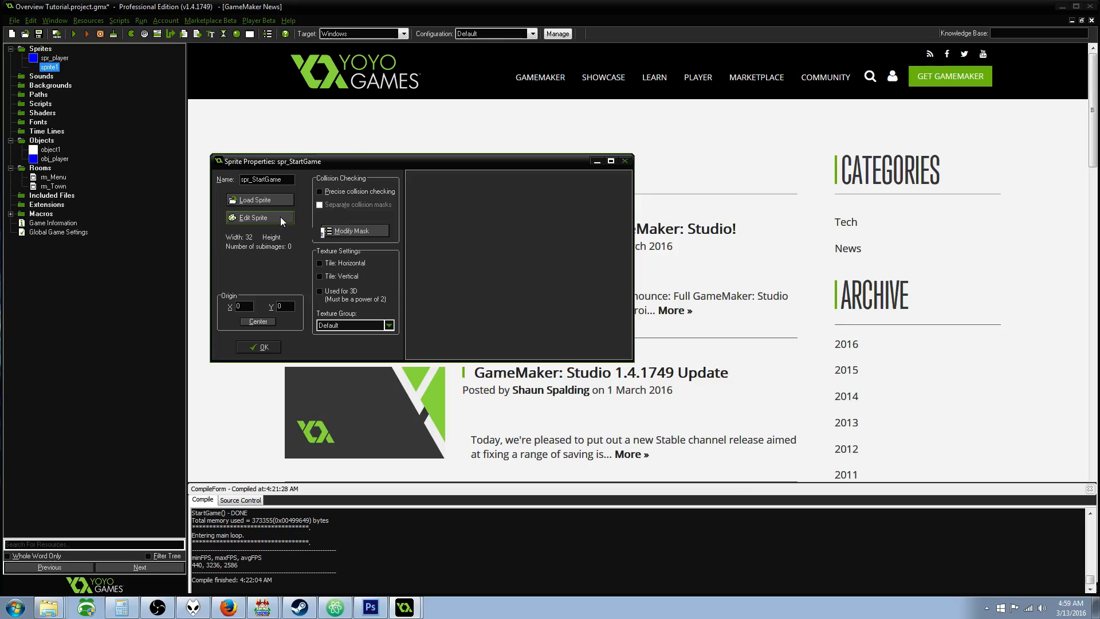
left_click(253, 218)
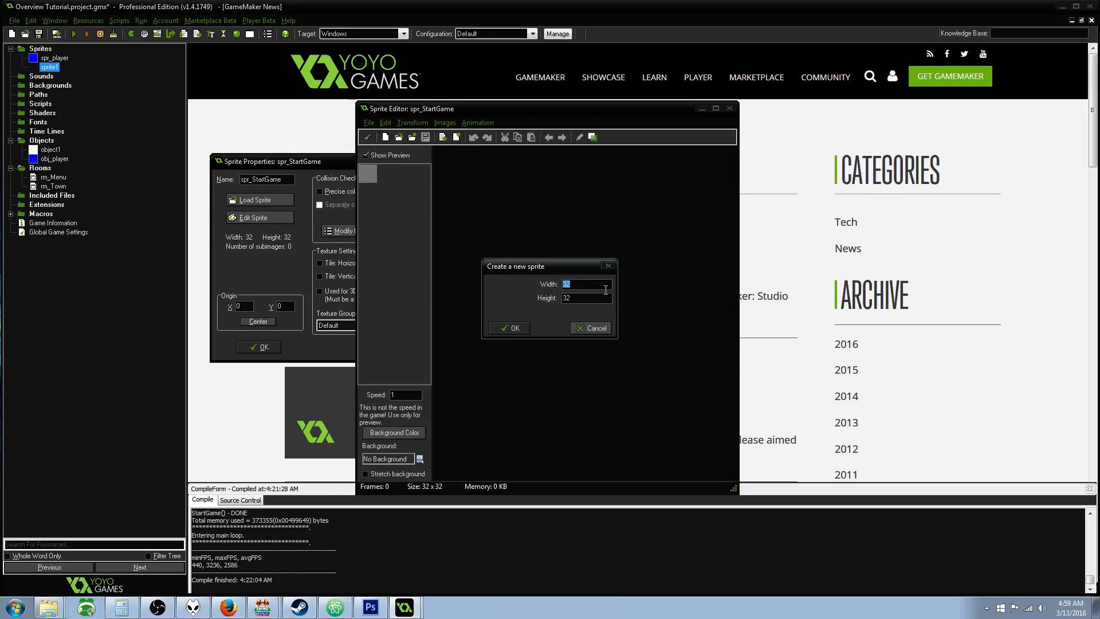
type("64")
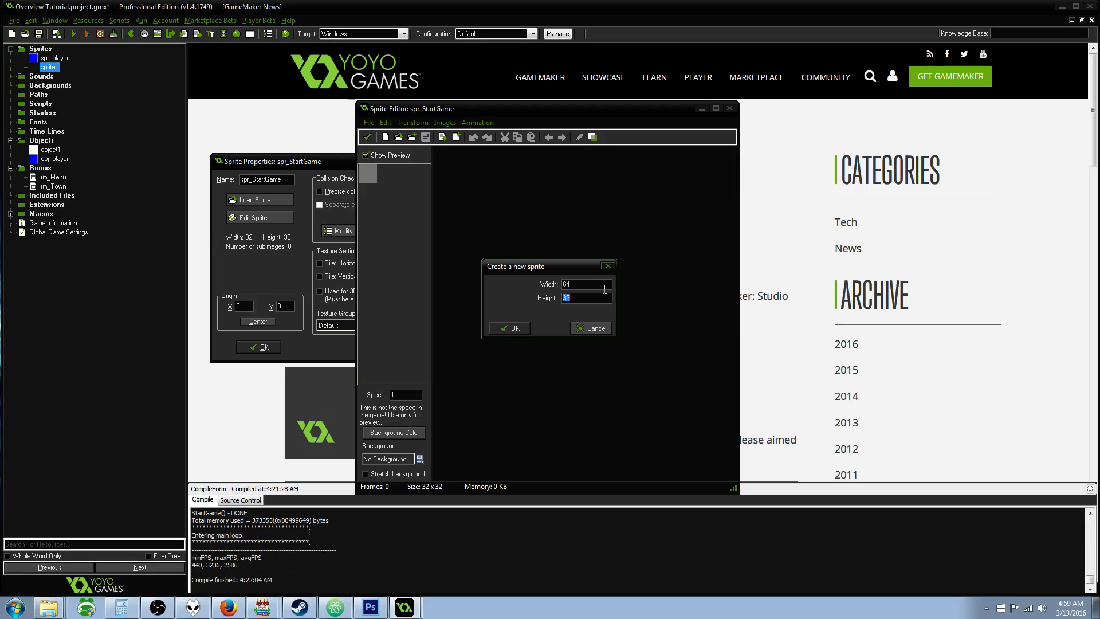
left_click(510, 328)
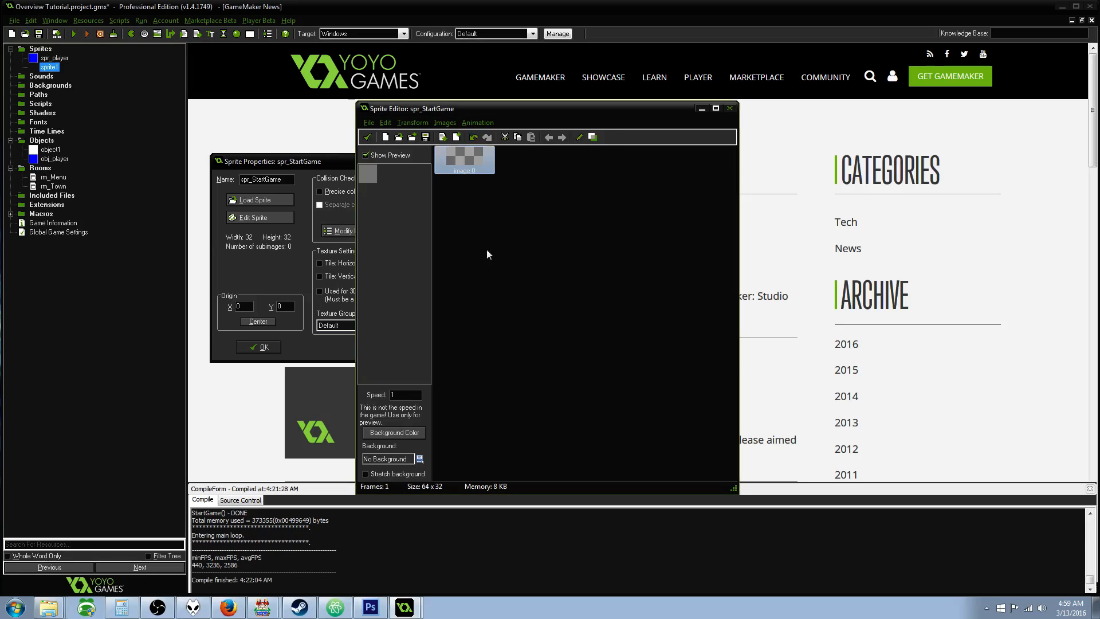
double_click(464, 159)
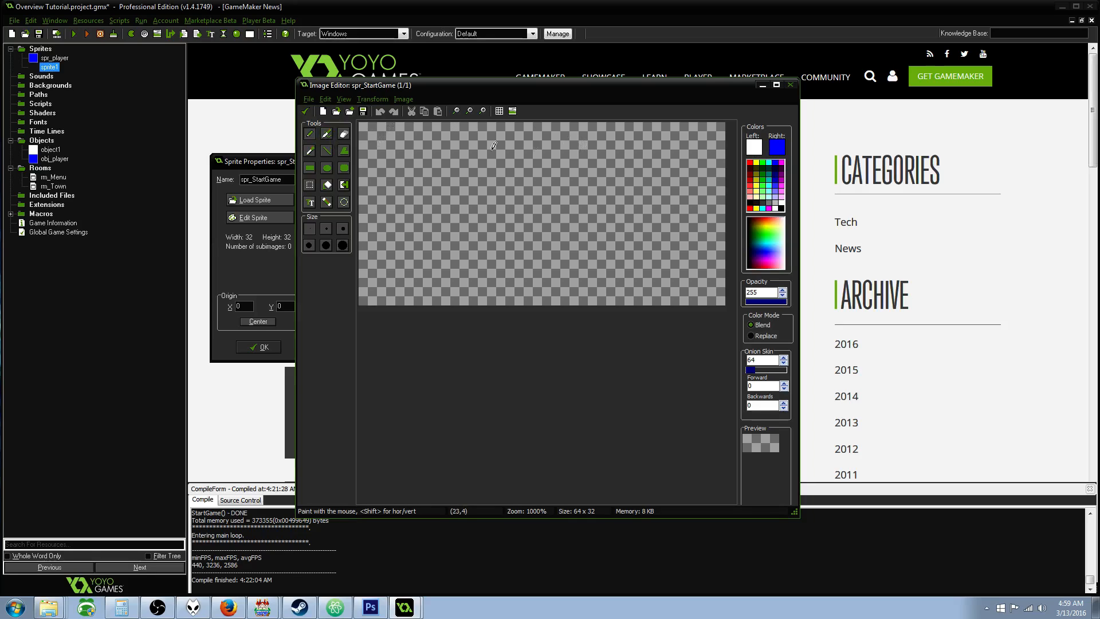
left_click_drag(393, 137, 484, 246)
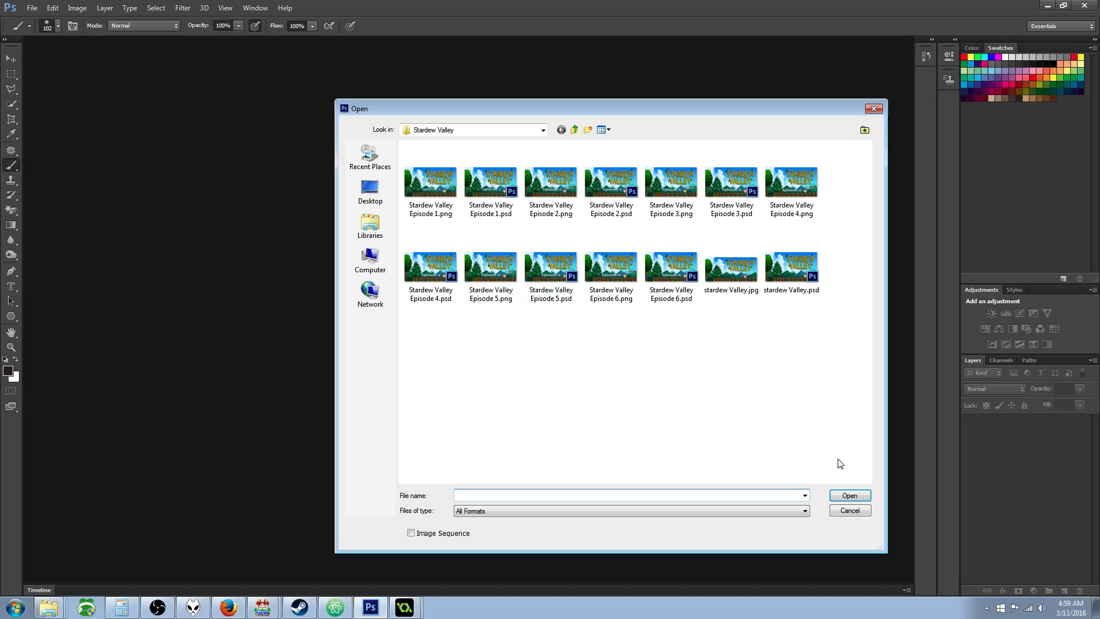
- Create a new white 128x64 pixel Photoshop document named StartGame
left_click(32, 7)
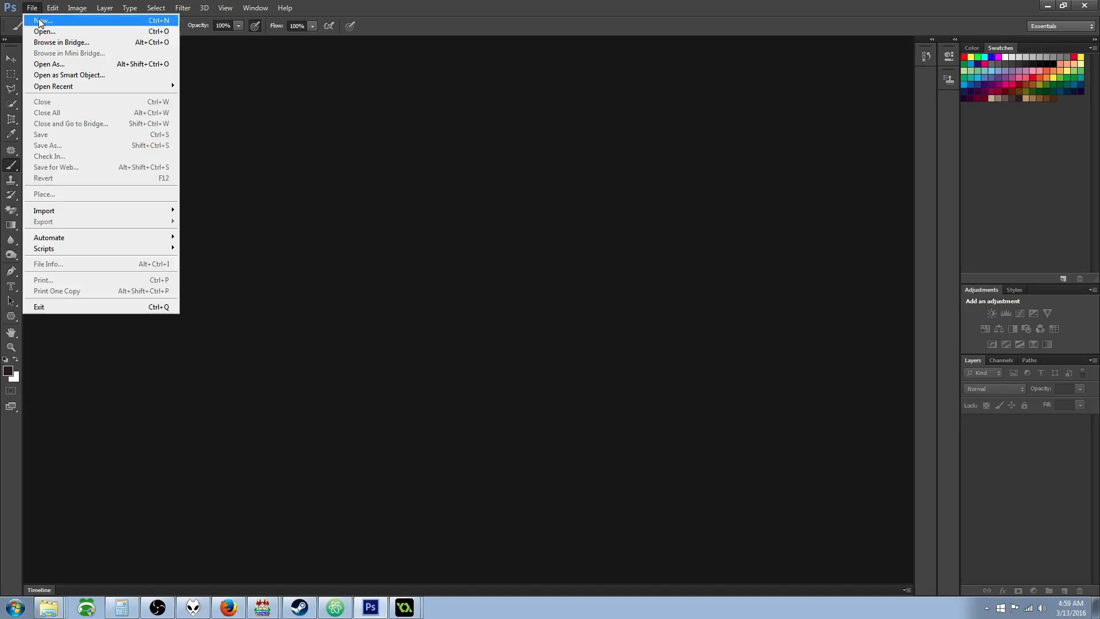
left_click(43, 19)
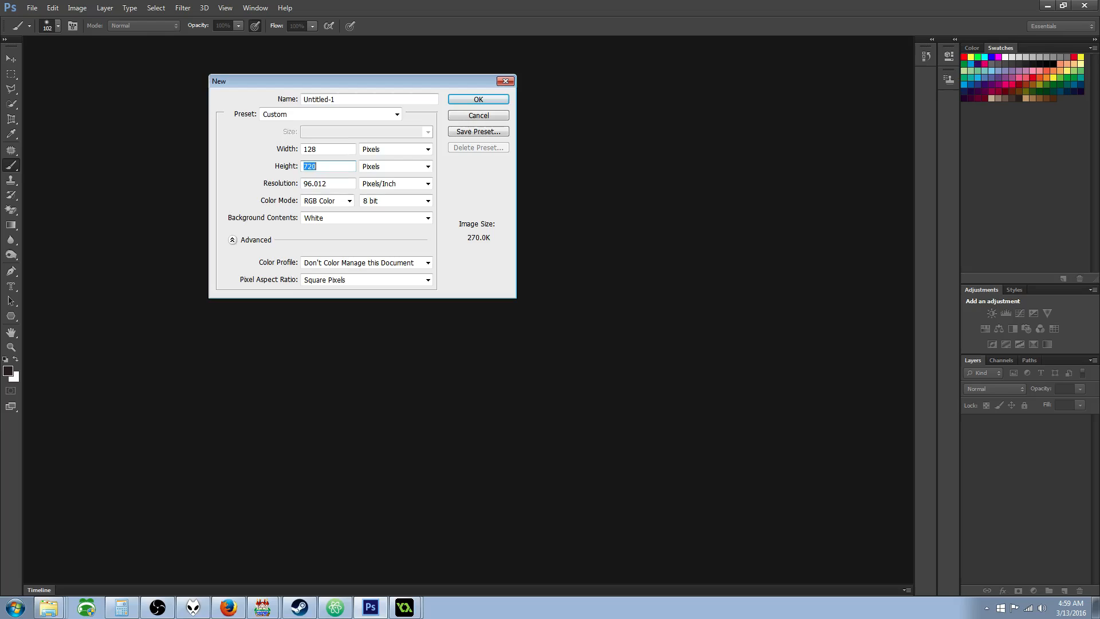
type("64")
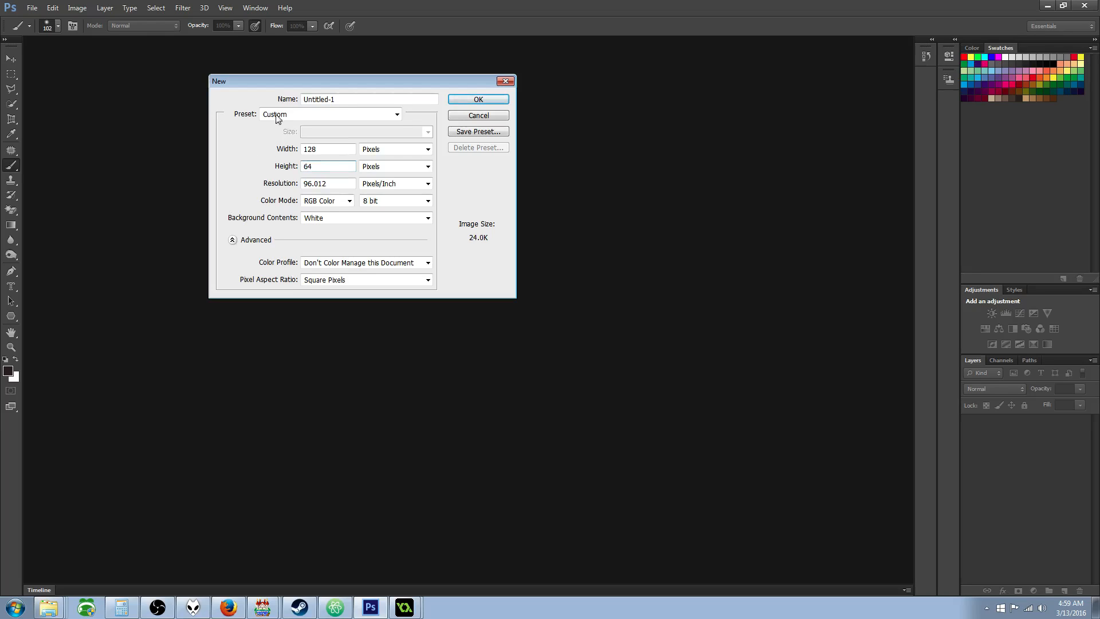
type("Start")
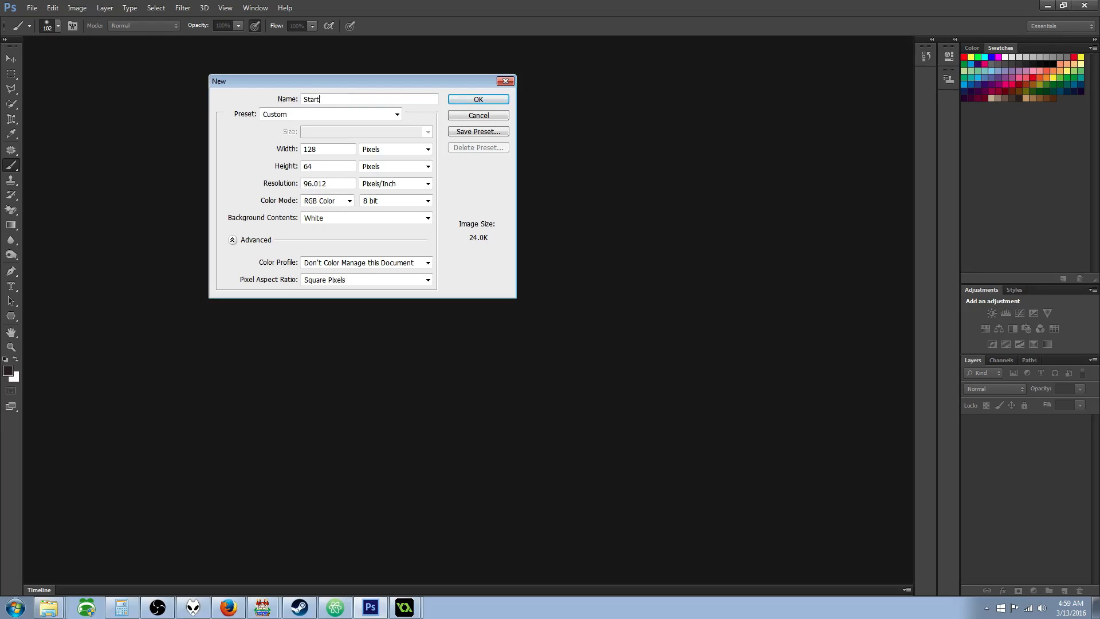
type("Game")
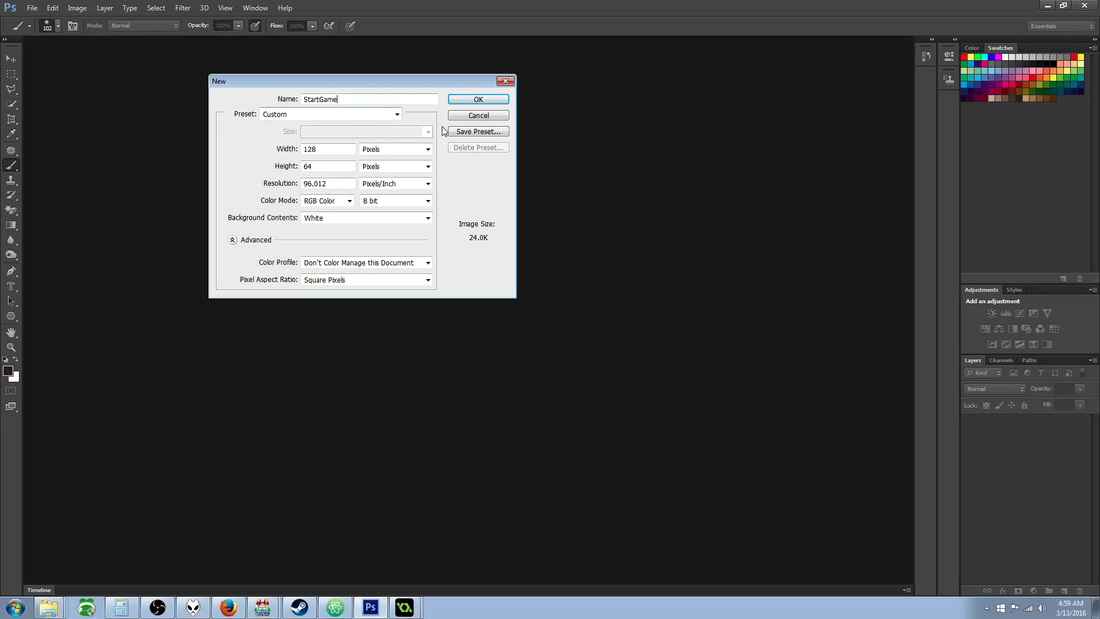
left_click(478, 99)
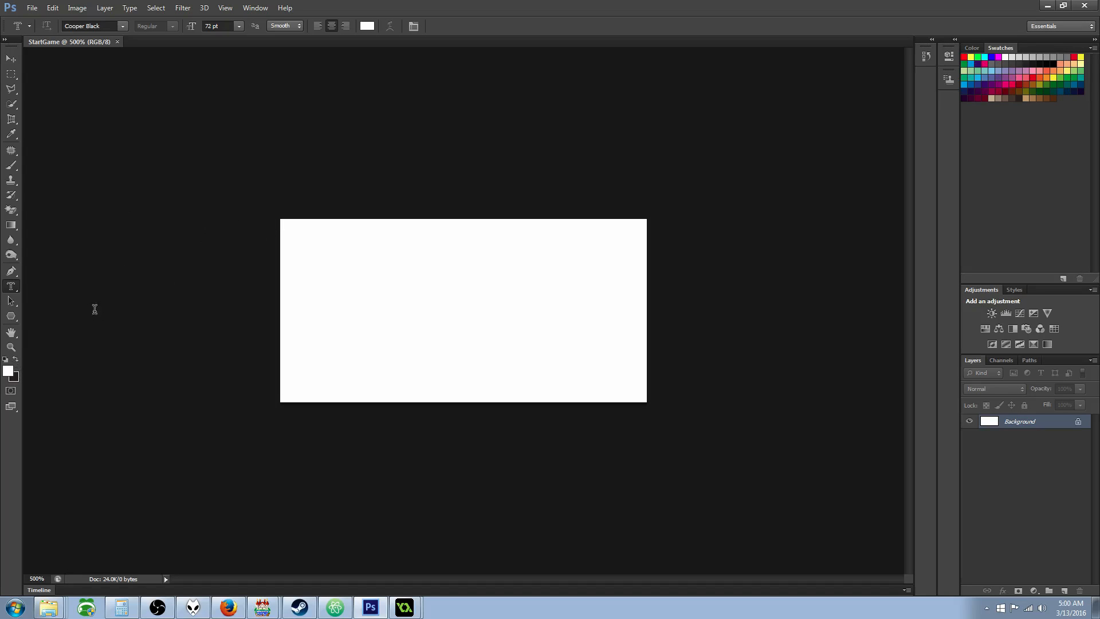
mouse_move(279, 219)
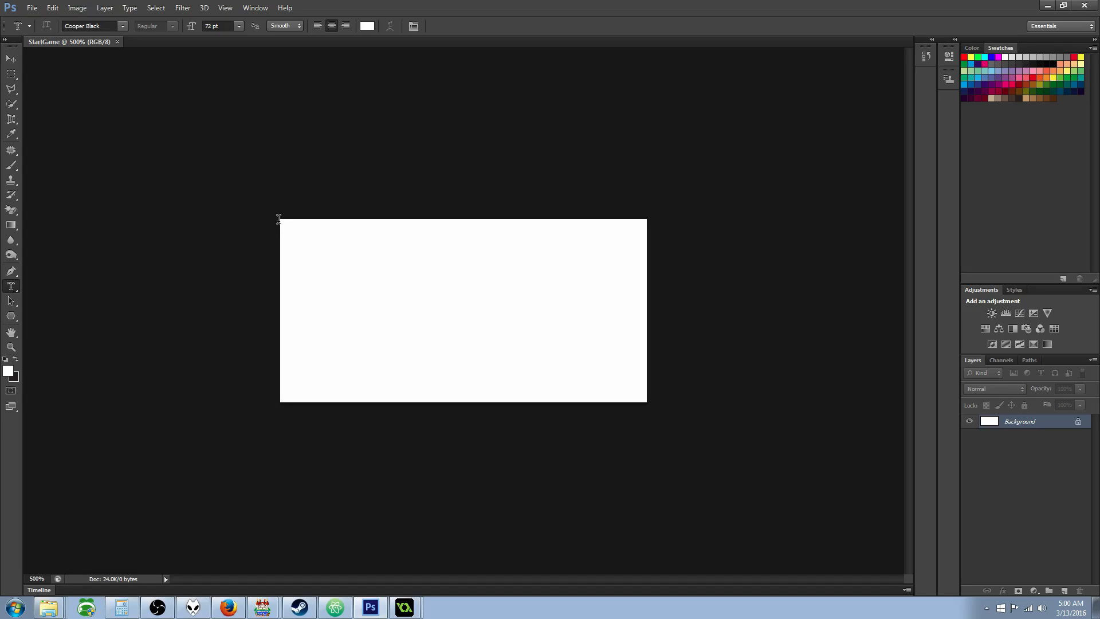
- Type 'Start' across the StartGame canvas and adjust its font size
left_click_drag(279, 219, 459, 320)
type("16")
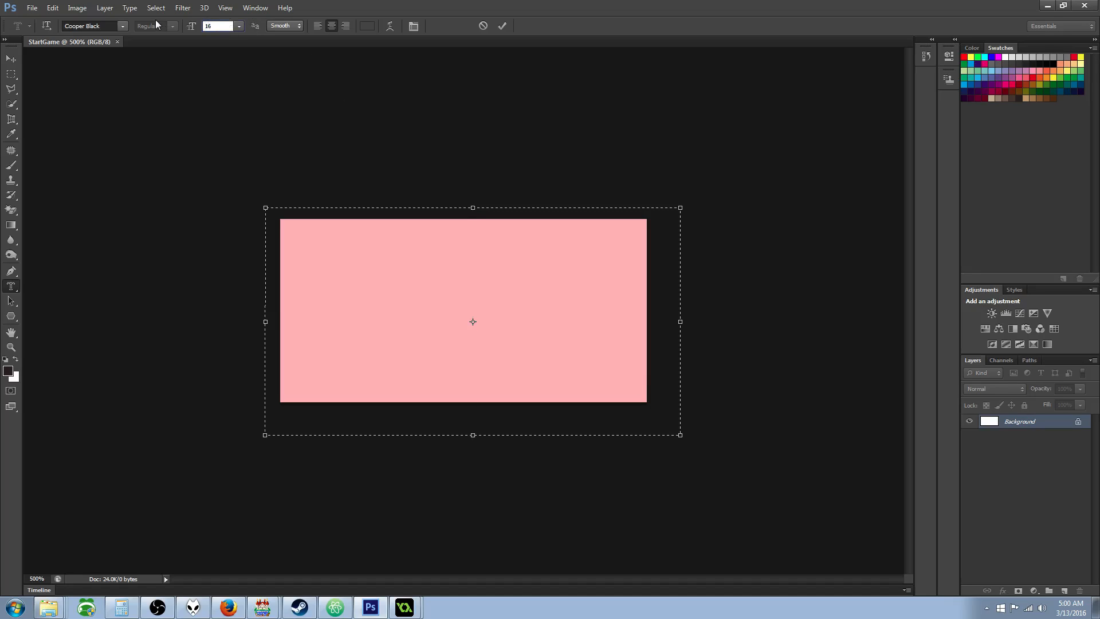
type("Start")
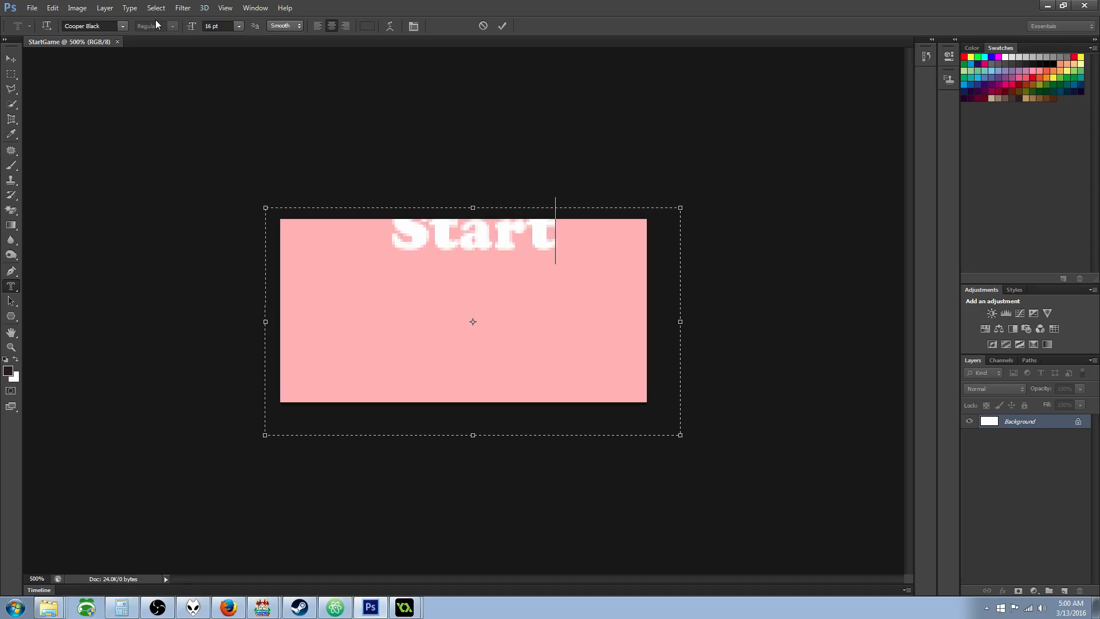
type("Game")
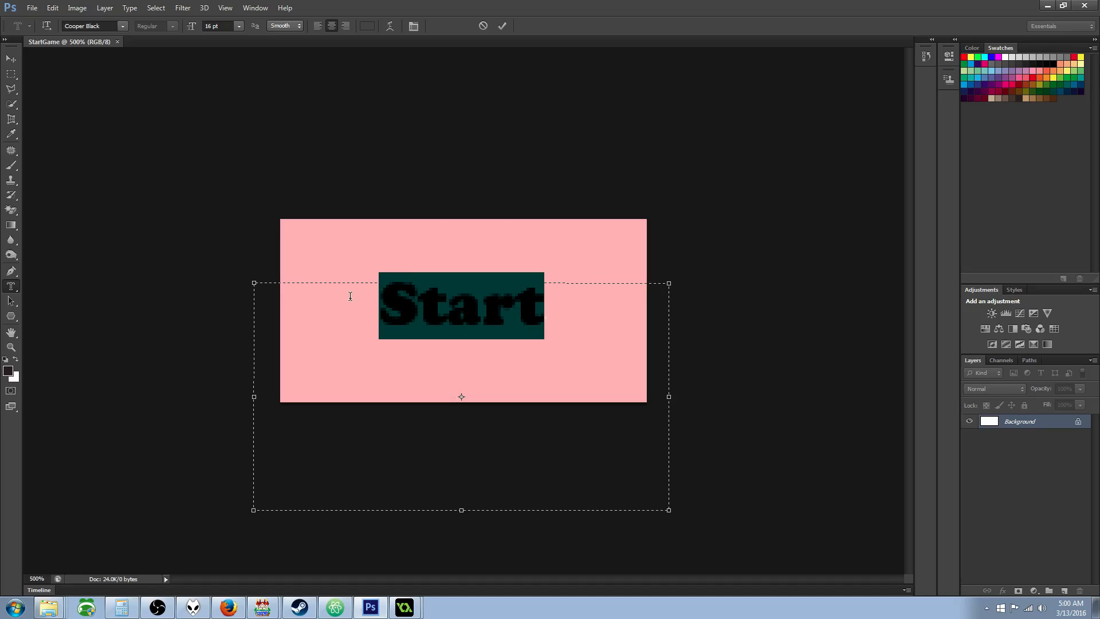
mouse_move(563, 163)
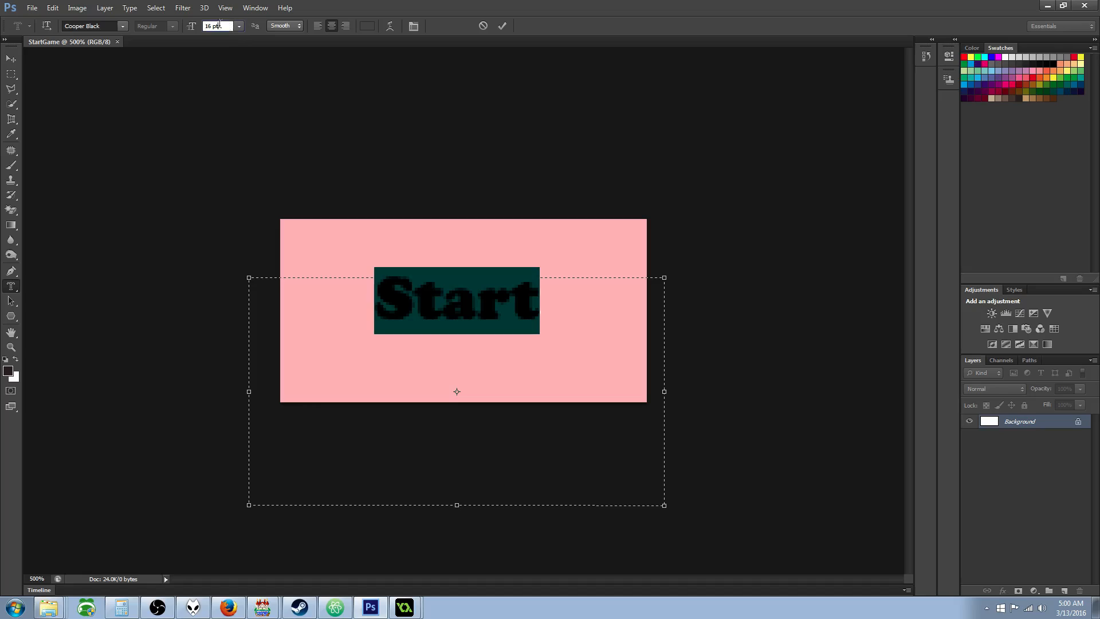
type("64")
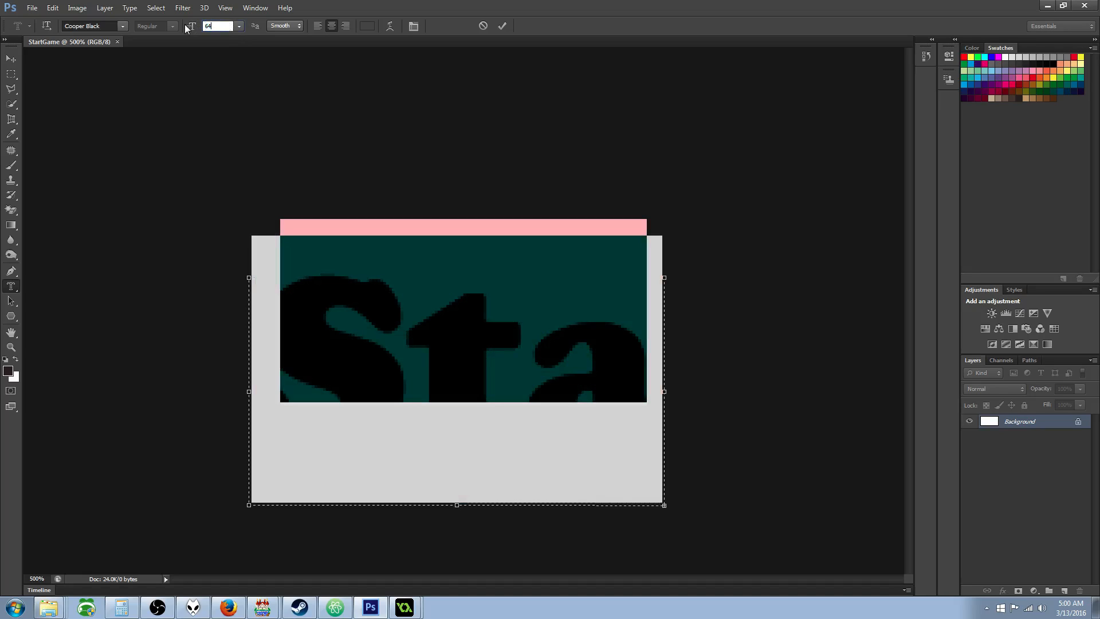
type("32")
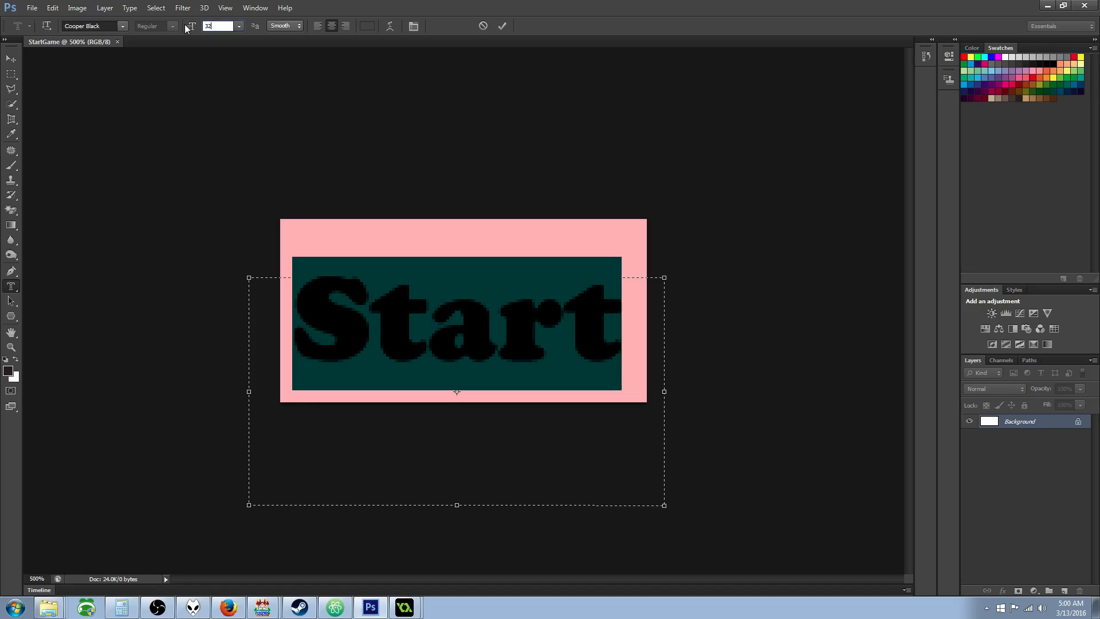
type("5")
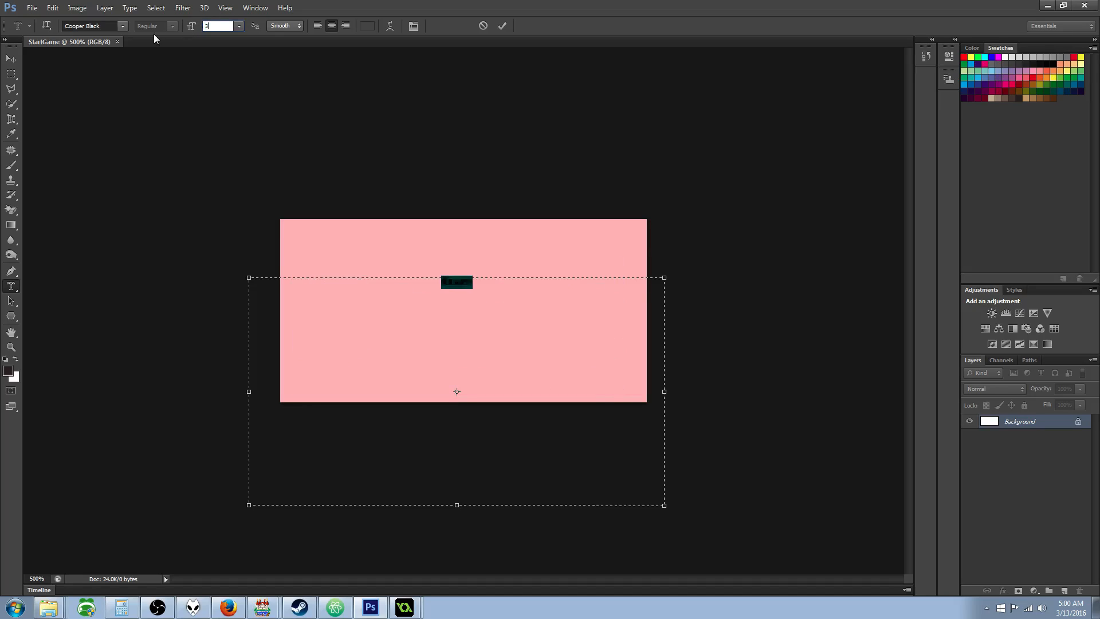
type("36")
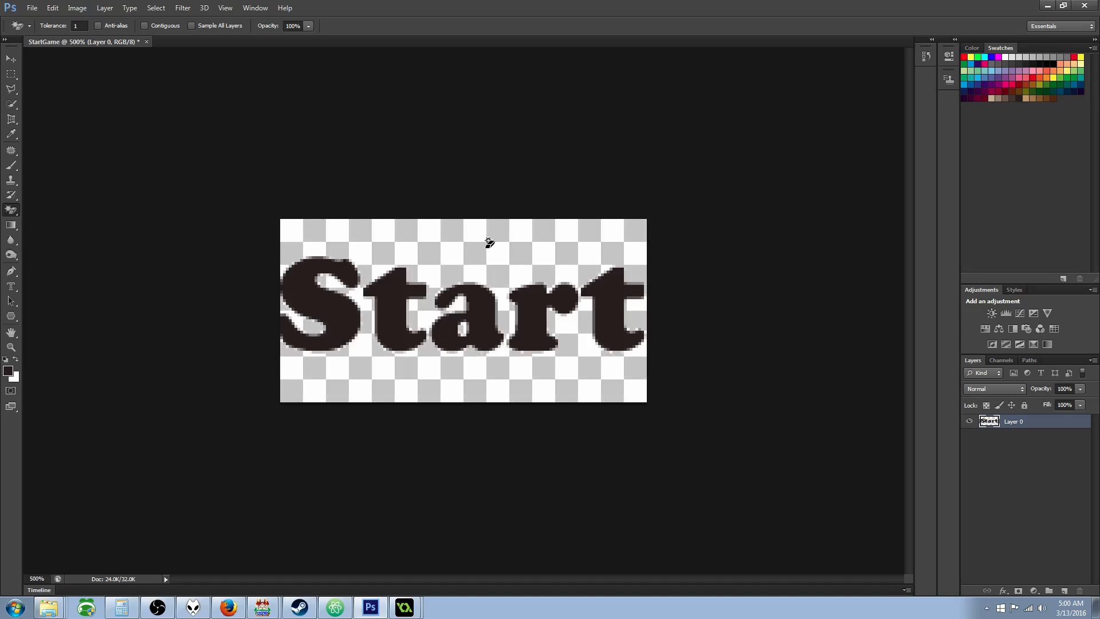
mouse_move(468, 219)
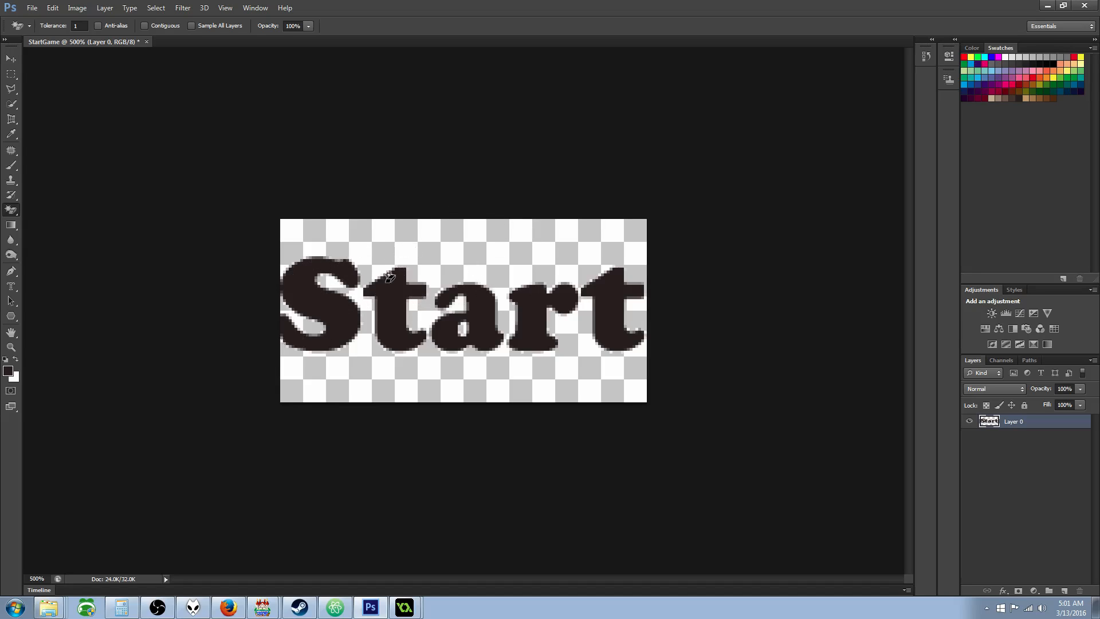
mouse_move(625, 400)
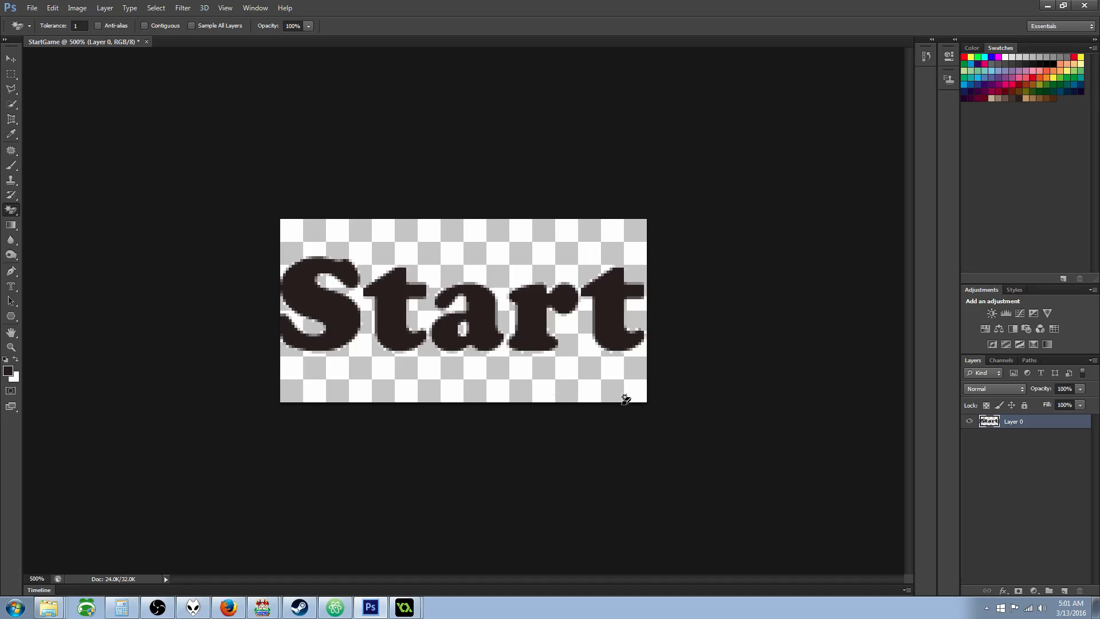
- Save the image as StartGame.png in a new Art Resources folder inside Game Maker
left_click(32, 7)
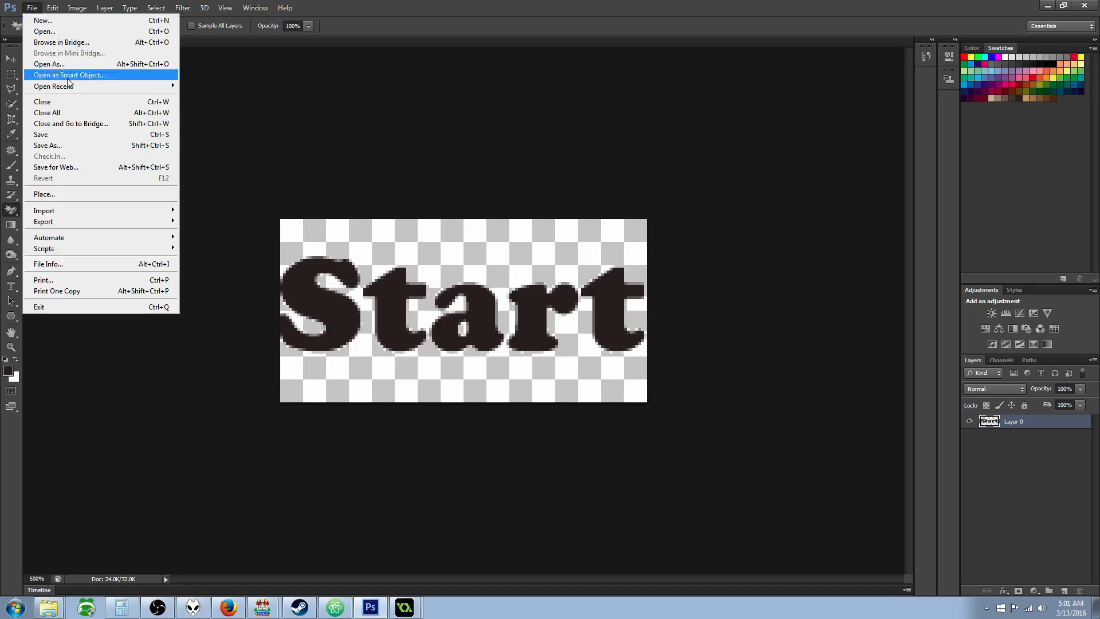
left_click(46, 145)
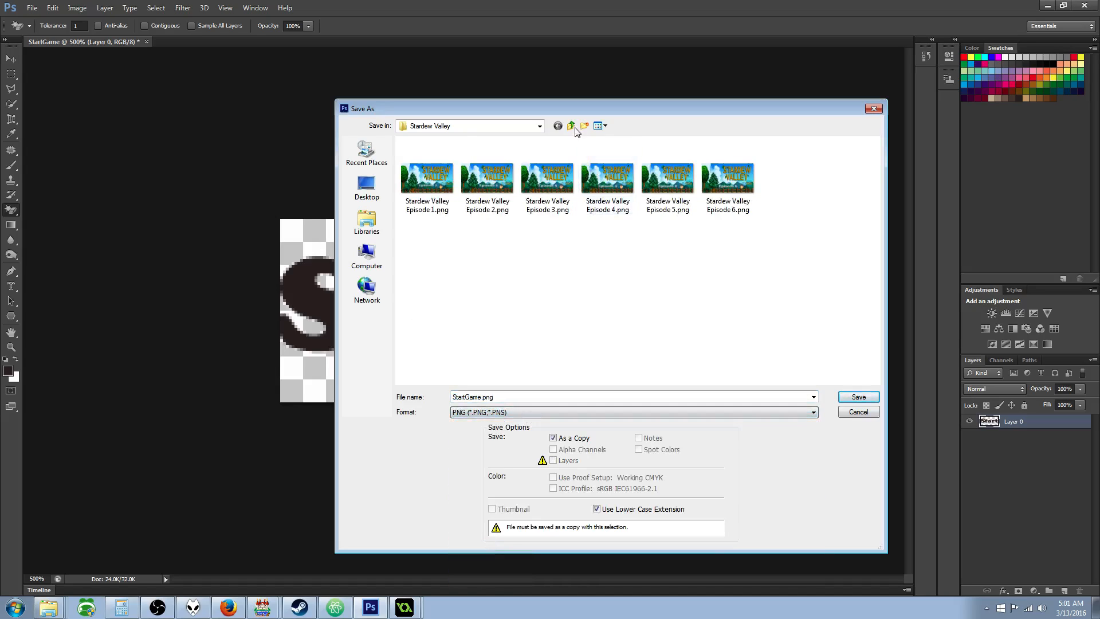
left_click(570, 126)
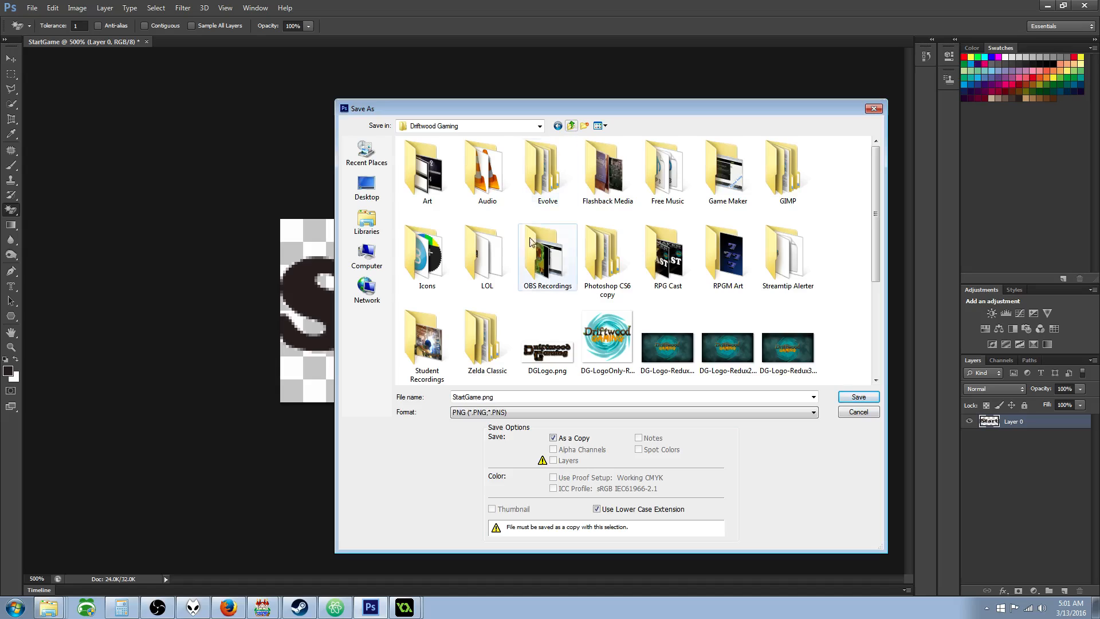
mouse_move(556, 303)
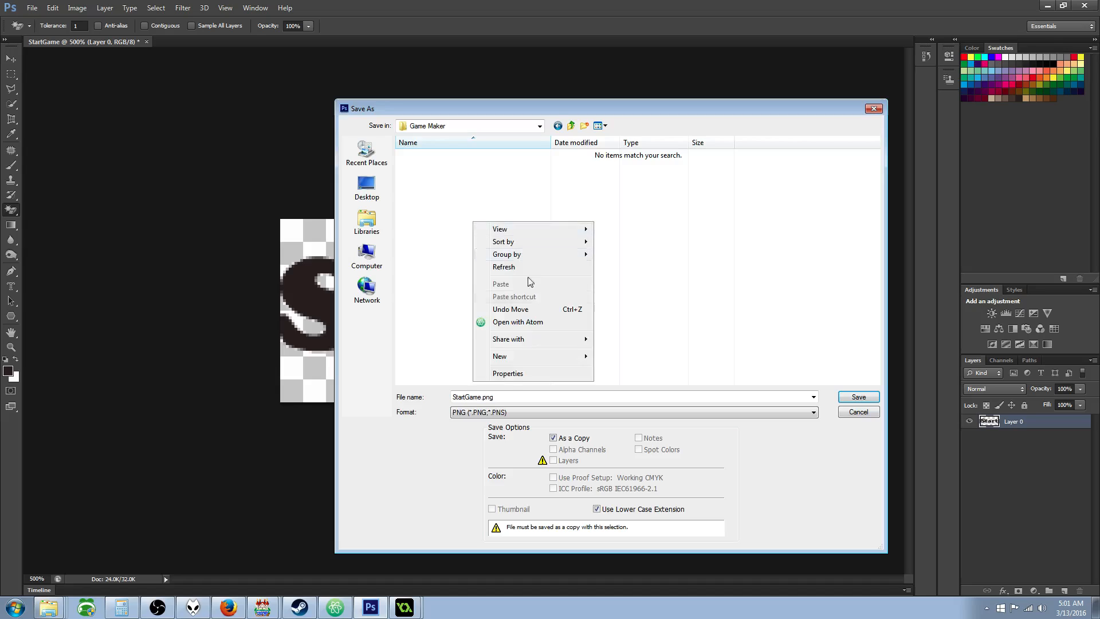
left_click(500, 356)
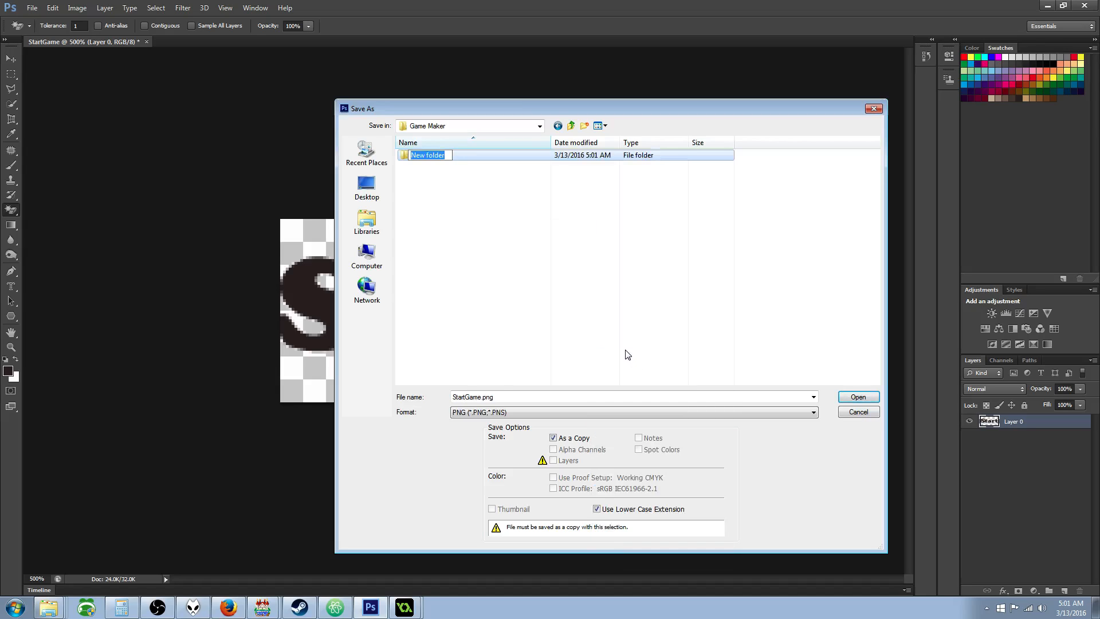
type("Art")
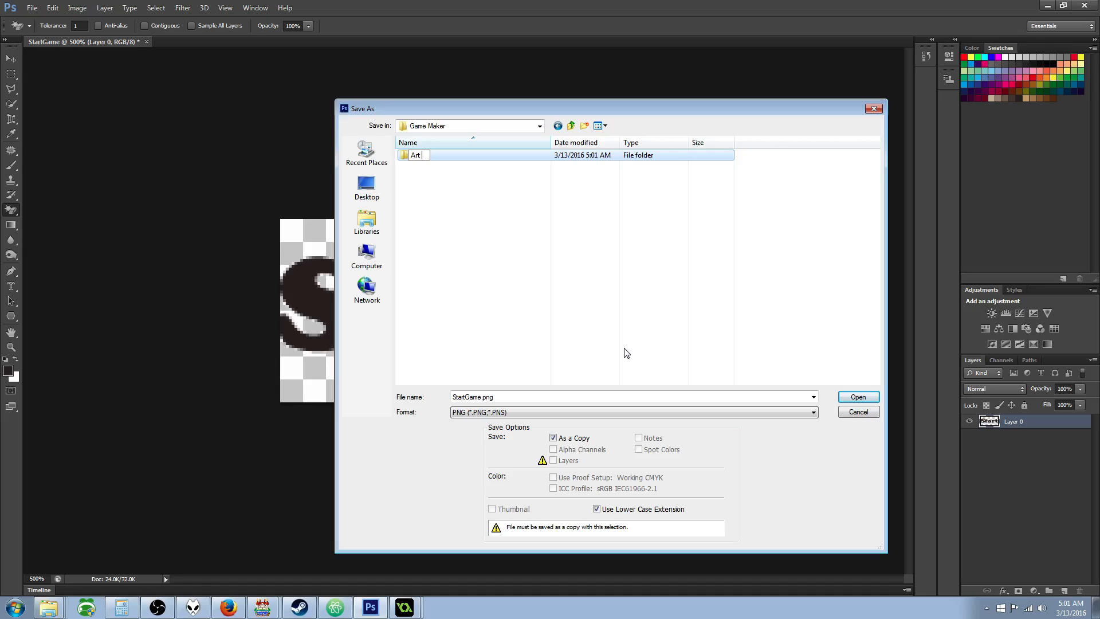
type("Resources")
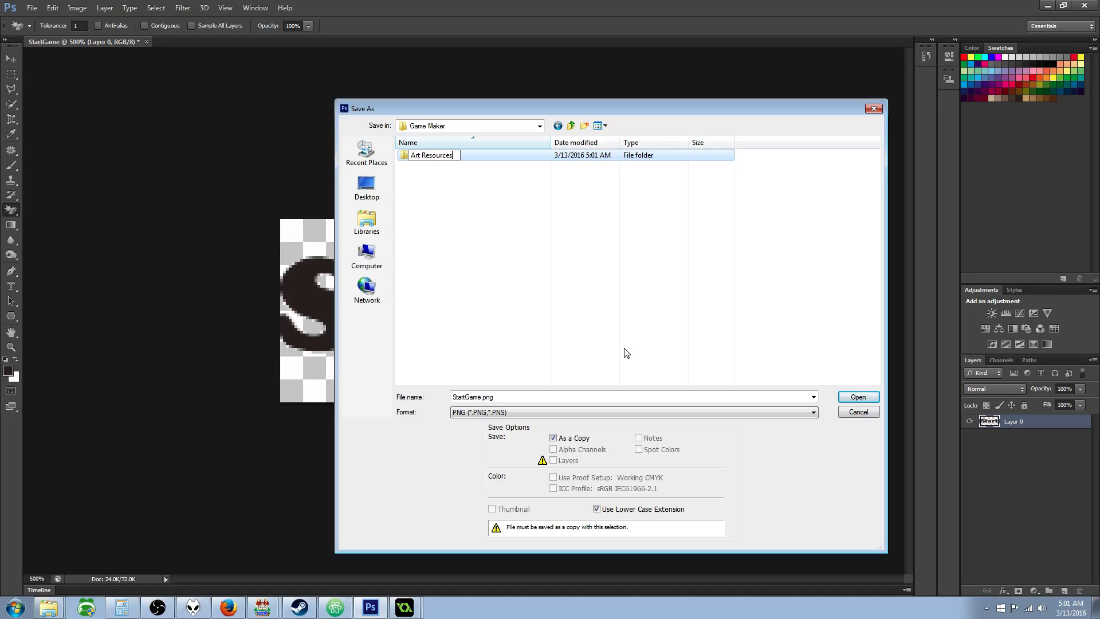
double_click(431, 155)
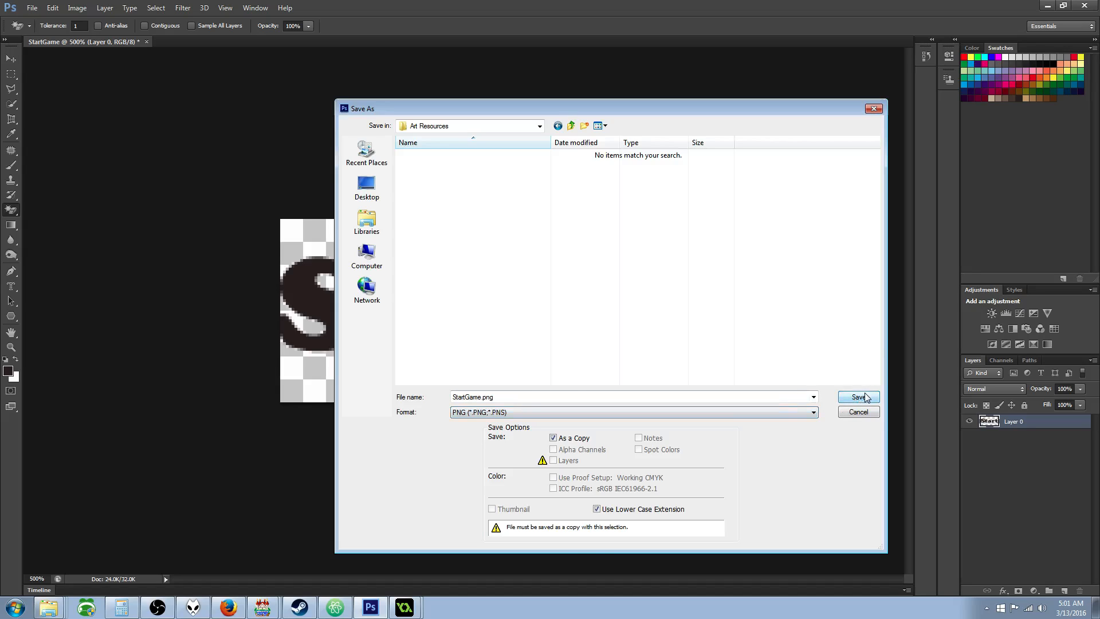
left_click(857, 397)
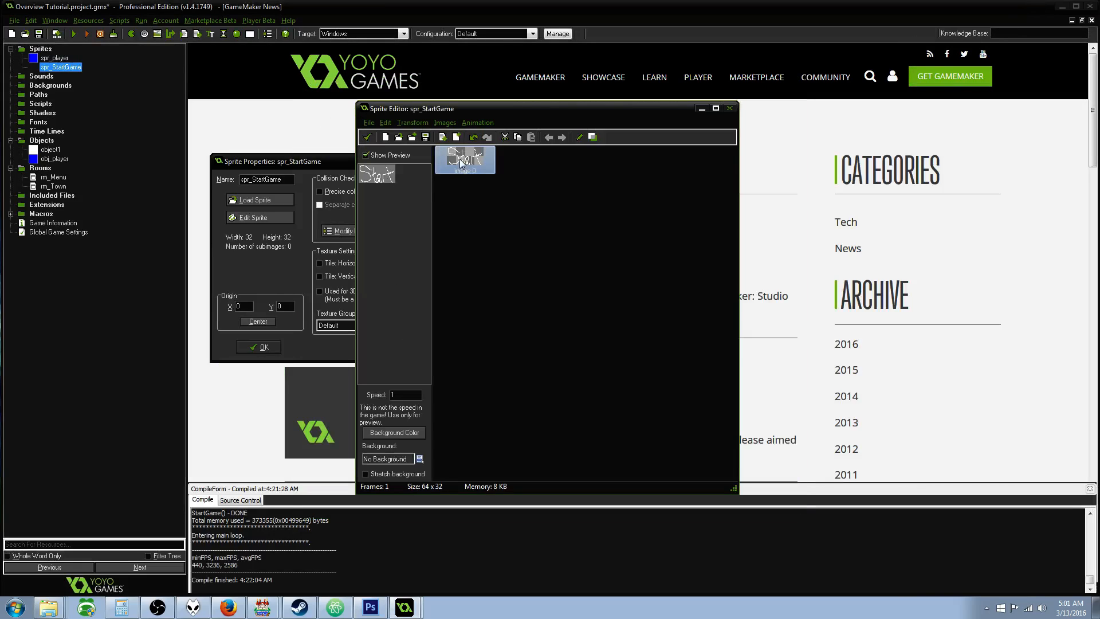
- Load StartGame.png from the Art Resources folder into spr_StartGame
left_click(729, 108)
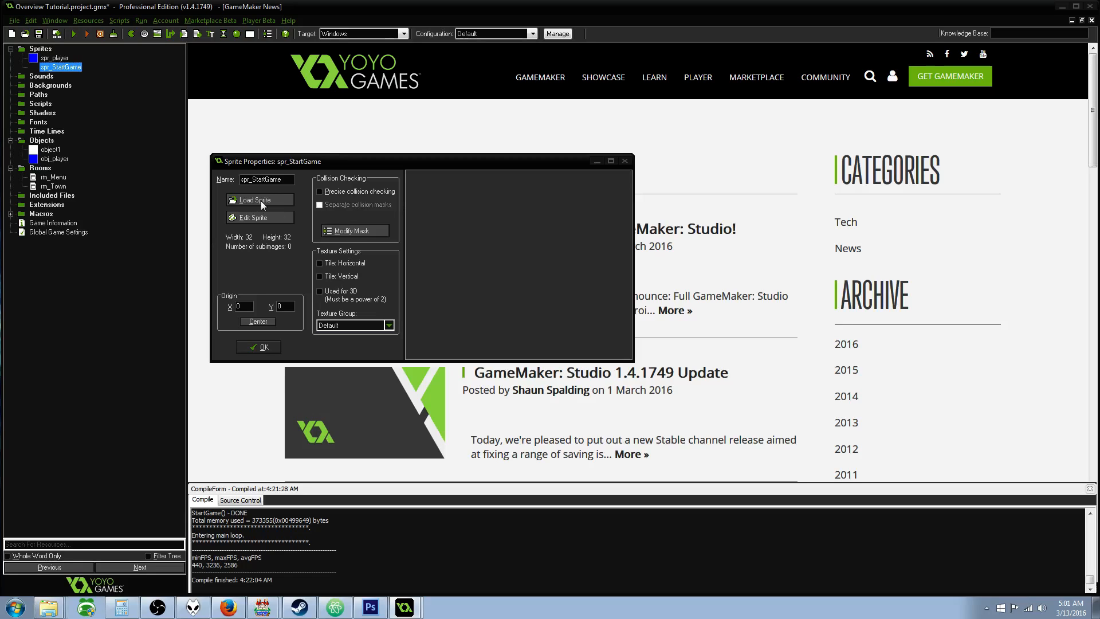
left_click(254, 200)
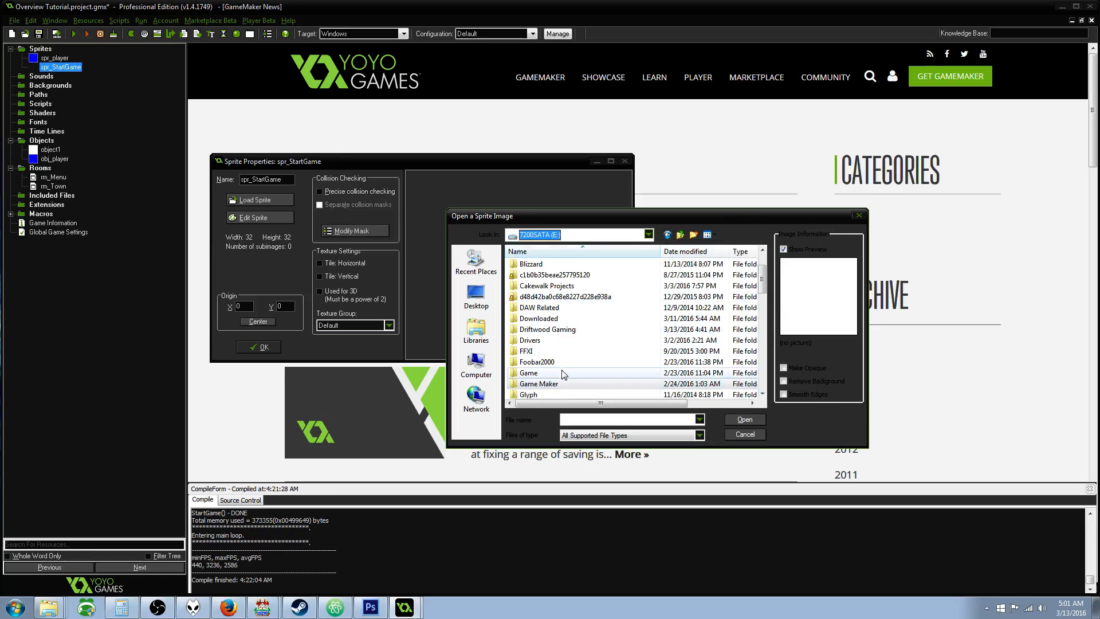
double_click(547, 329)
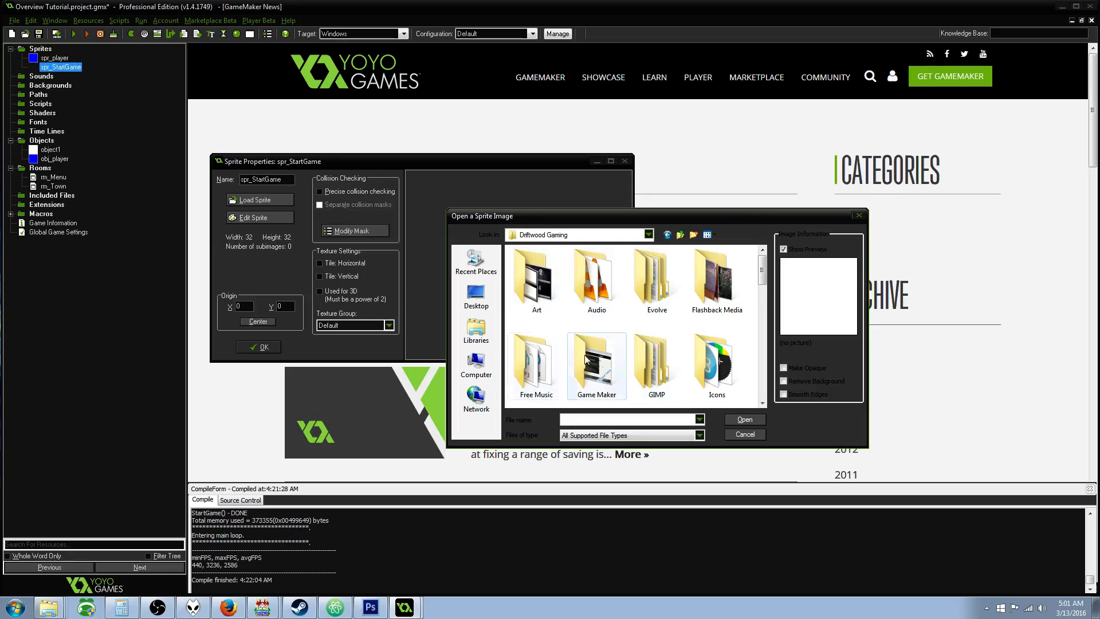
double_click(536, 276)
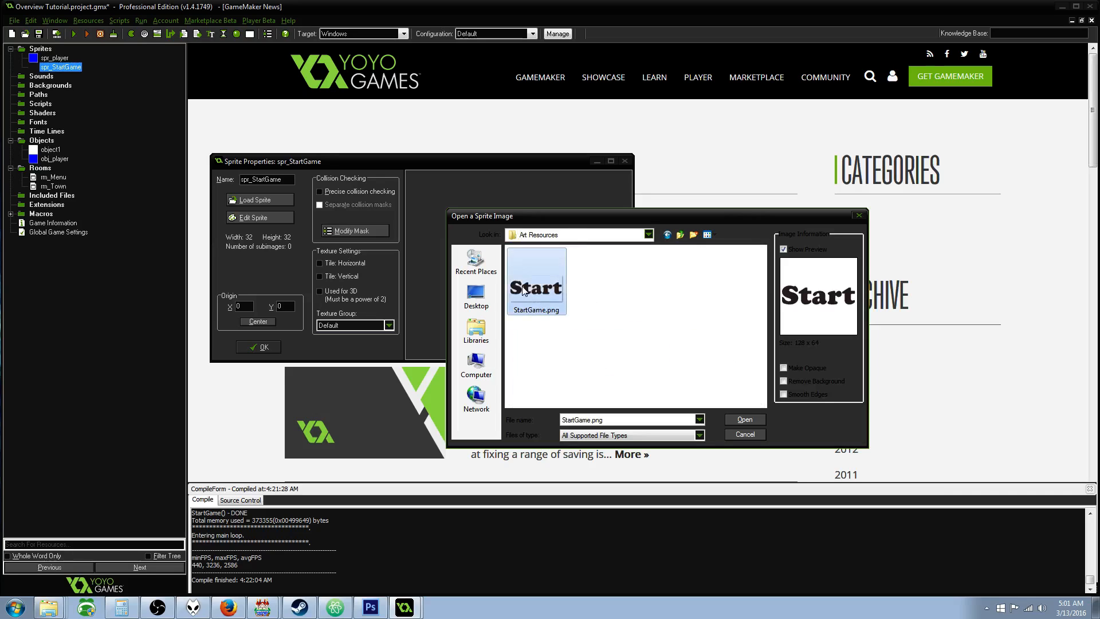
left_click(743, 420)
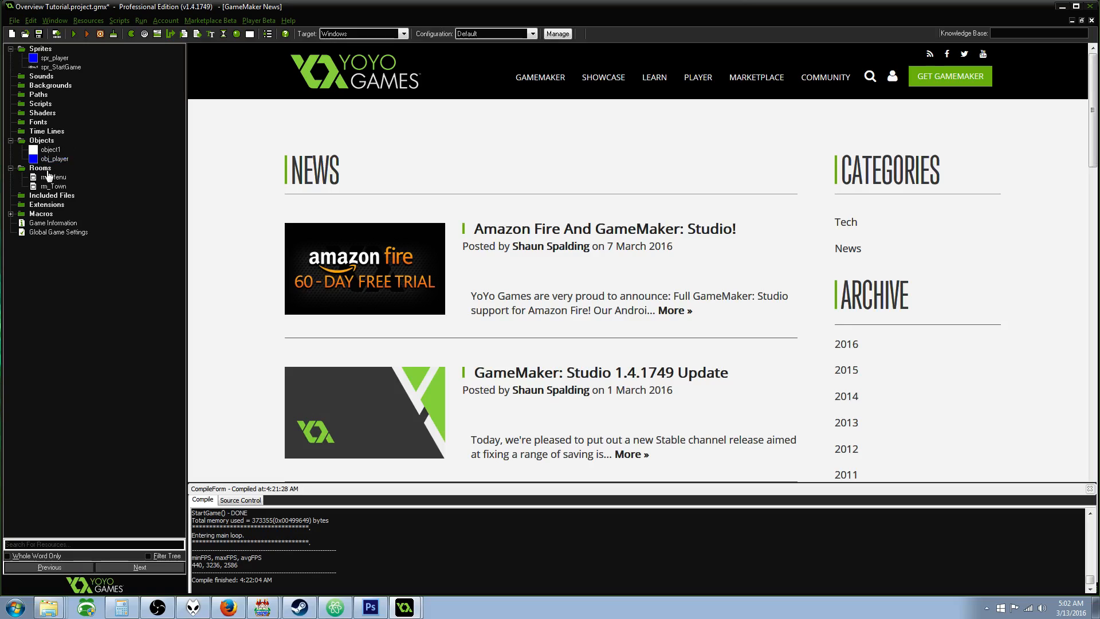
- Change object1's Create event into a Mouse Left Released event and review its code
left_click(41, 140)
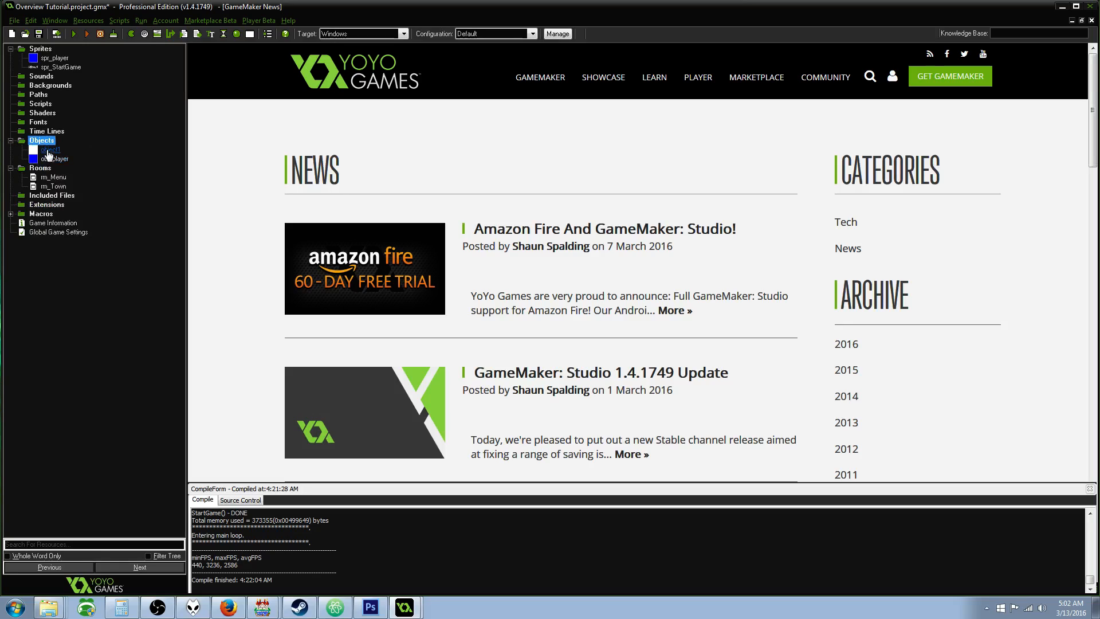
double_click(41, 140)
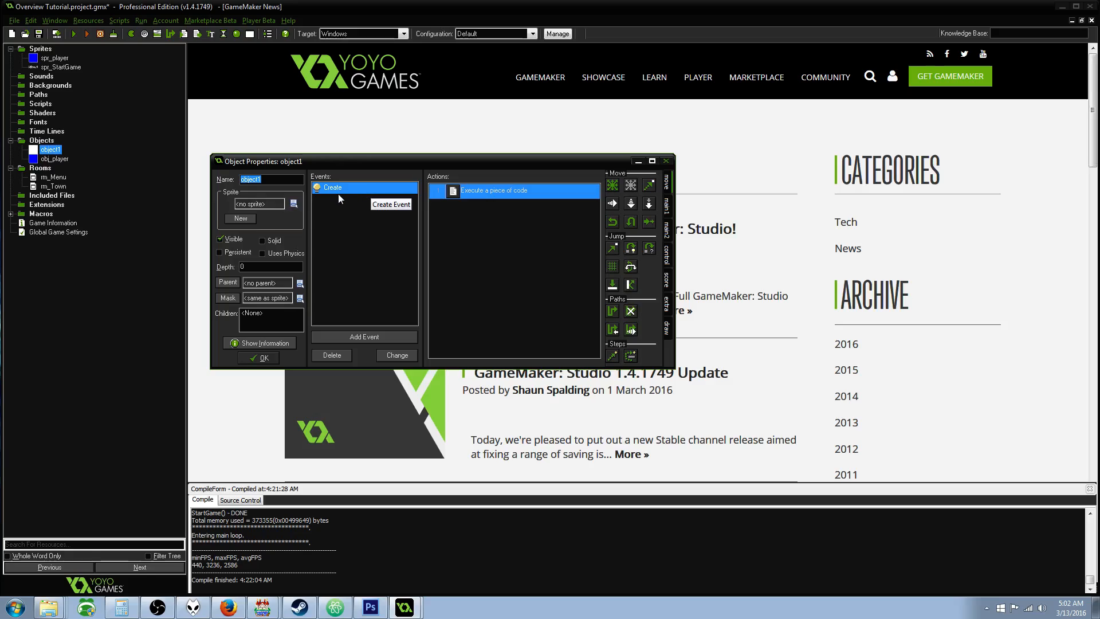
right_click(365, 187)
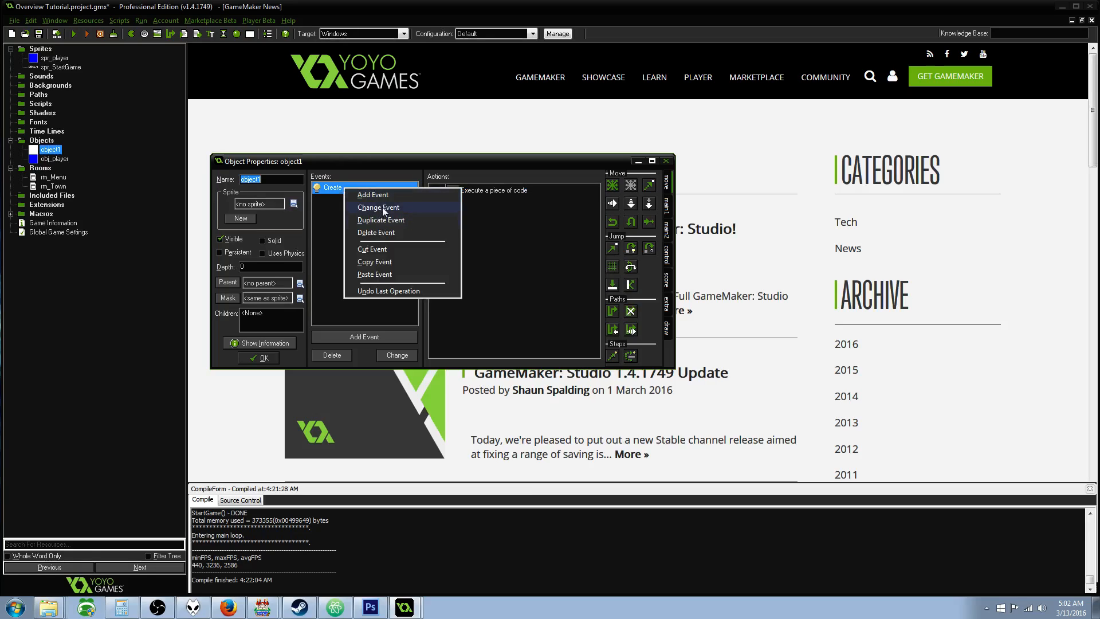
left_click(372, 194)
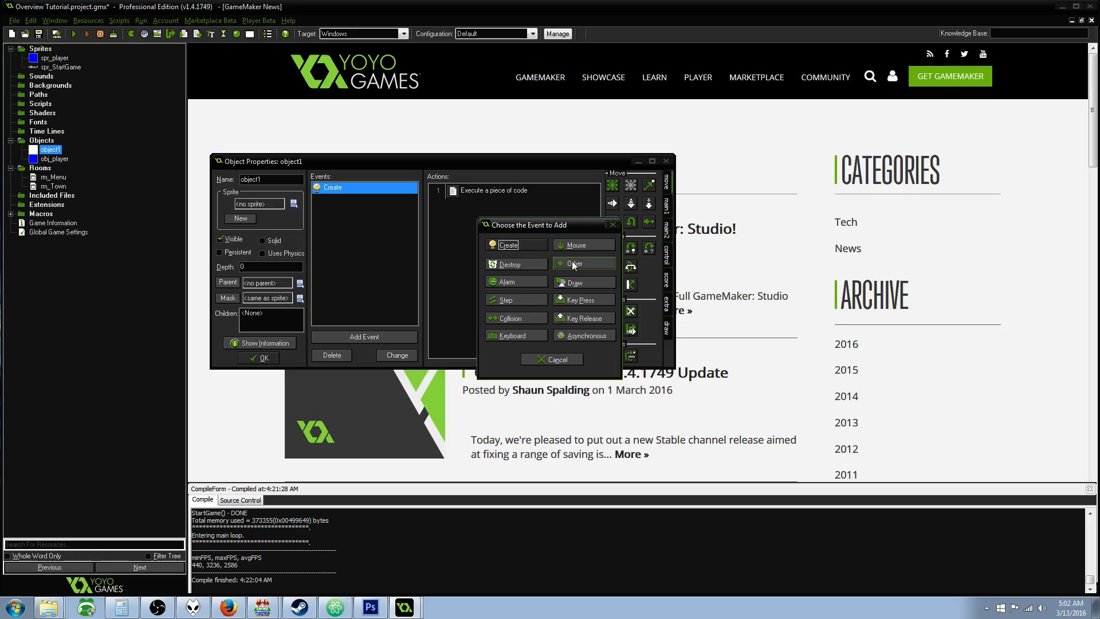
left_click(577, 244)
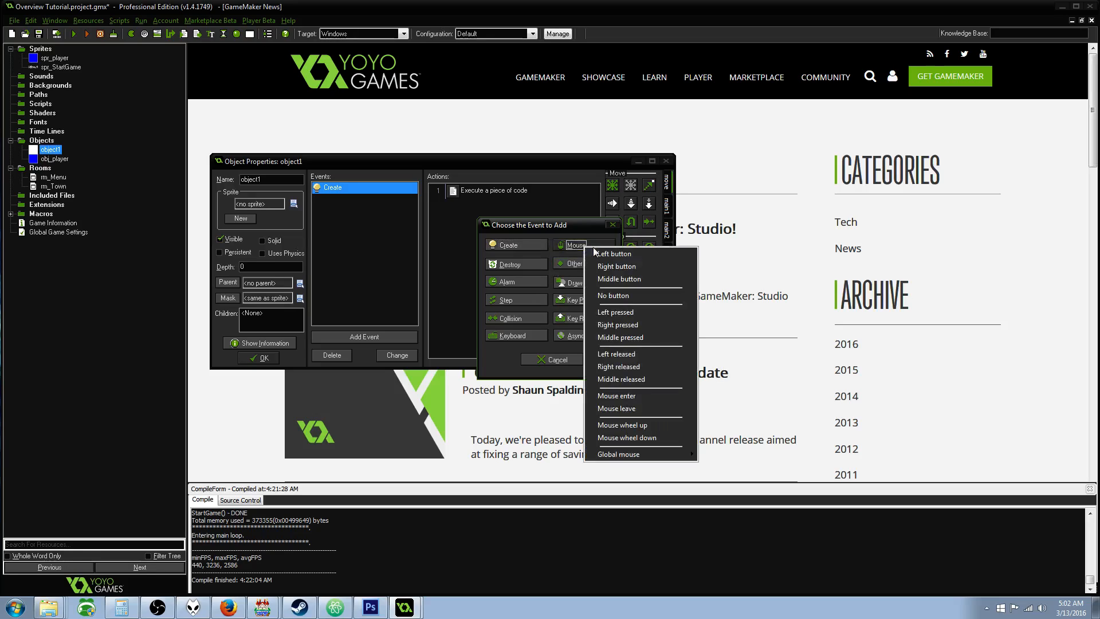
mouse_move(645, 366)
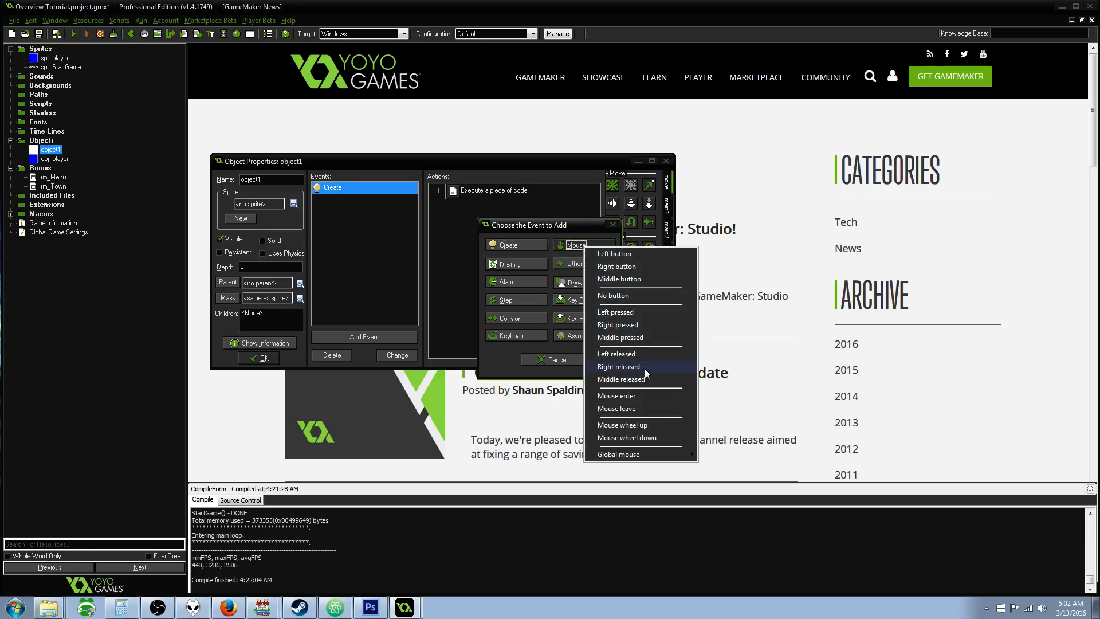
left_click(616, 354)
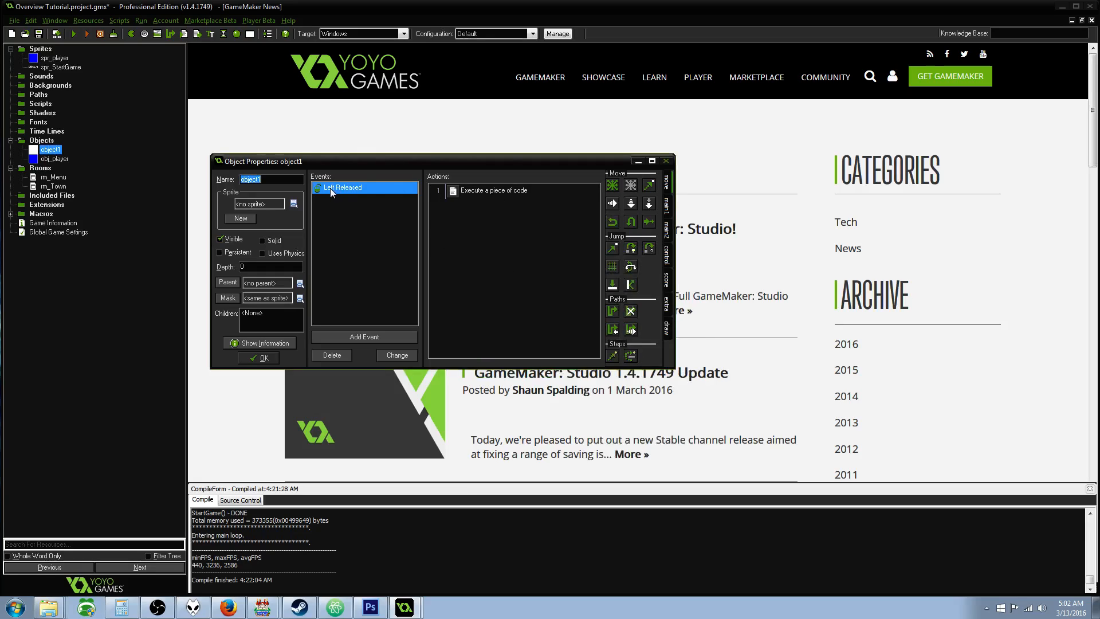
mouse_move(487, 204)
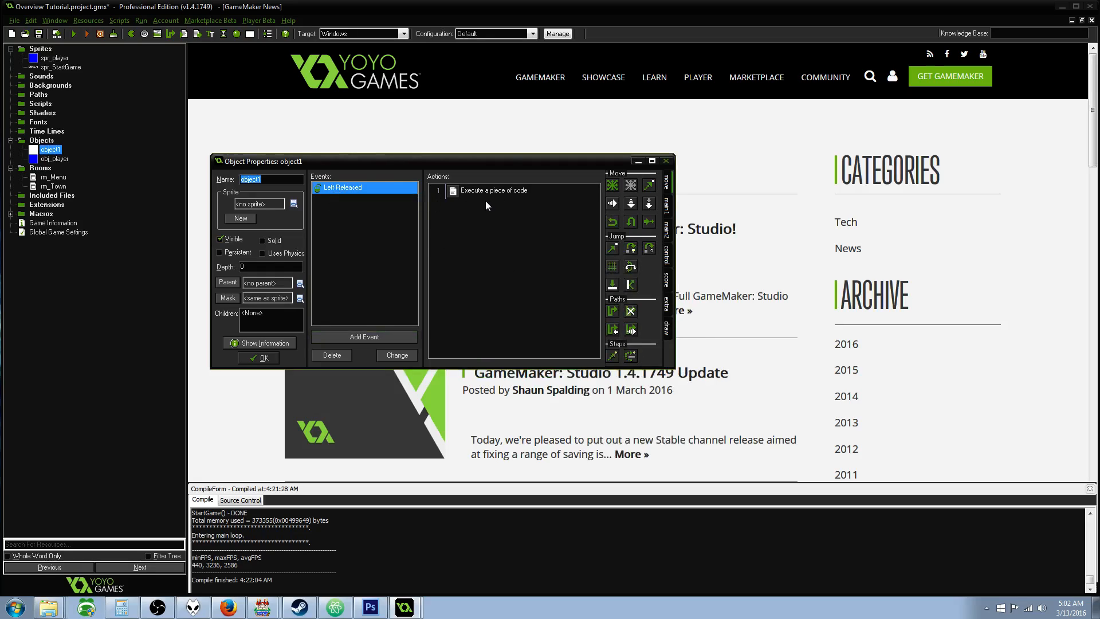
double_click(491, 190)
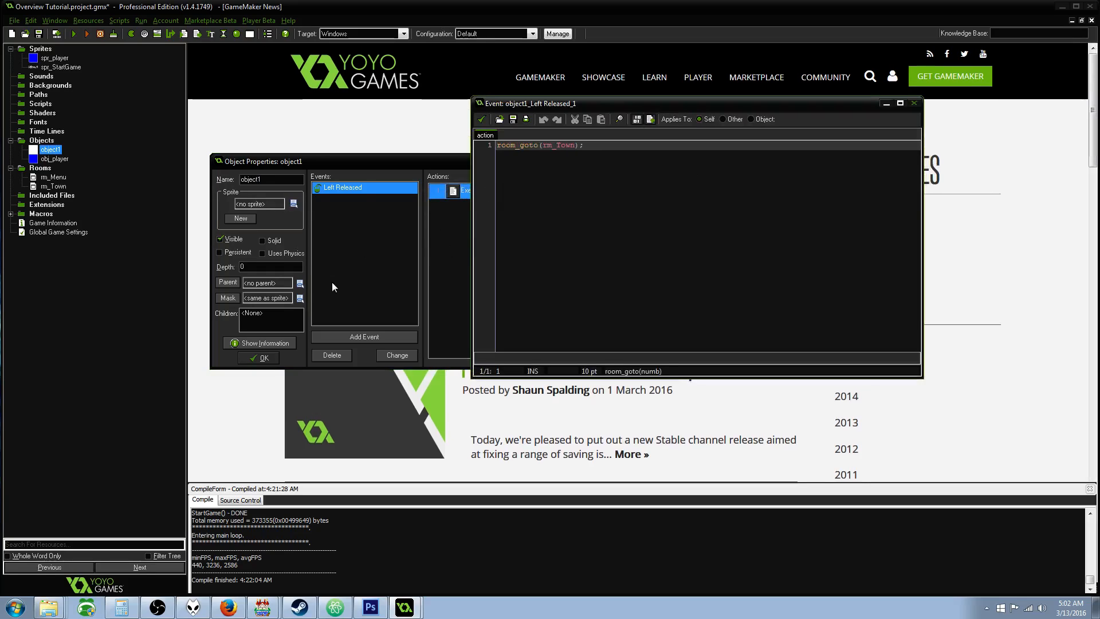
mouse_move(343, 282)
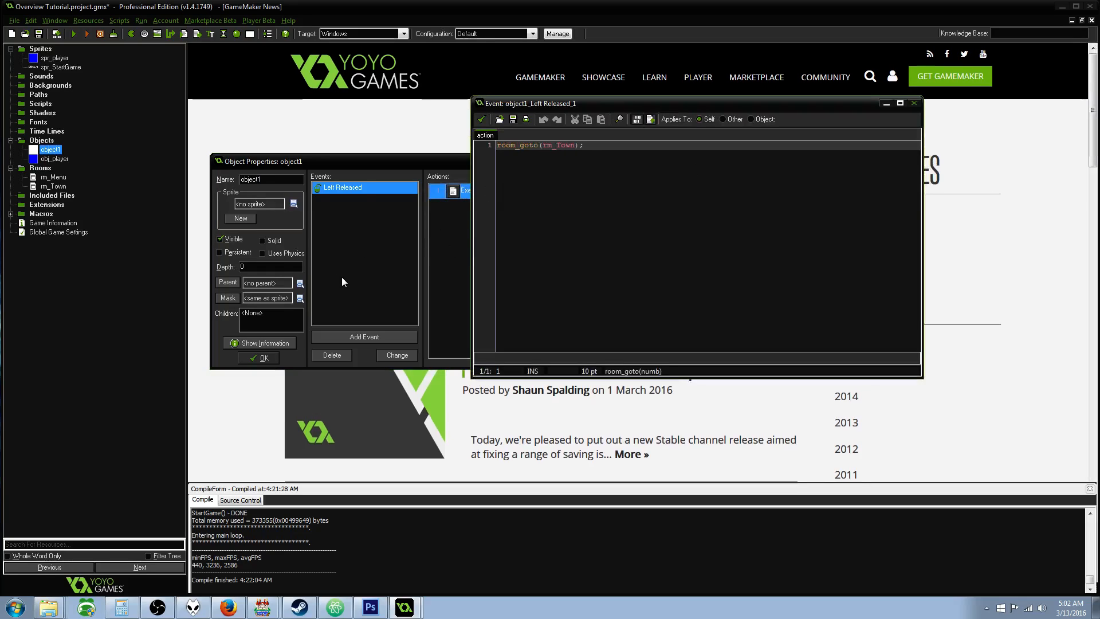
mouse_move(347, 276)
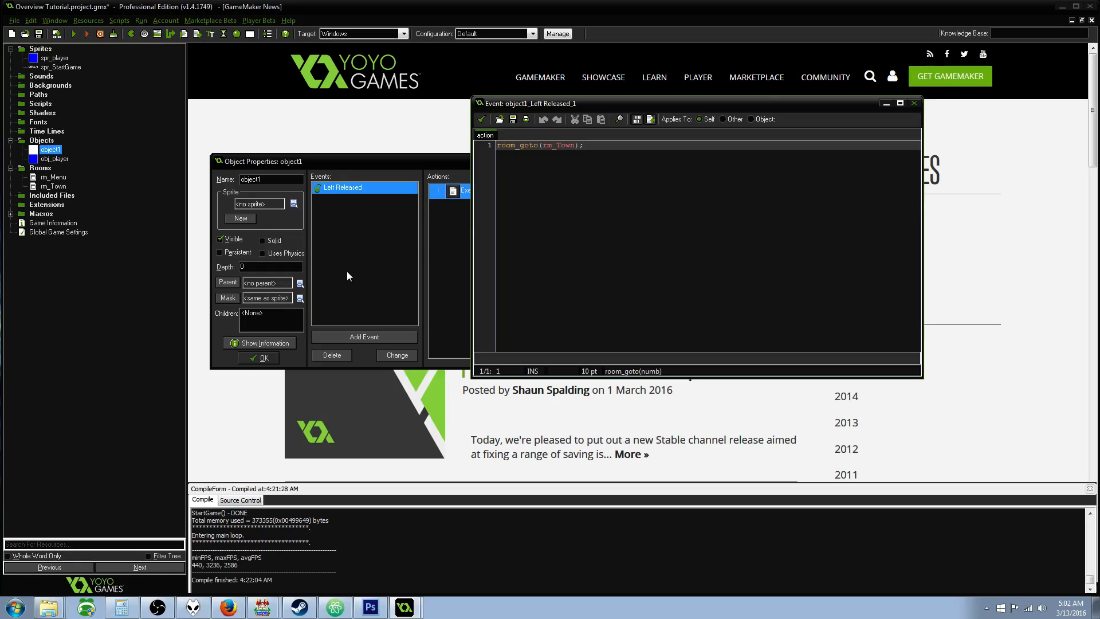
mouse_move(516, 183)
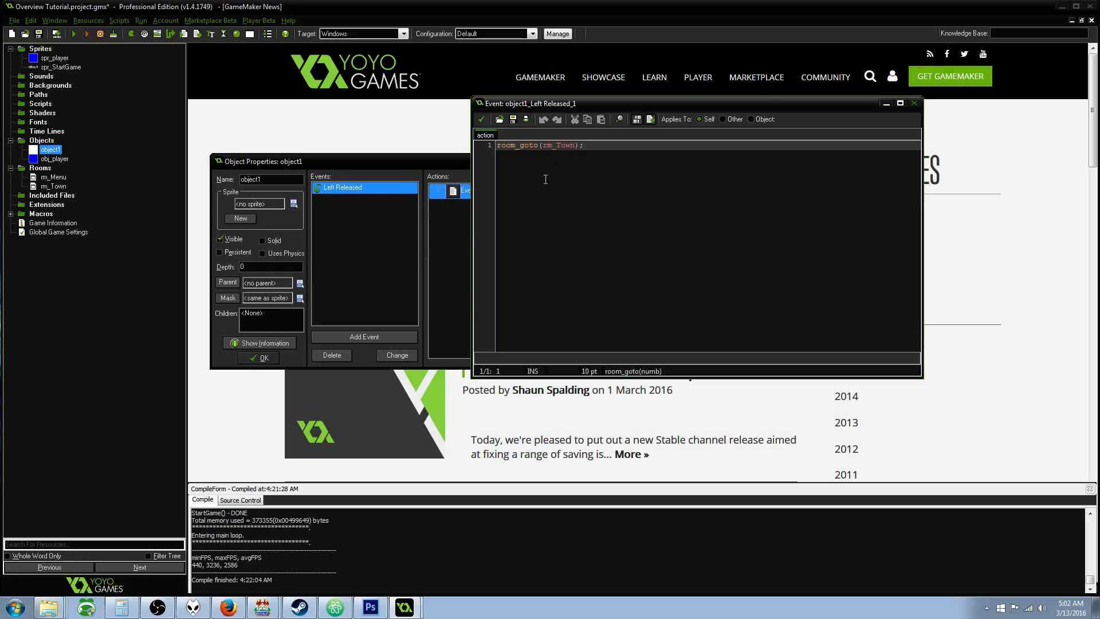
mouse_move(544, 179)
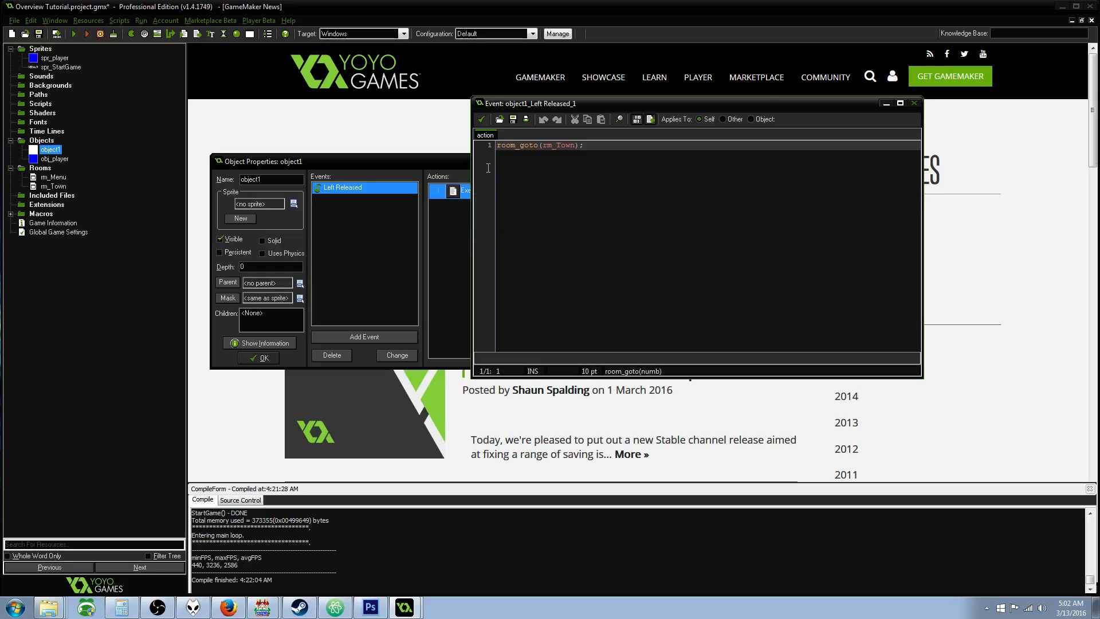
mouse_move(374, 181)
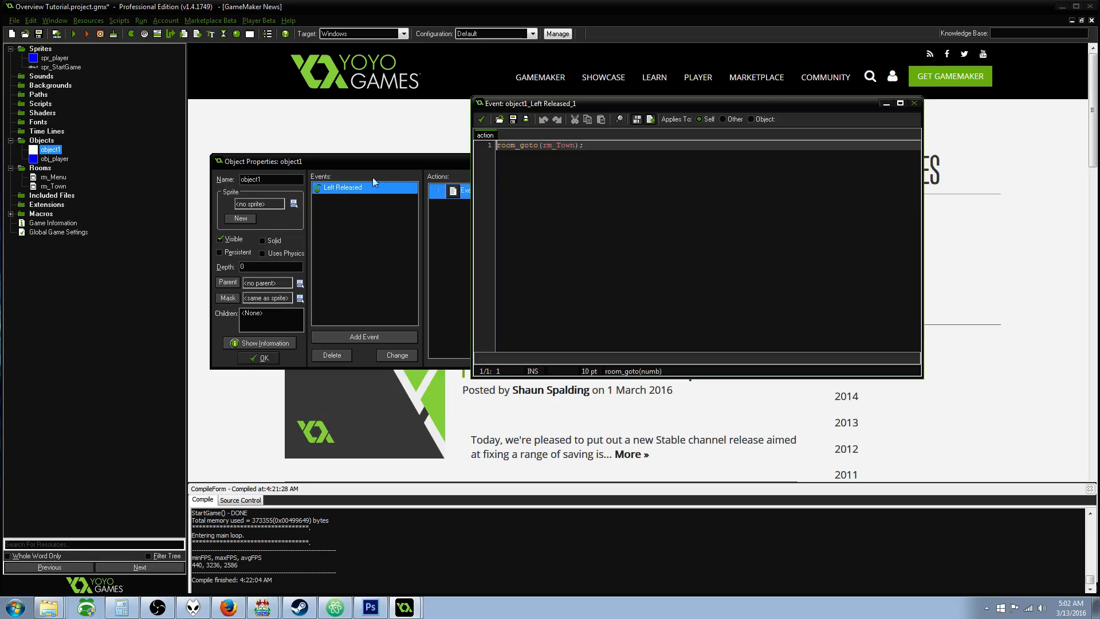
- Rename object1 to obj_Start, assign the spr_StartGame sprite, and save the object
left_click(913, 103)
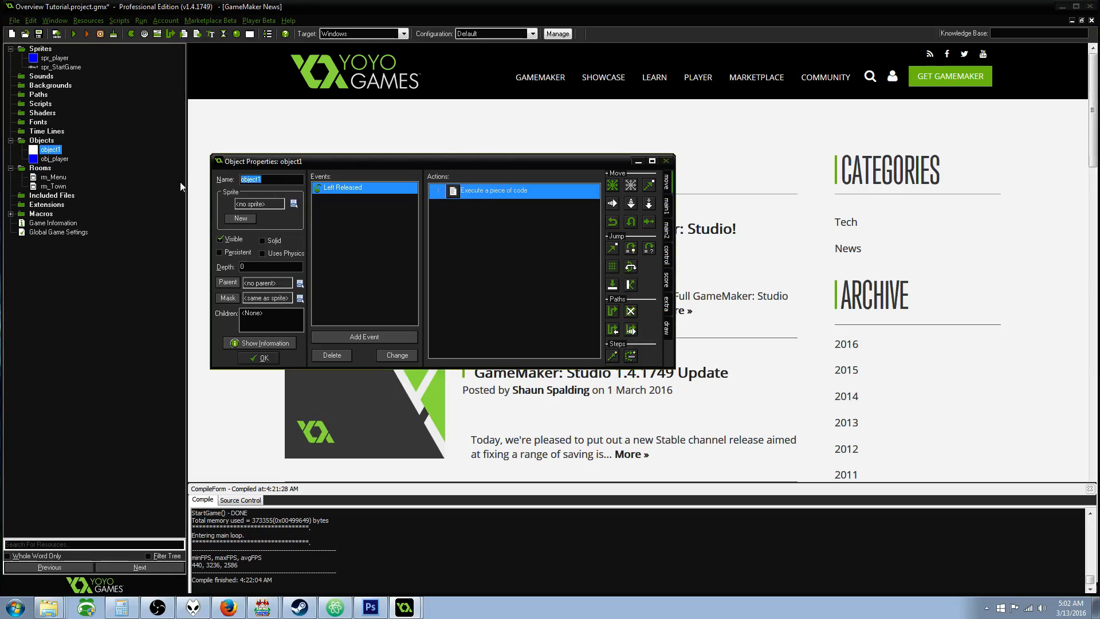
type("obj_Start")
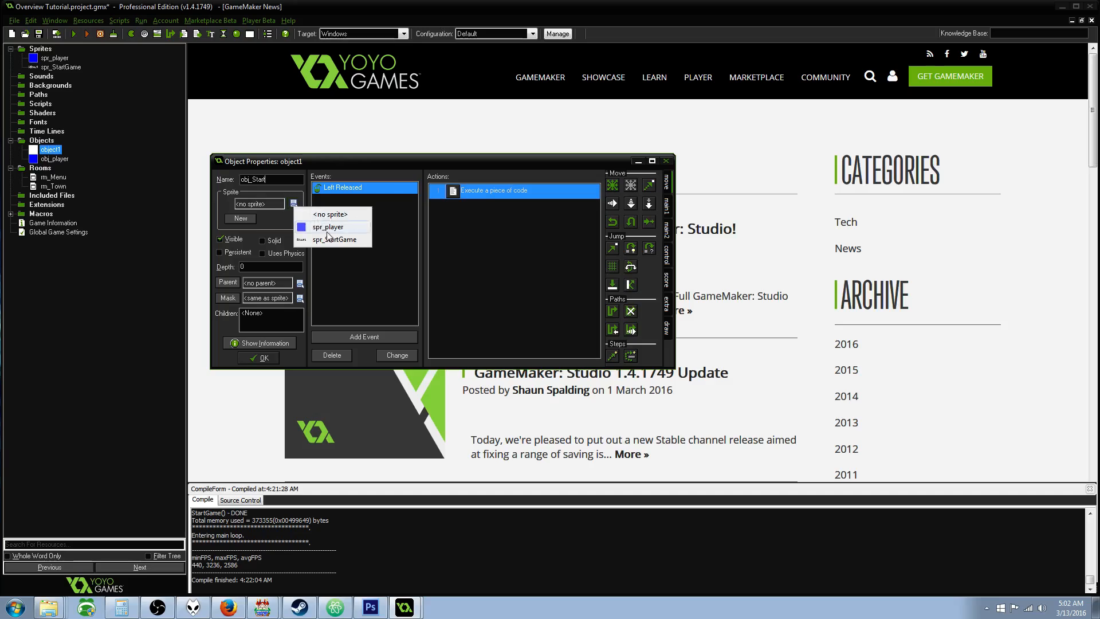
left_click(335, 240)
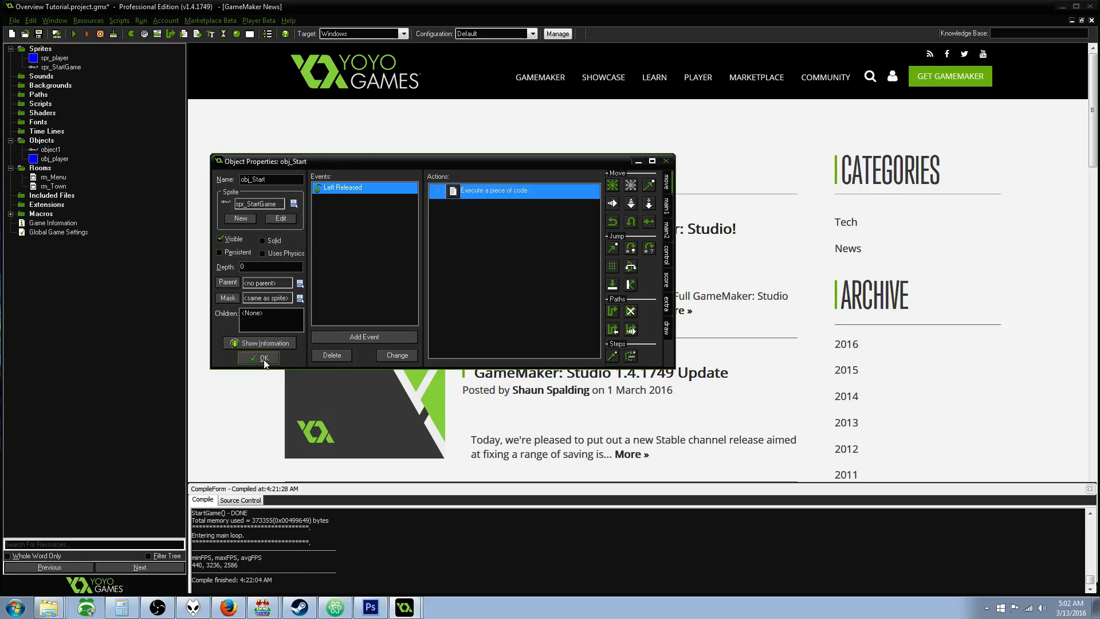
left_click(259, 358)
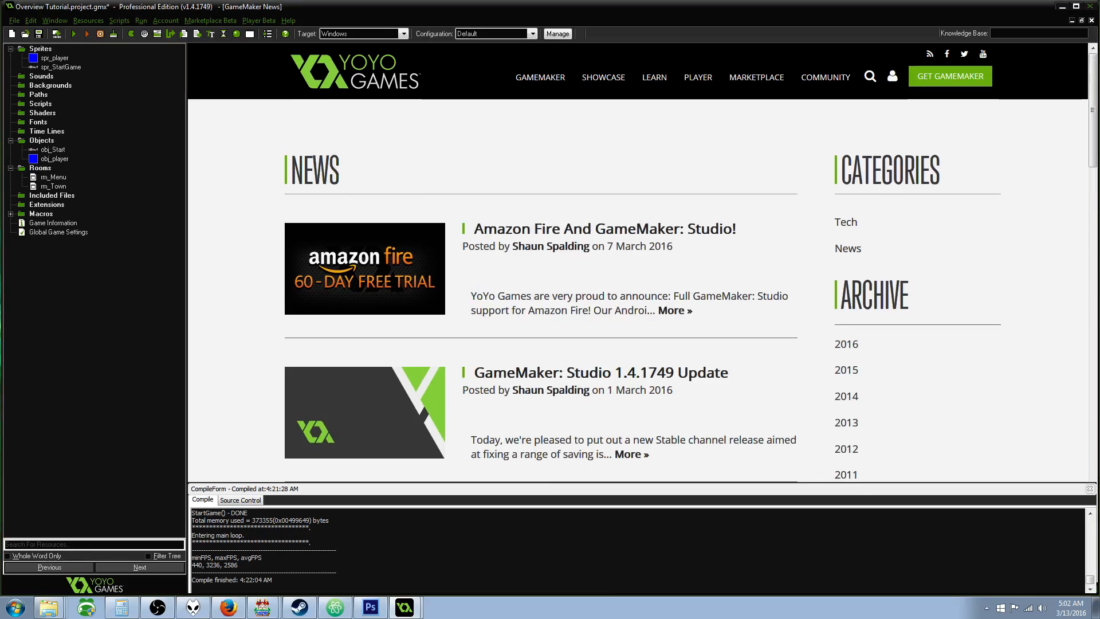
- Open rm_Menu and delete the player instance from the room
left_click(53, 149)
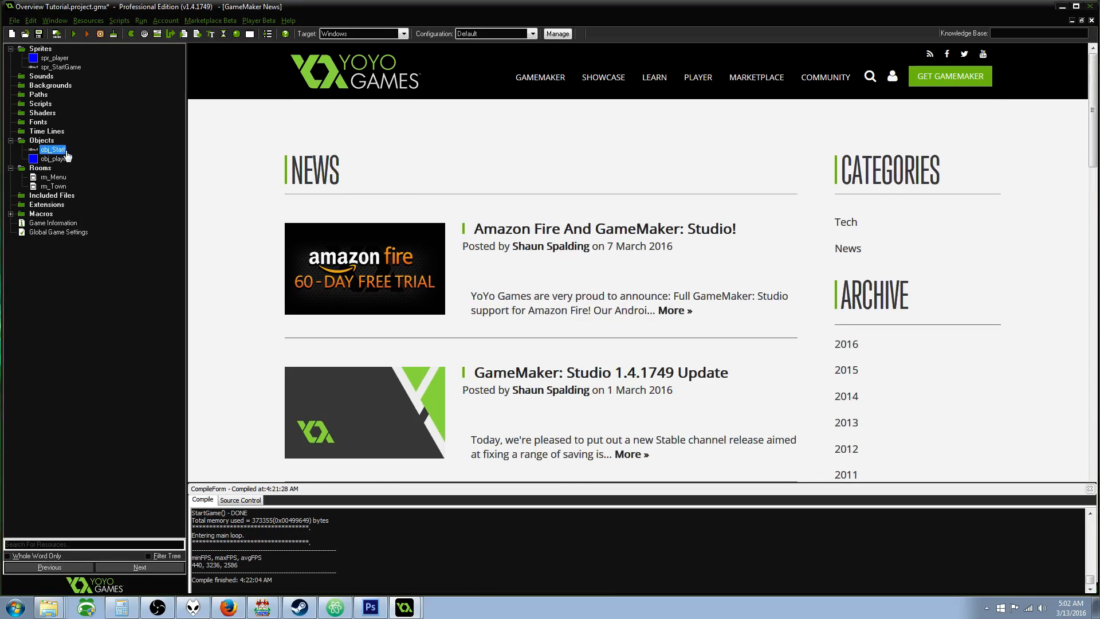
left_click(52, 178)
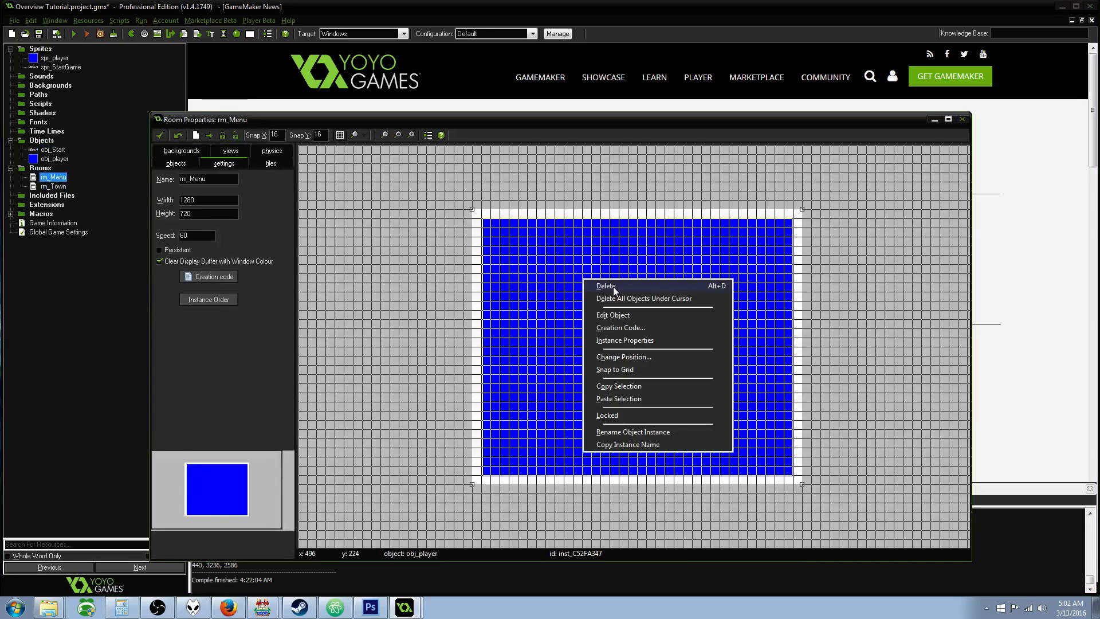
left_click(605, 285)
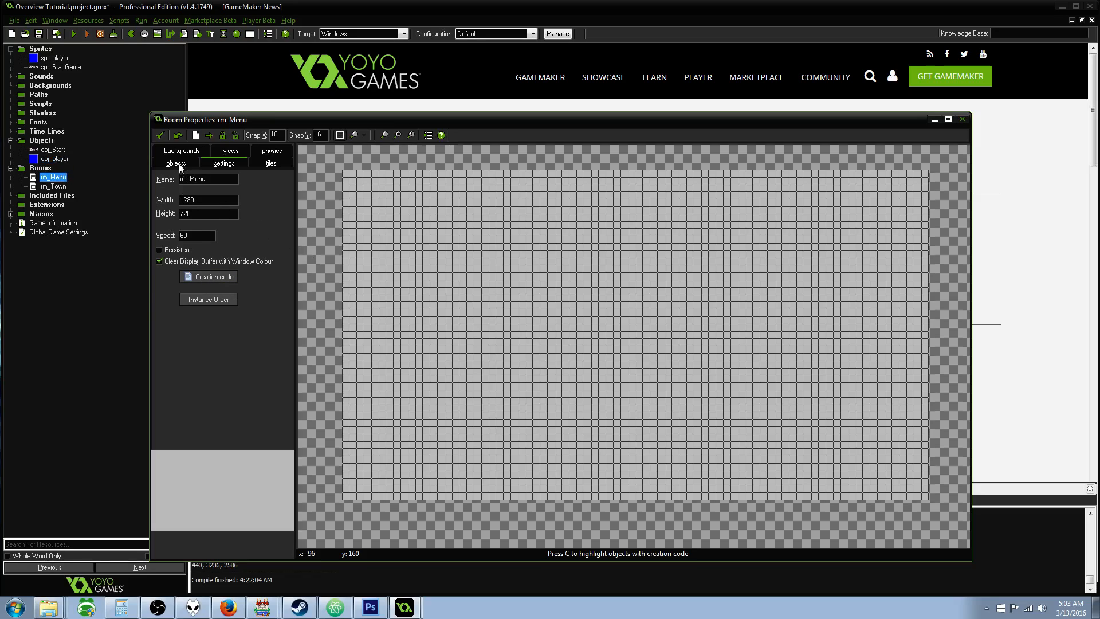
- Place an obj_Start instance near the centre of rm_Menu and close the room editor
left_click(175, 163)
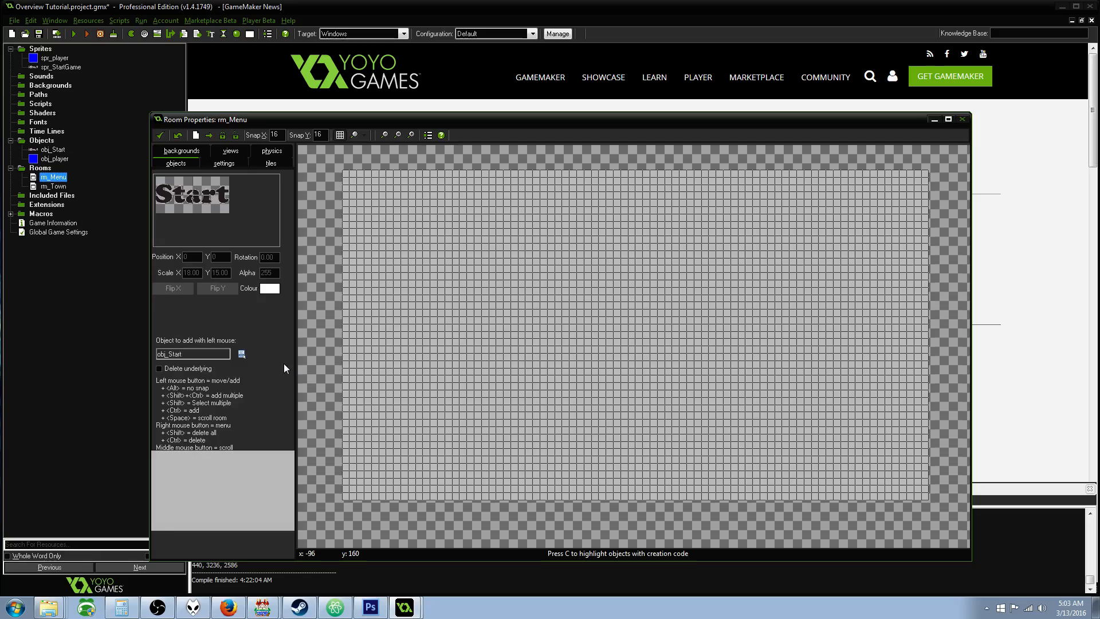
left_click(625, 330)
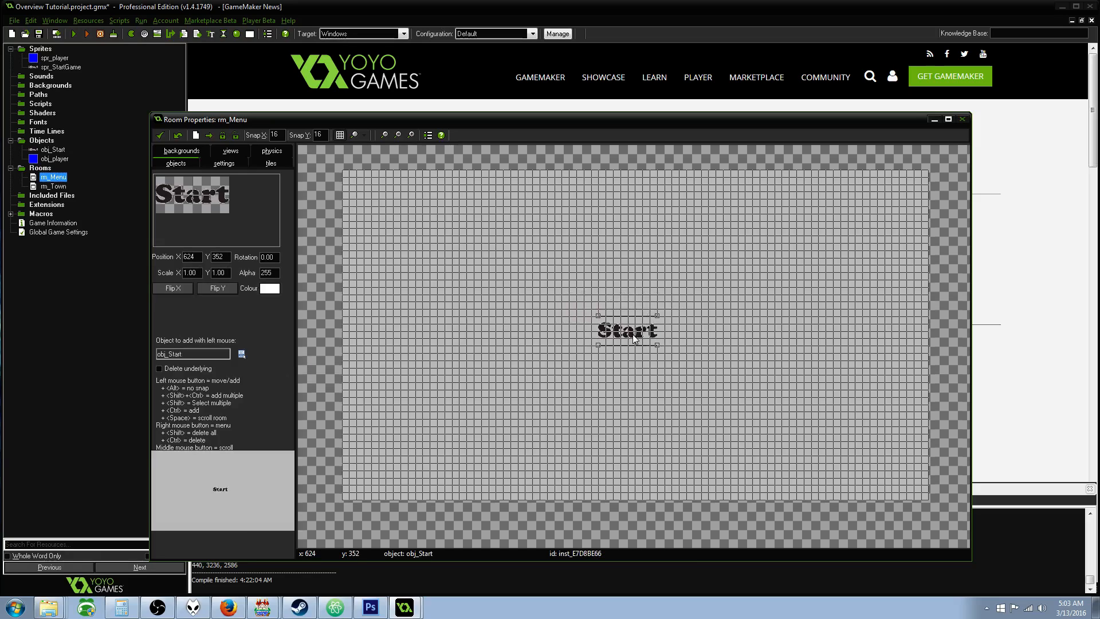
left_click_drag(626, 330, 635, 321)
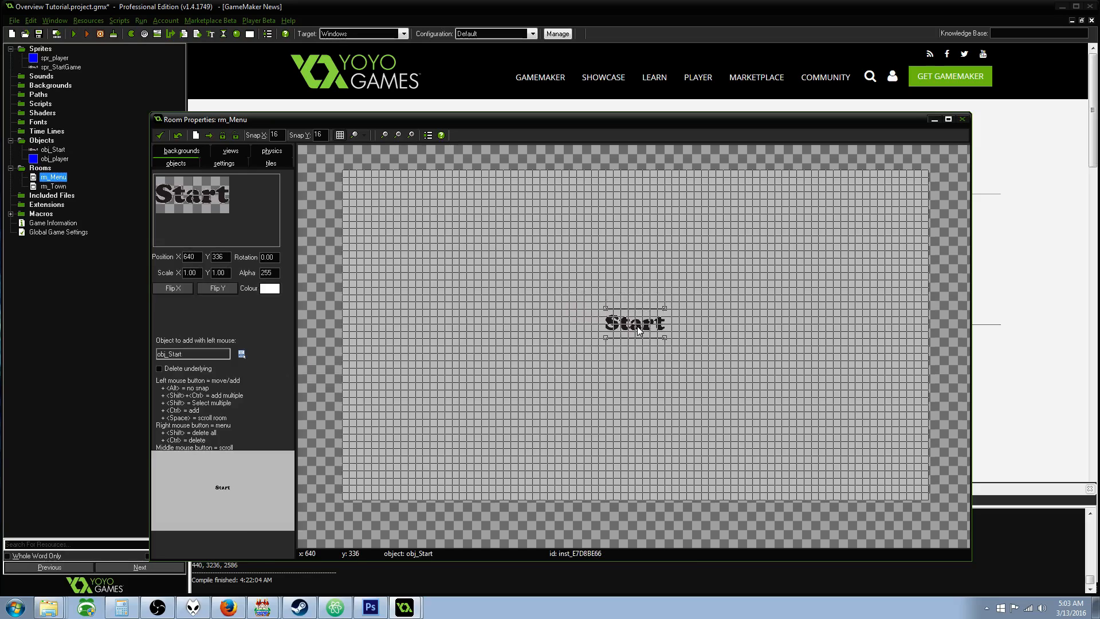
mouse_move(566, 319)
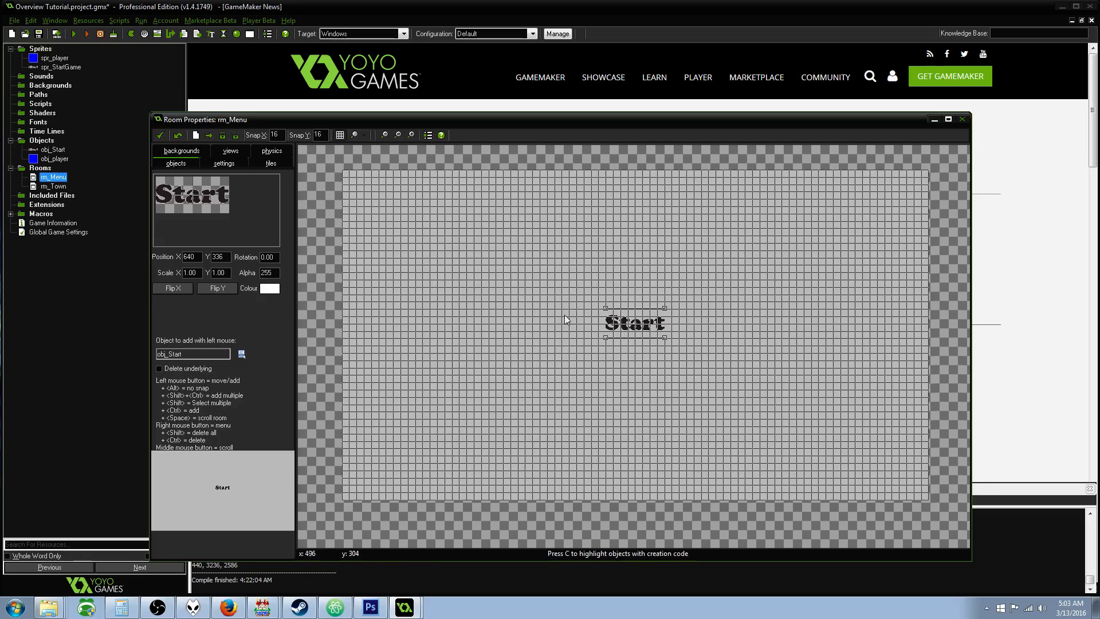
left_click_drag(634, 321, 649, 322)
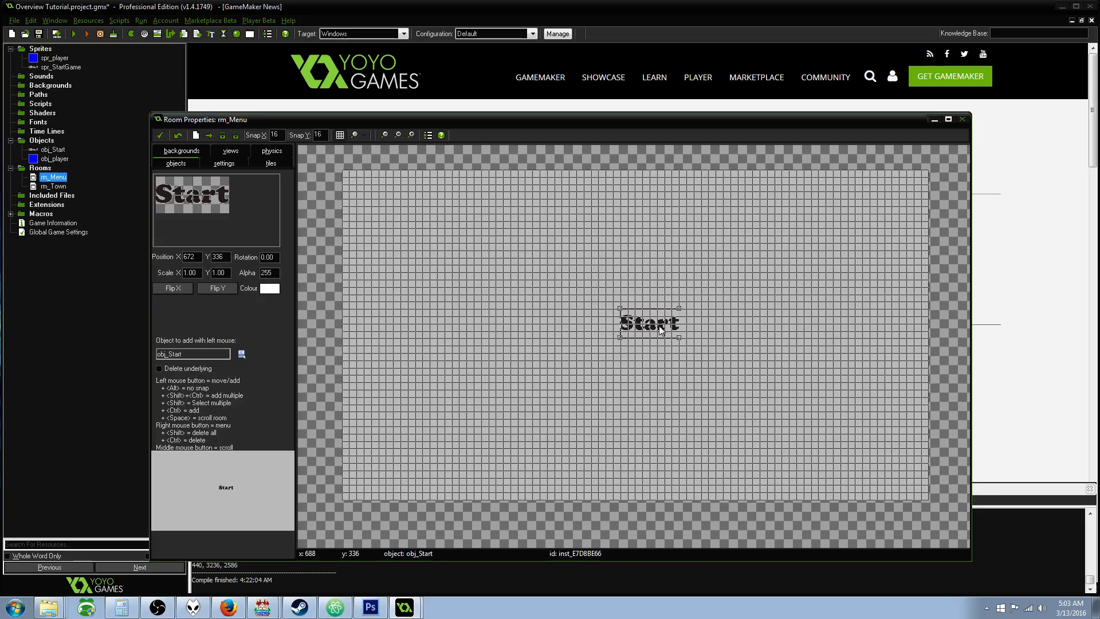
left_click_drag(648, 322, 642, 337)
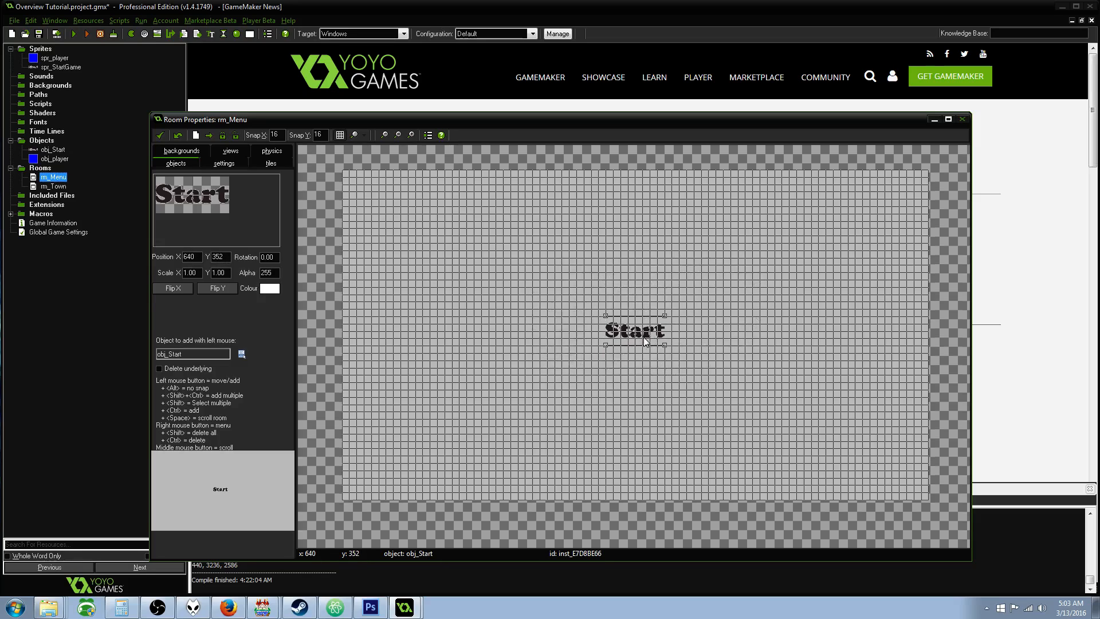
left_click_drag(634, 331, 628, 322)
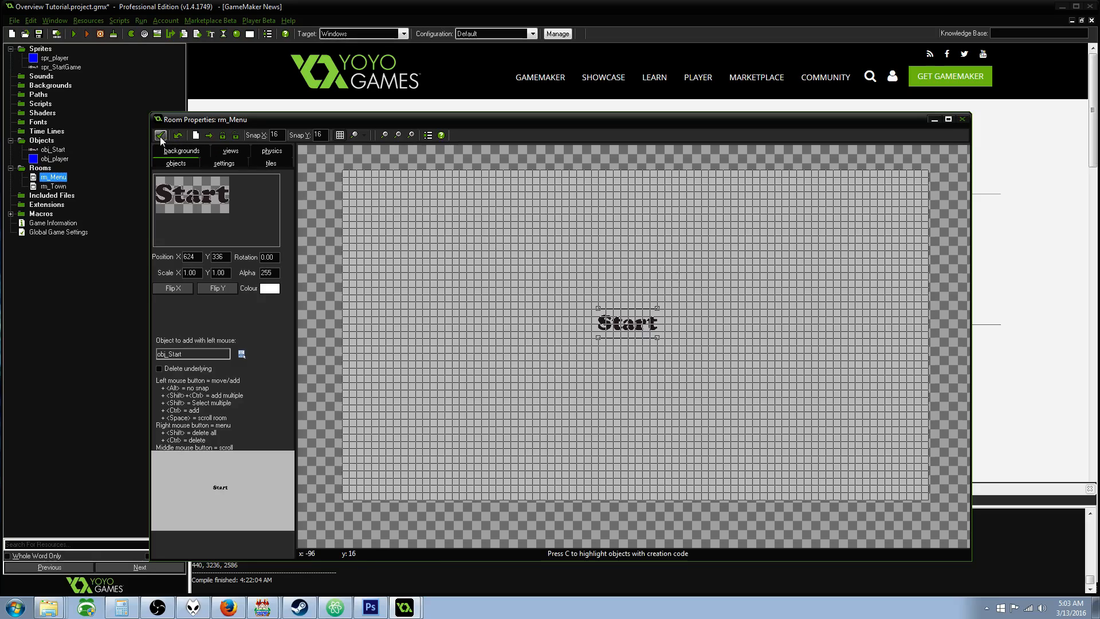
left_click_drag(624, 322, 453, 403)
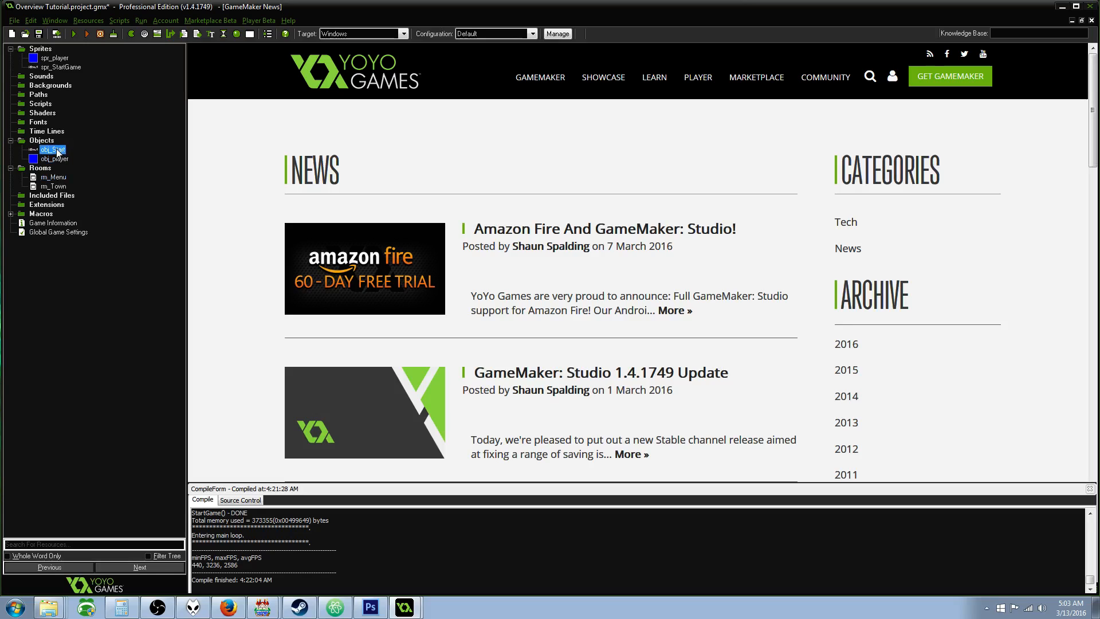
- Give obj_Start a Create event with code positioning it using room_width / 2, then save
right_click(50, 150)
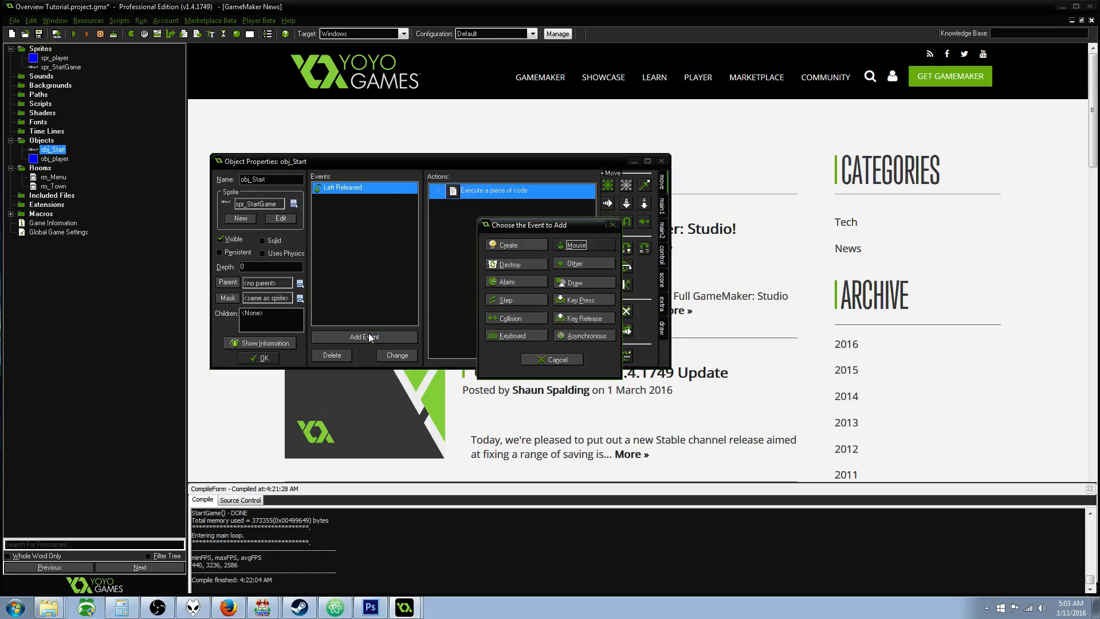
left_click(508, 244)
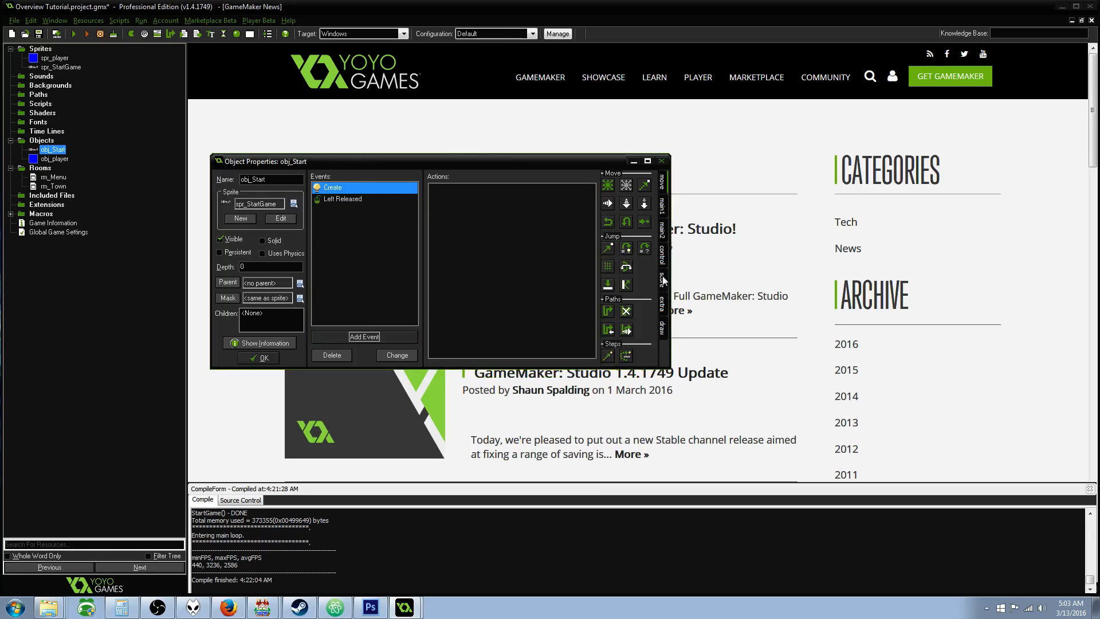
double_click(332, 187)
type("x =")
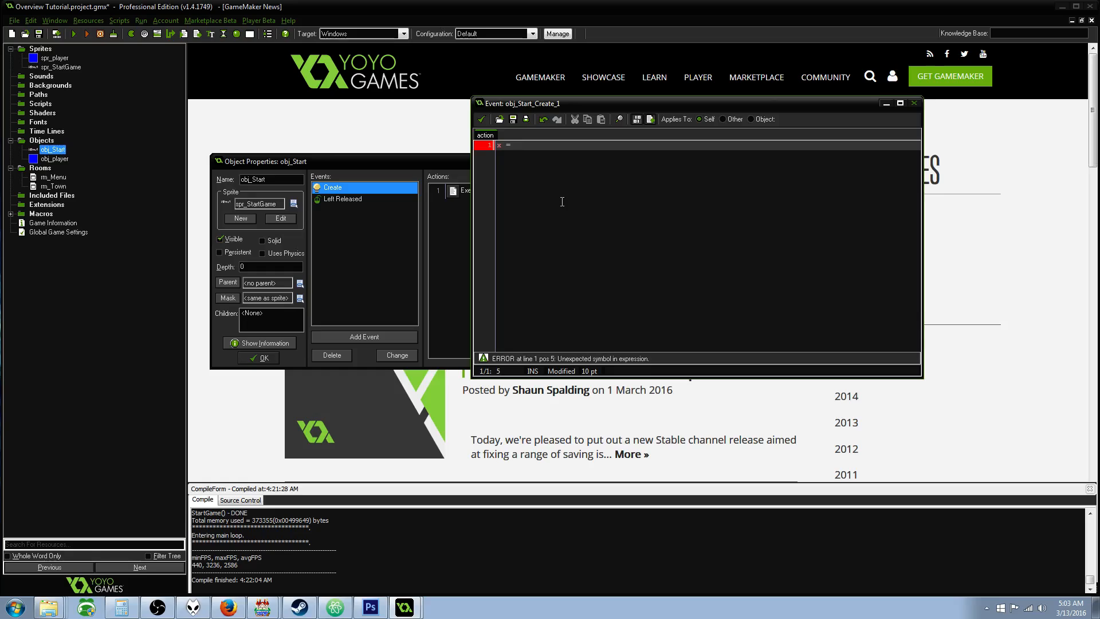
type("room wi")
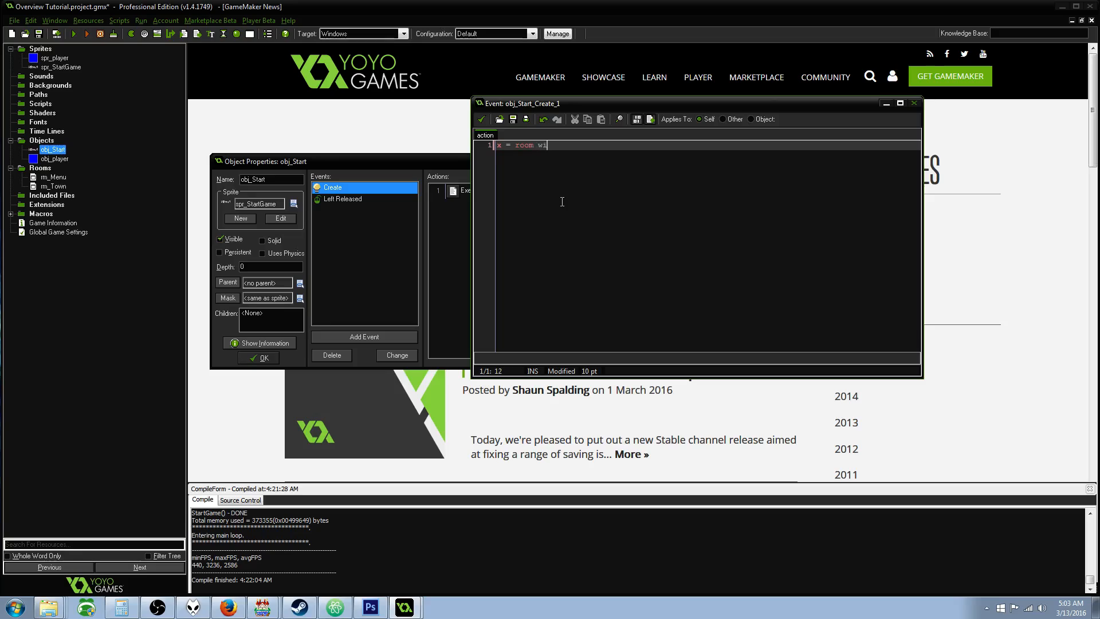
type("dth / 2;")
type("y =")
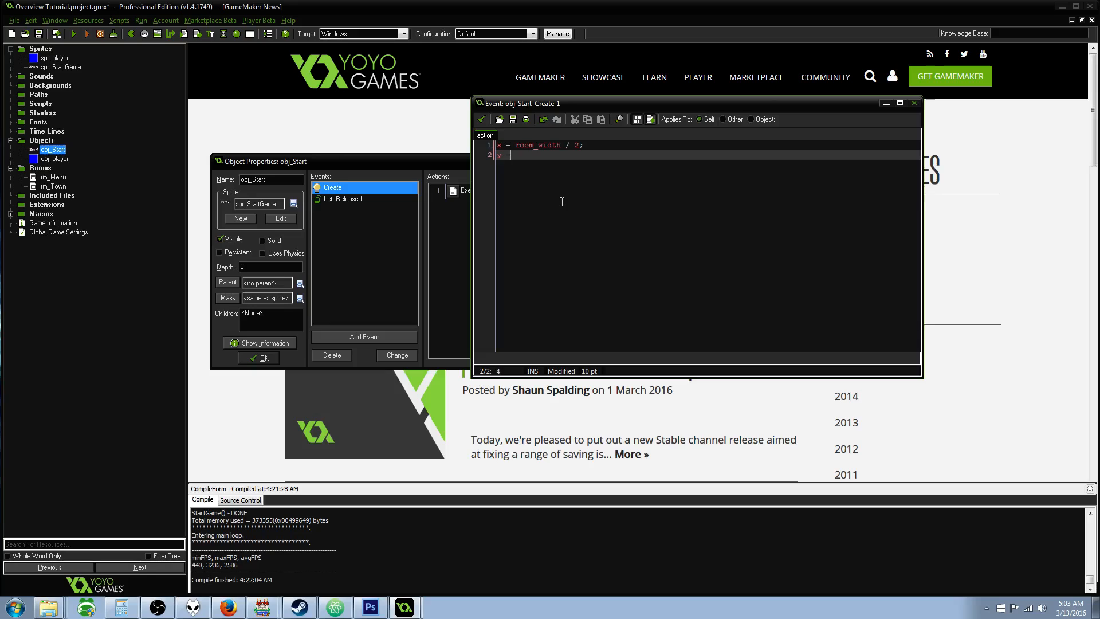
type("room")
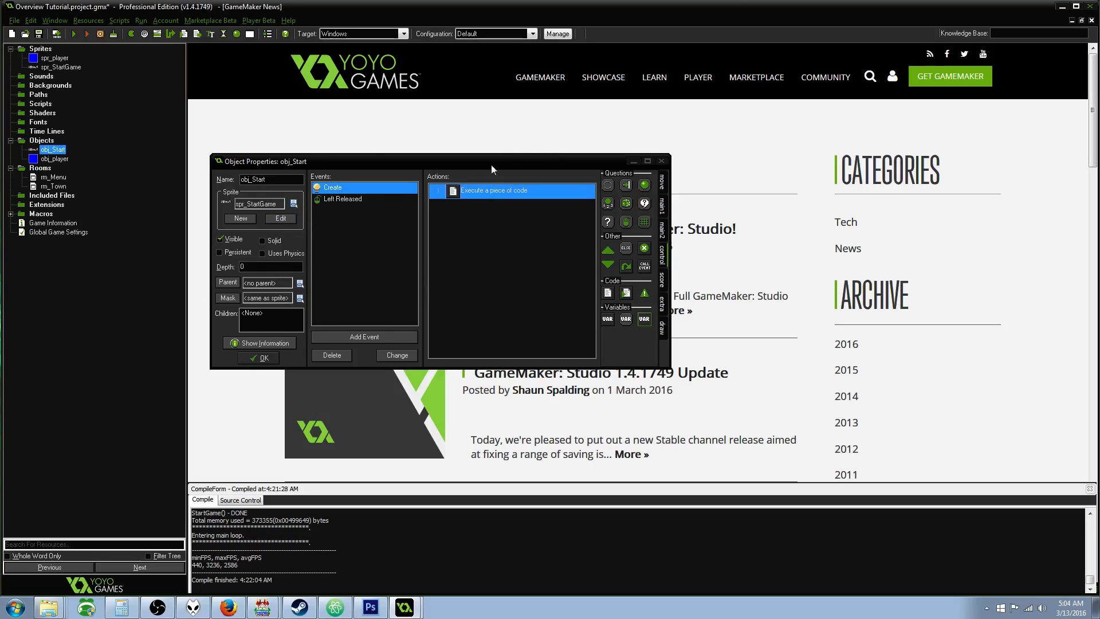
mouse_move(891, 75)
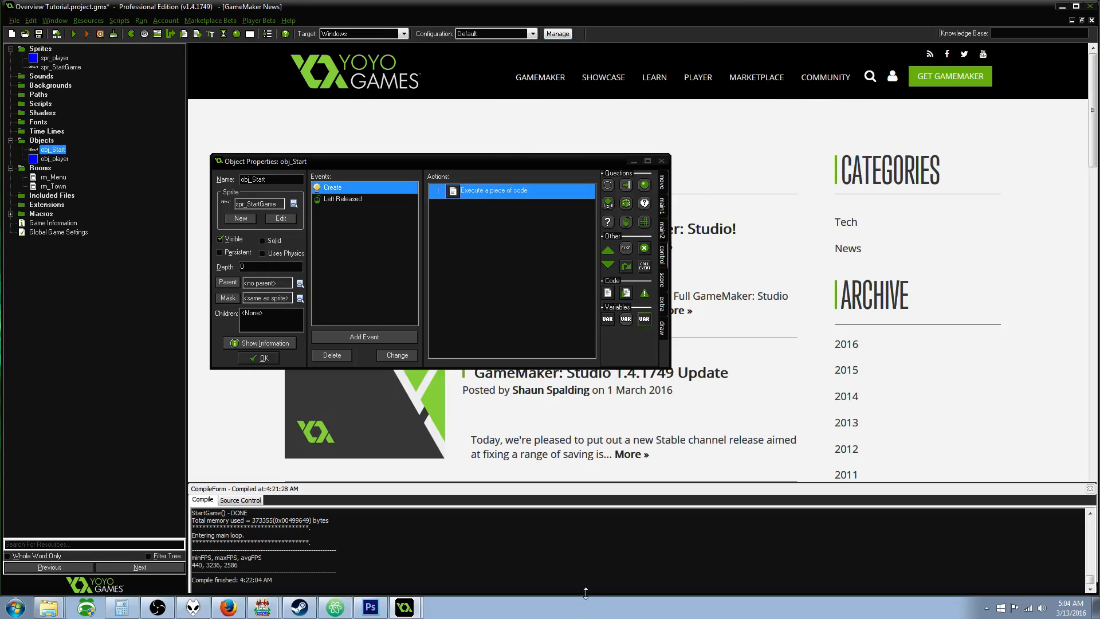
mouse_move(521, 325)
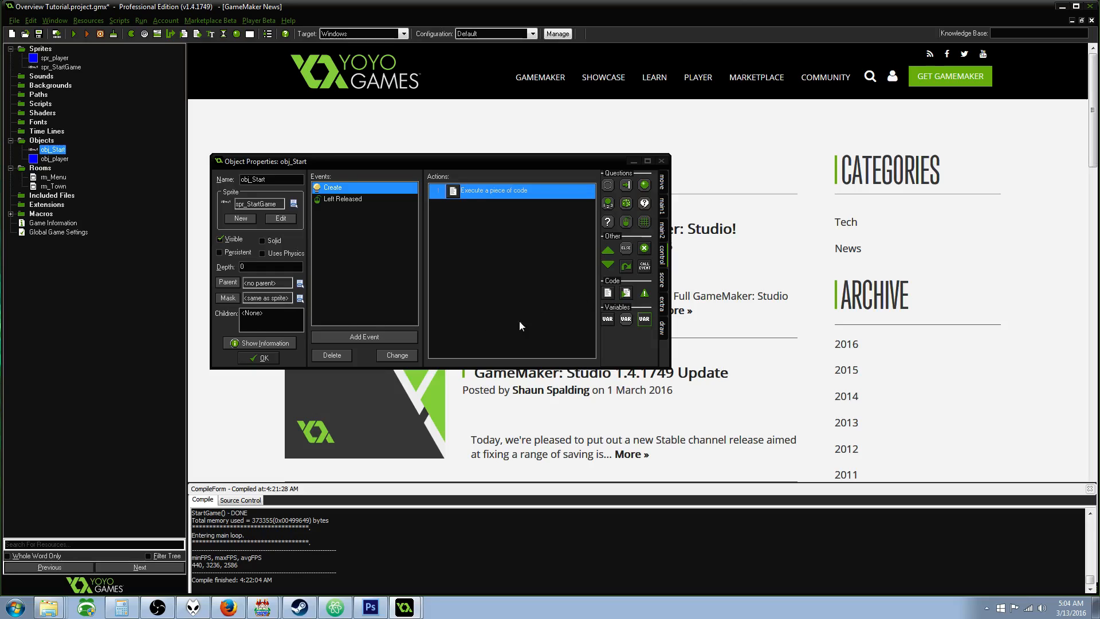
mouse_move(255, 368)
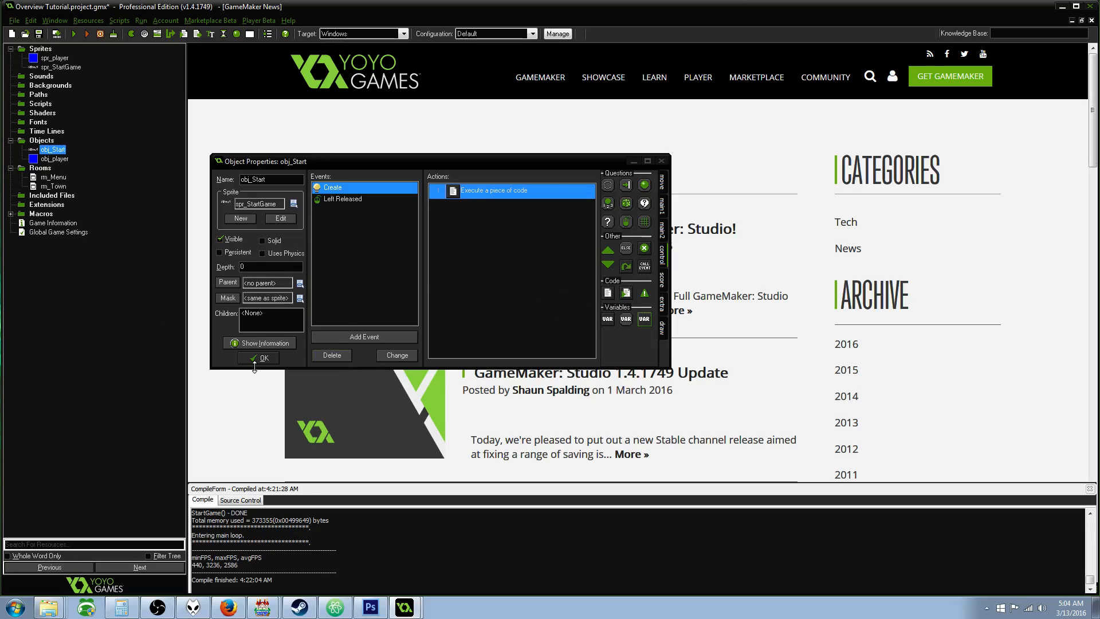
left_click(260, 358)
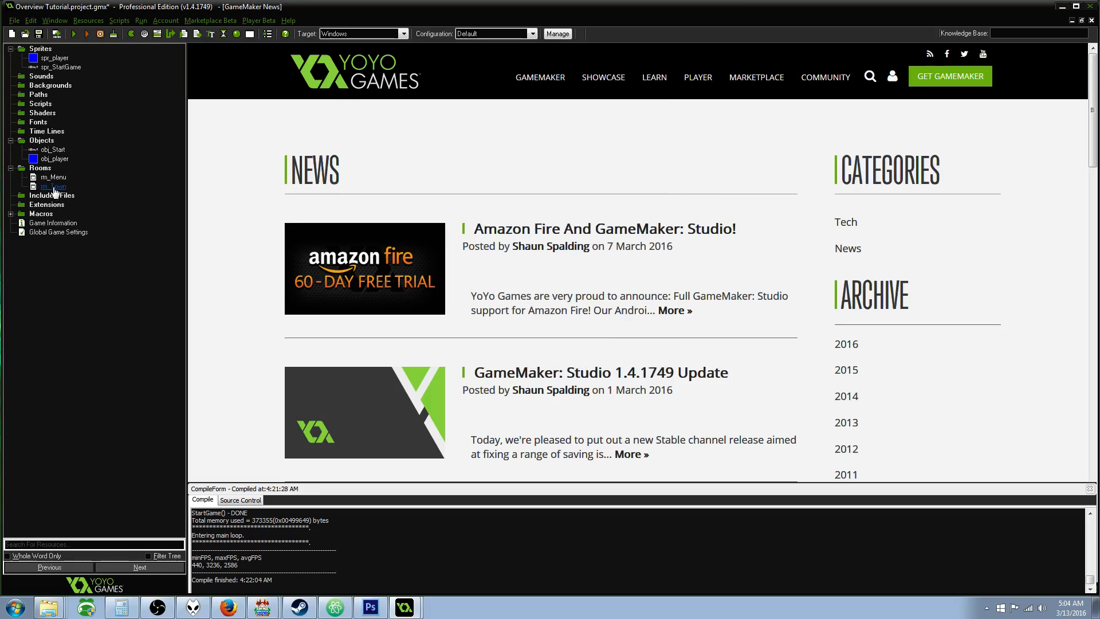
- Check the Start button's placement in rm_Menu, then run the game
left_click(54, 177)
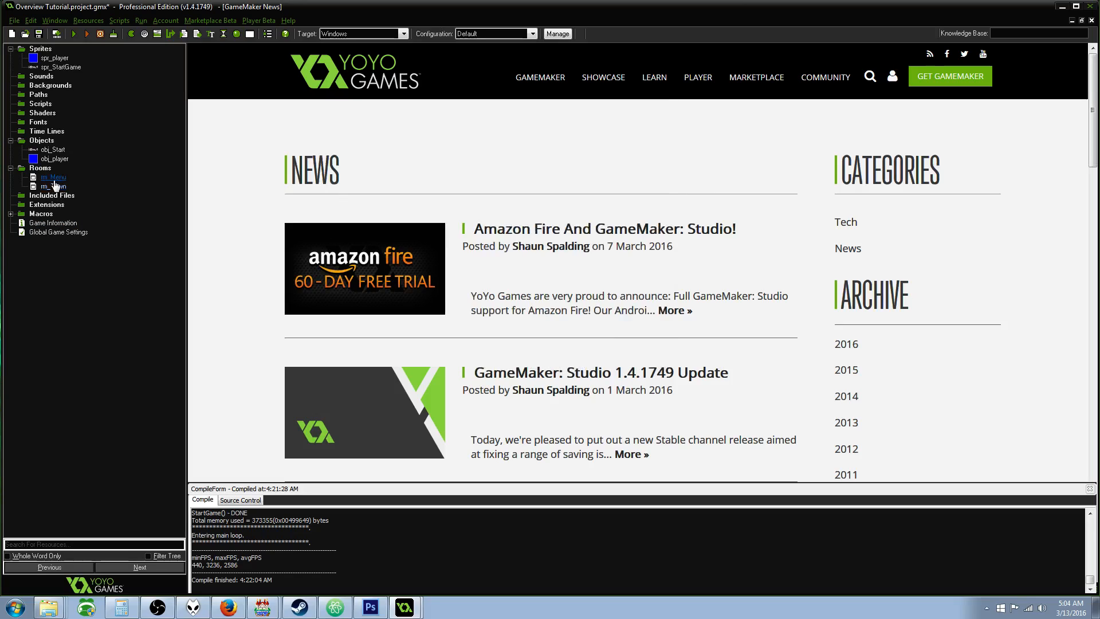
double_click(52, 177)
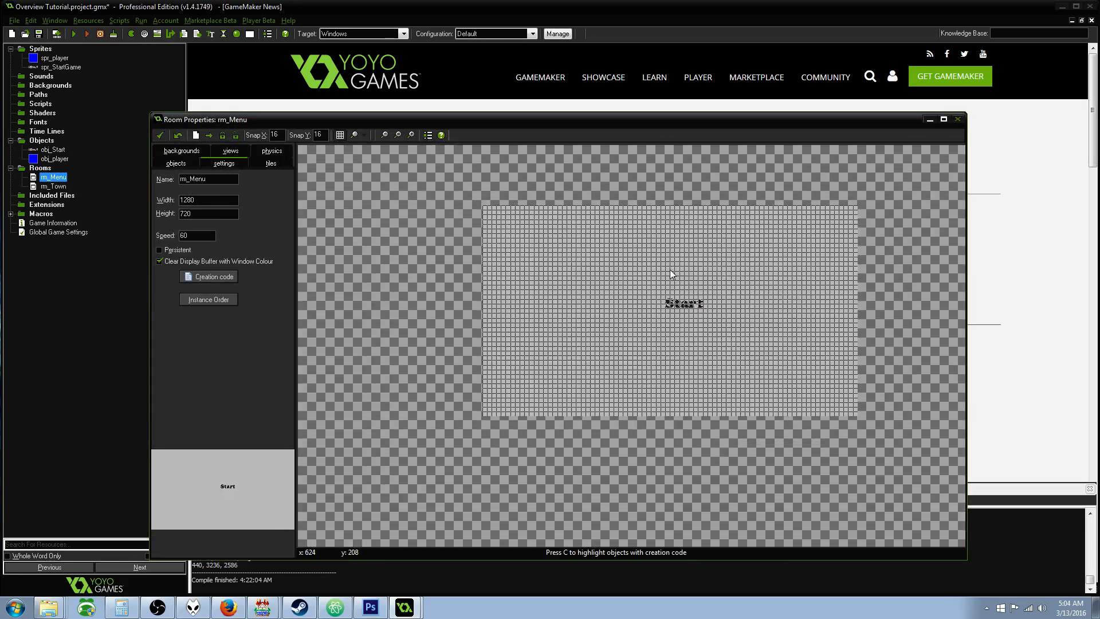
left_click_drag(681, 302, 510, 223)
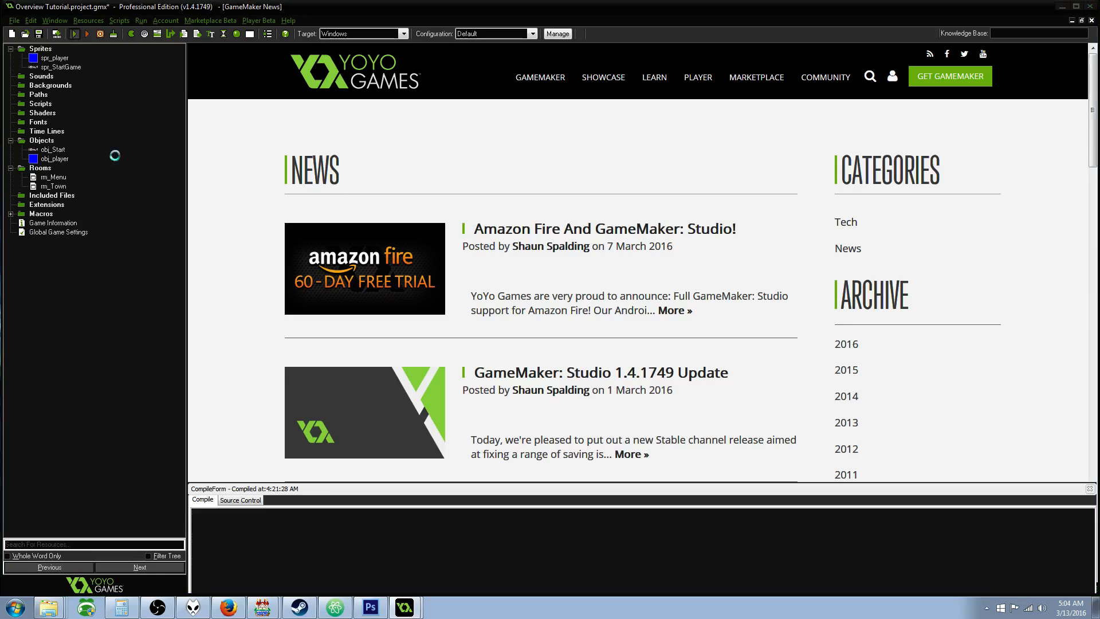
left_click(74, 34)
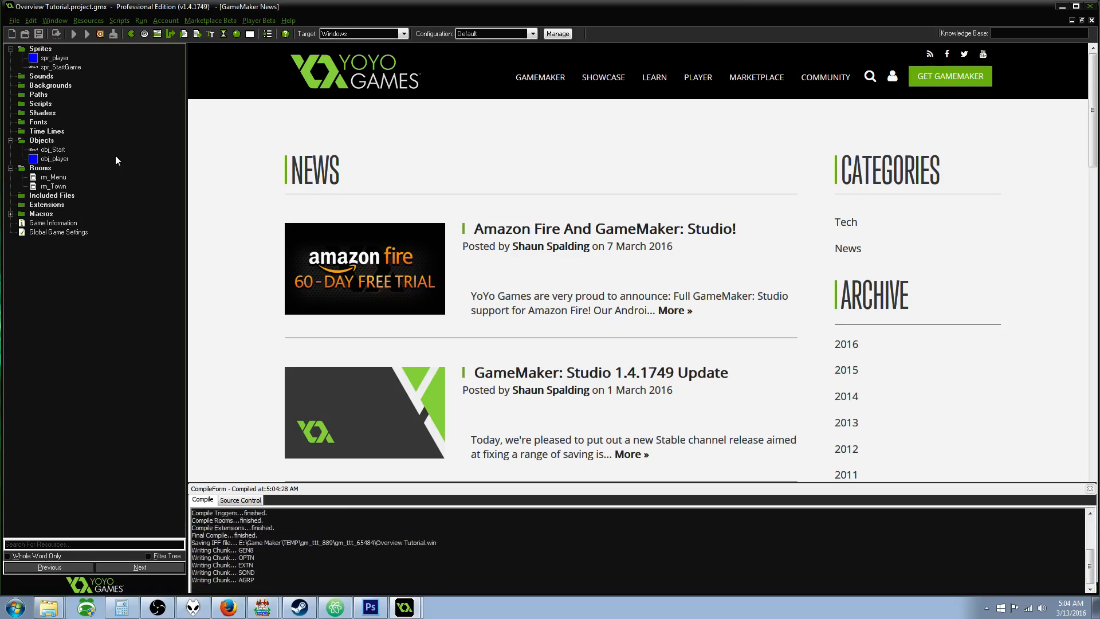
left_click(73, 34)
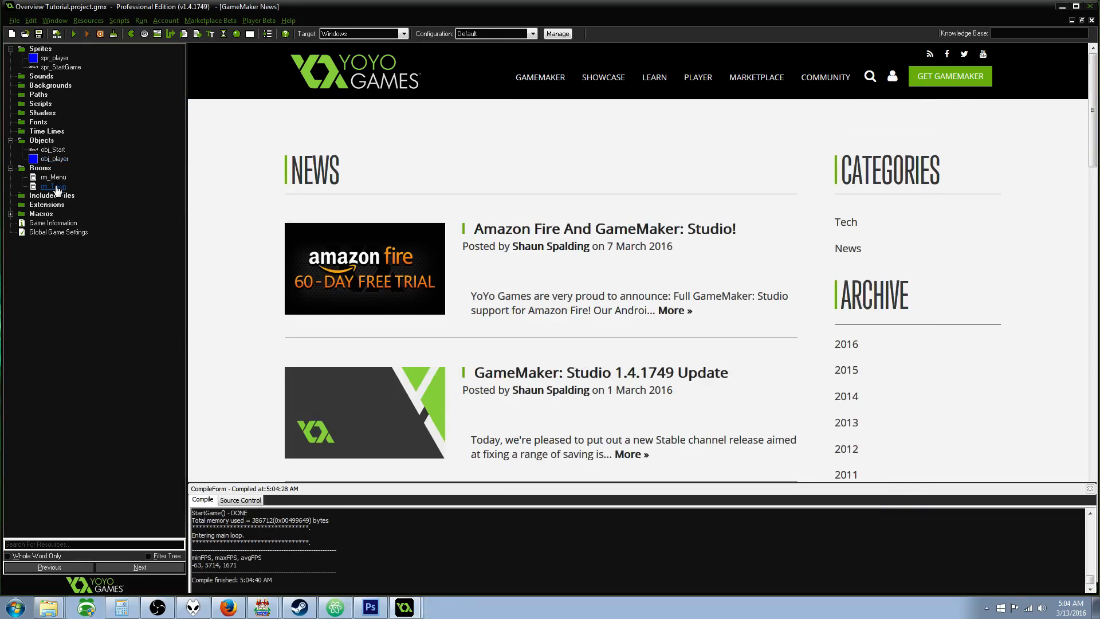
- Set rm_Menu's background colour to black and close the room
left_click(54, 177)
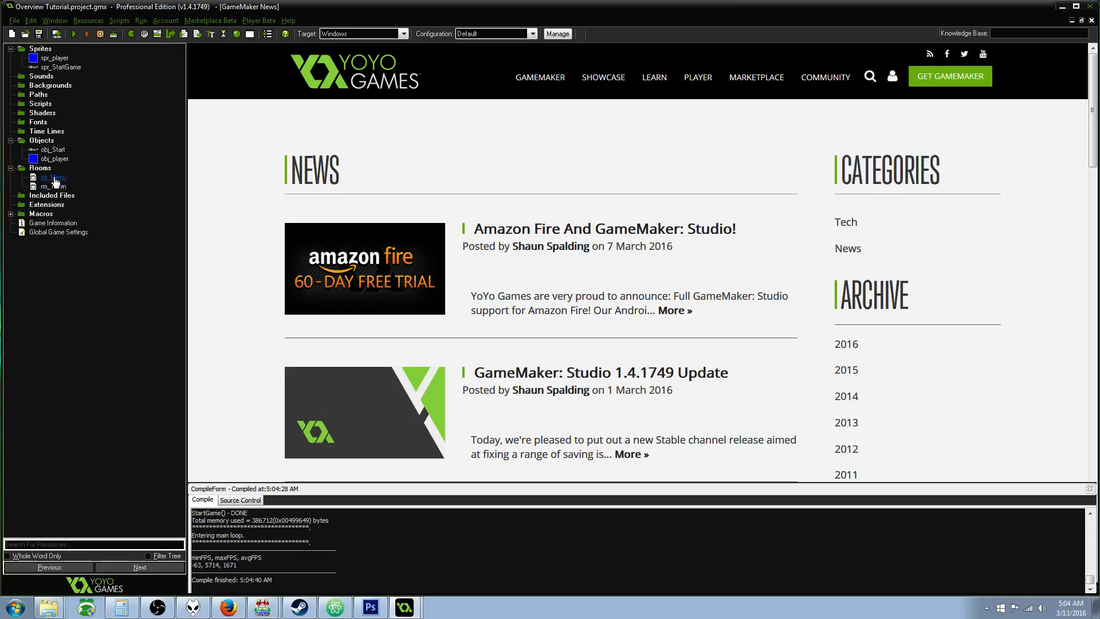
double_click(51, 177)
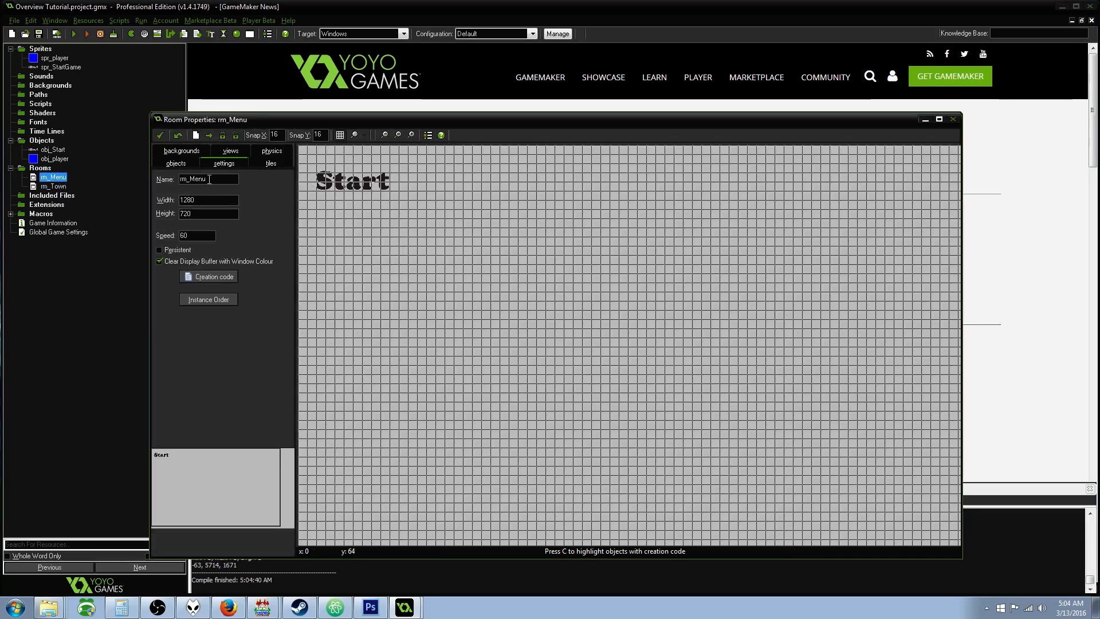
left_click(181, 150)
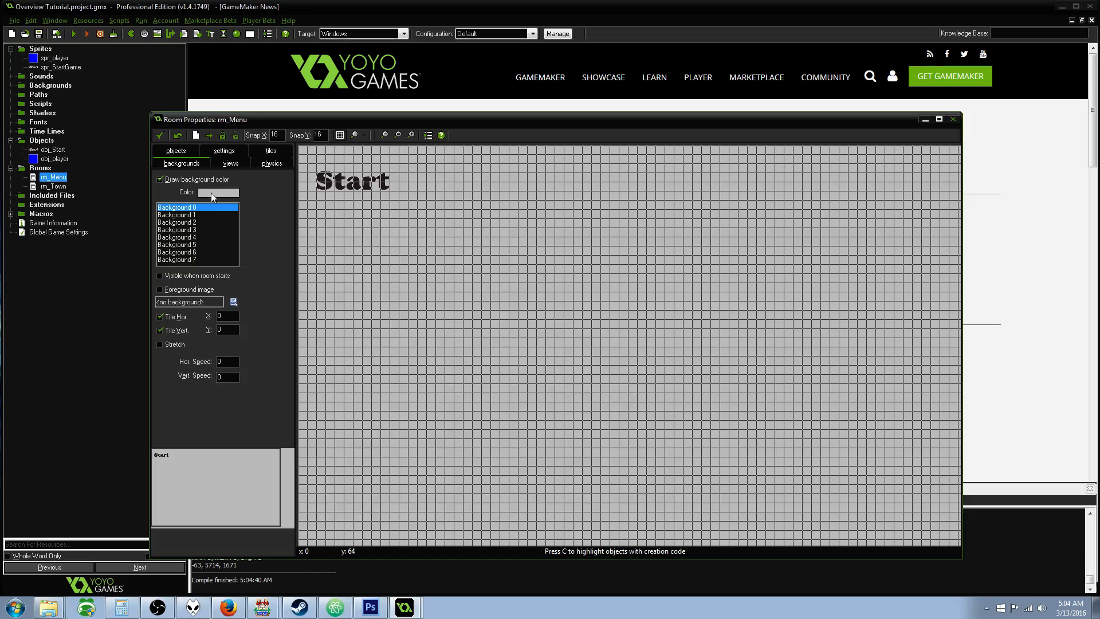
left_click(218, 193)
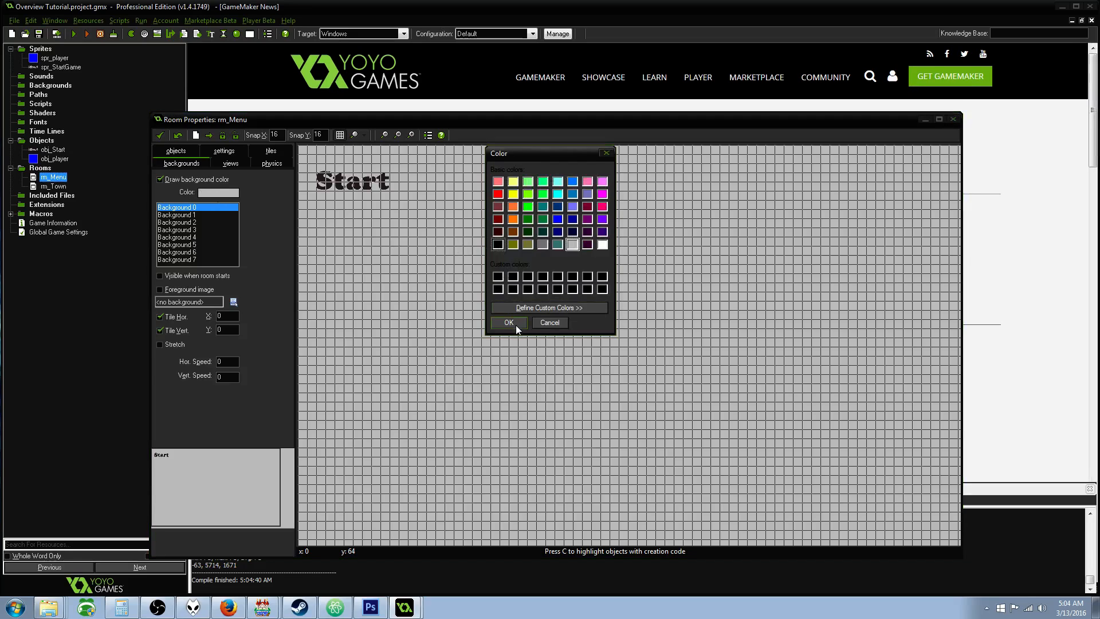
left_click(508, 322)
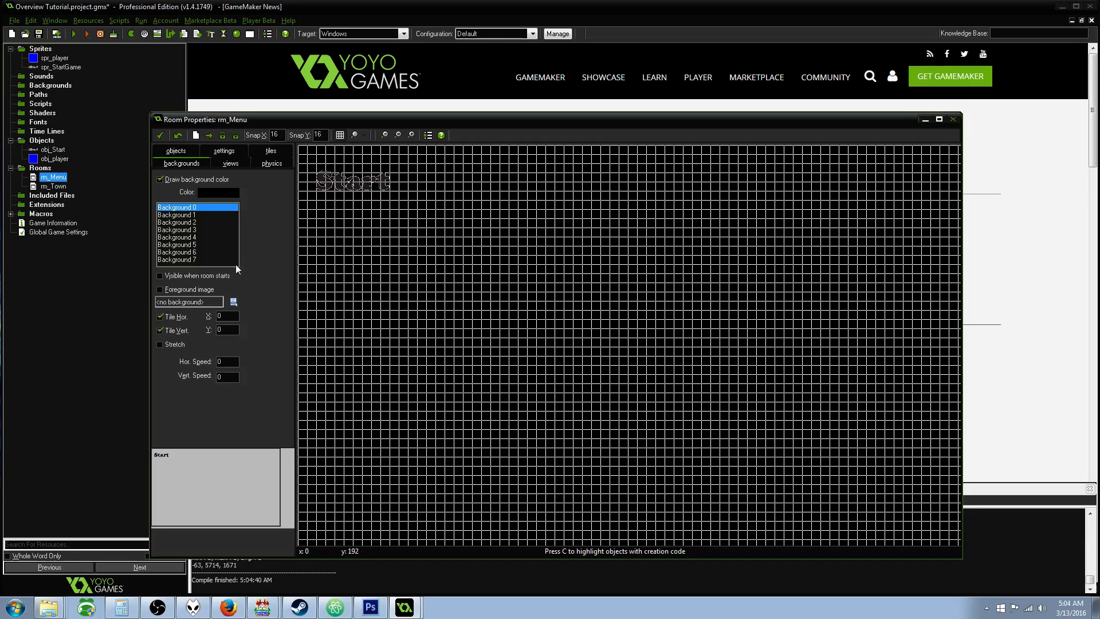
left_click(191, 191)
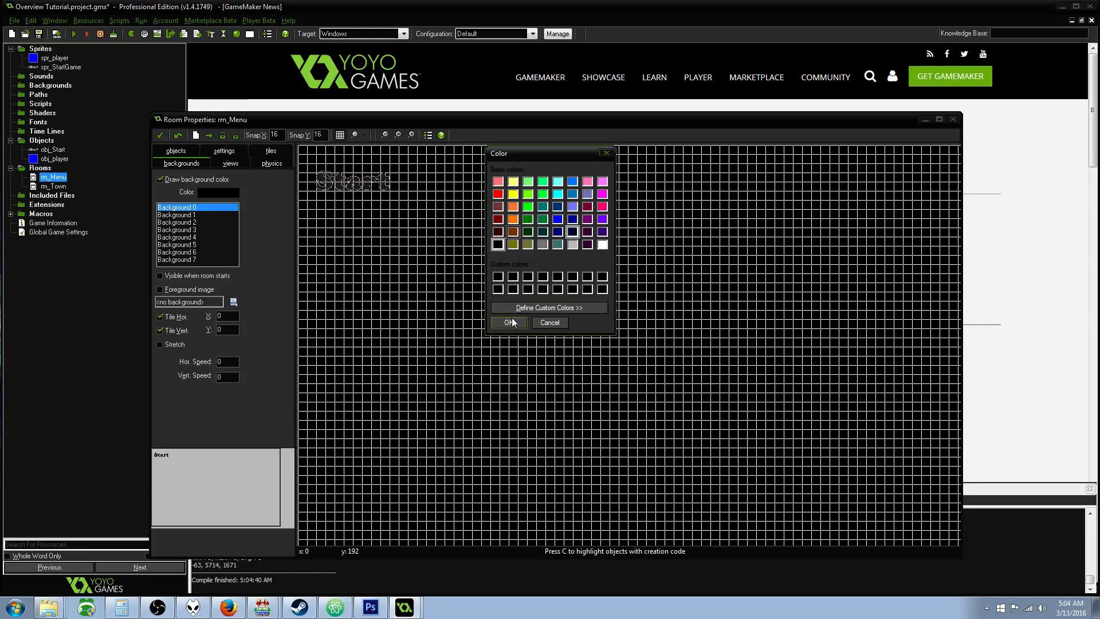
left_click(512, 231)
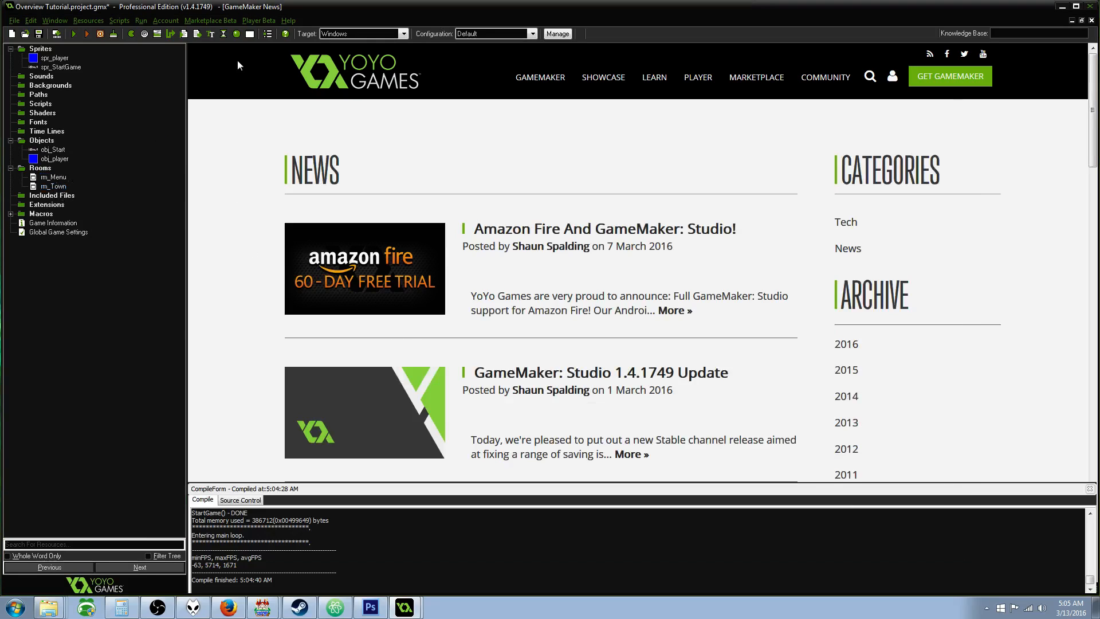
left_click(87, 34)
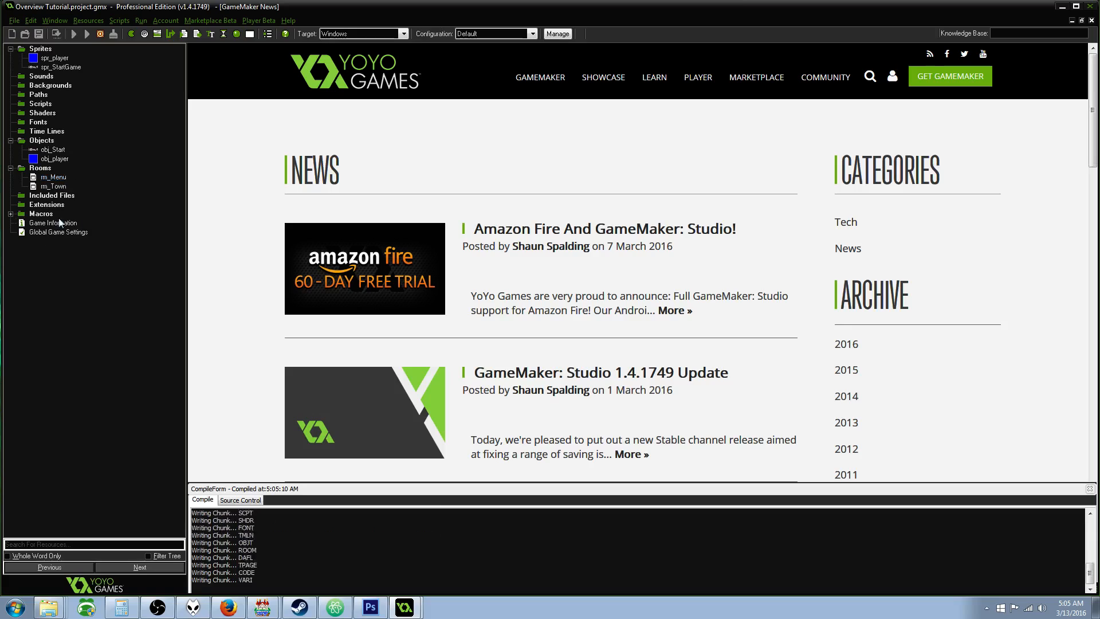
left_click(72, 34)
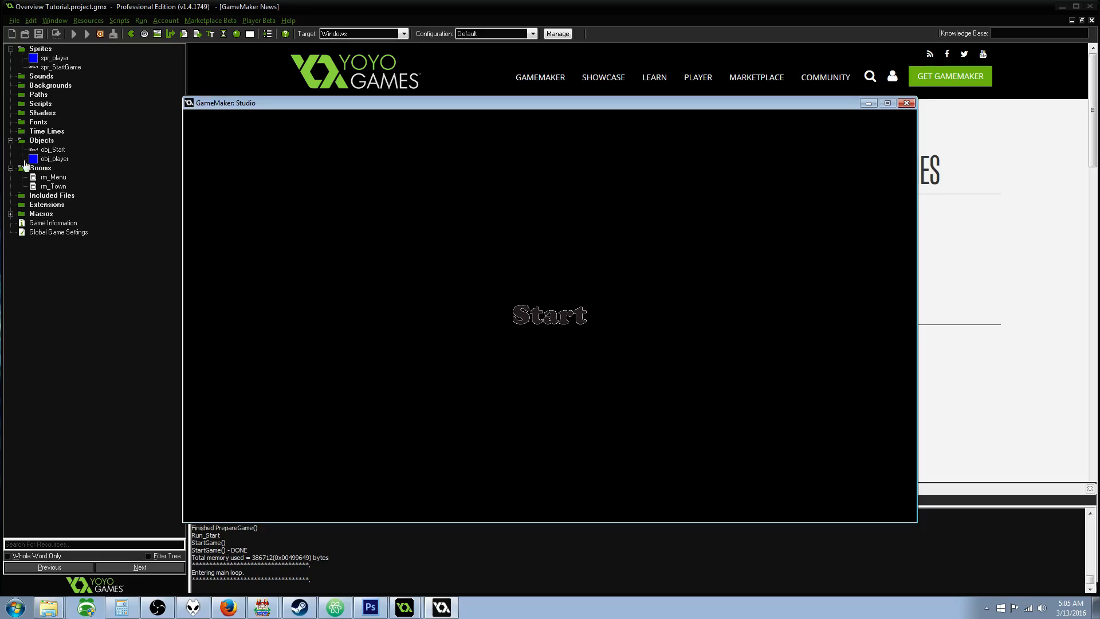
mouse_move(449, 298)
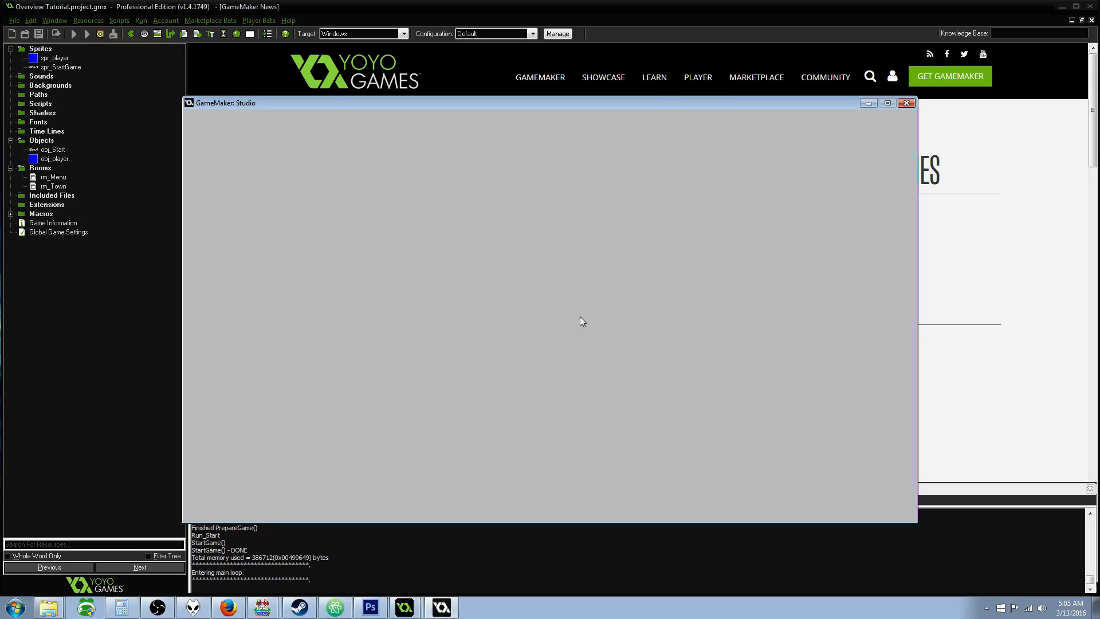
mouse_move(249, 166)
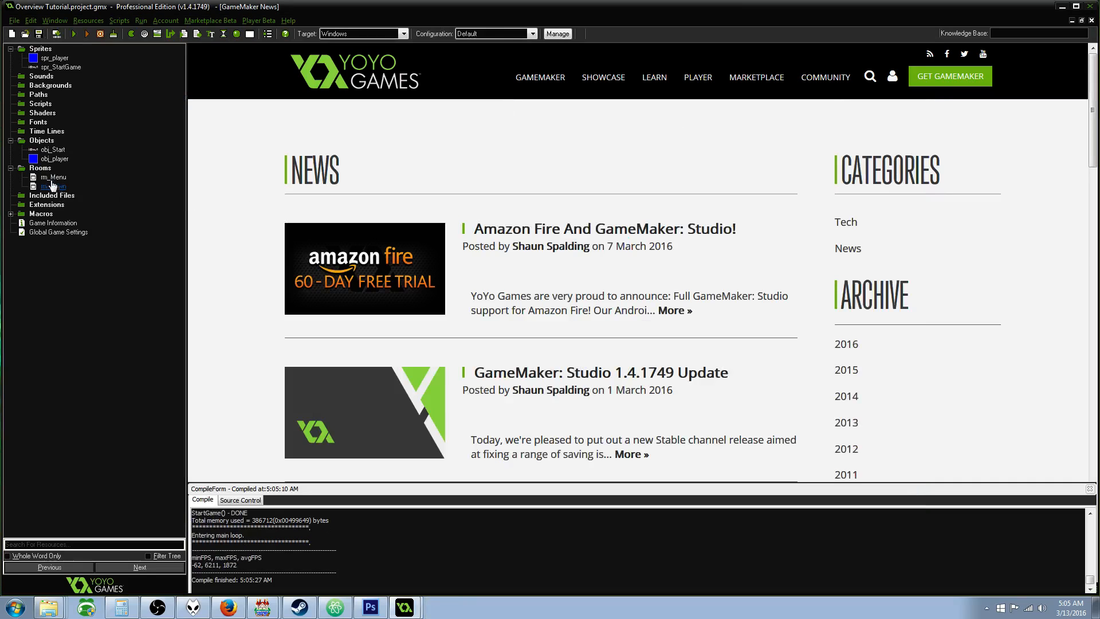
left_click(53, 177)
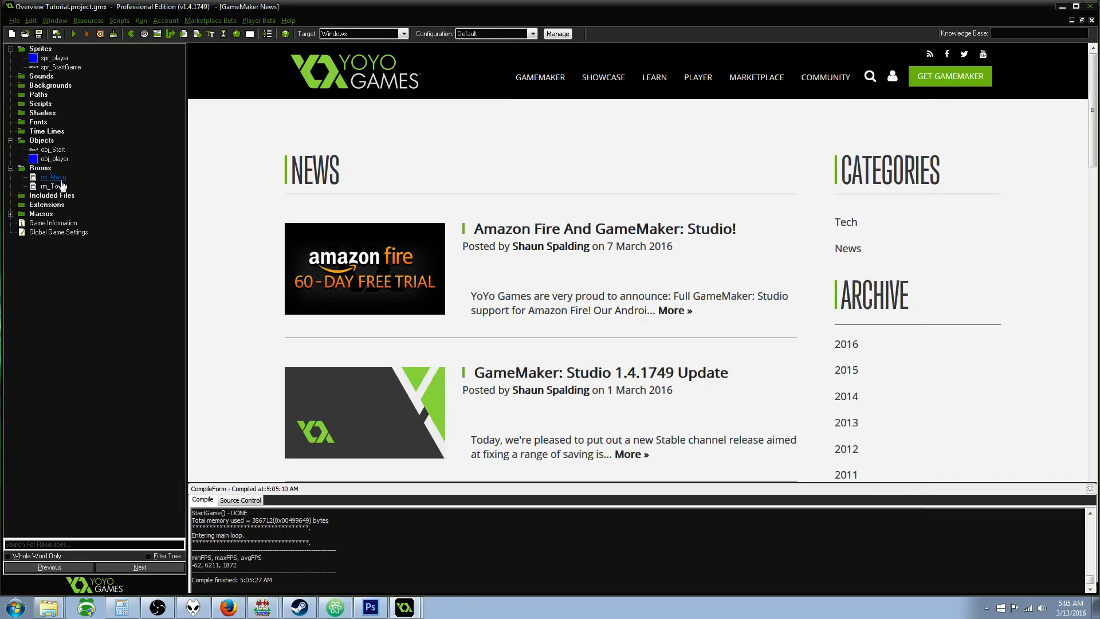
left_click(53, 185)
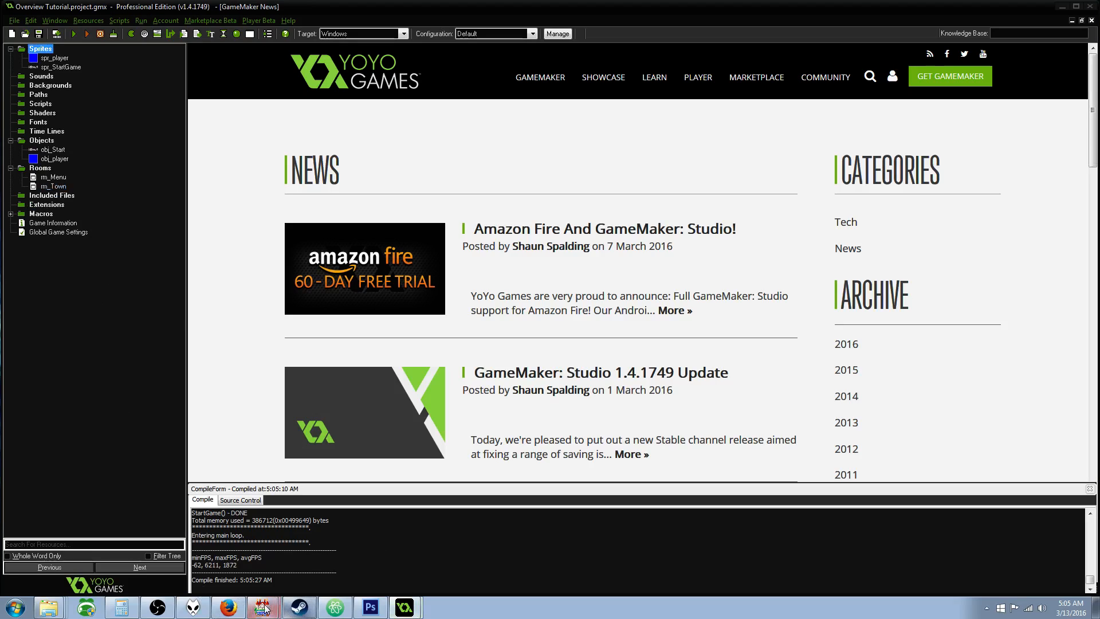
- In Photoshop, create a new 'Game End' image and type 'End' on it
left_click(370, 606)
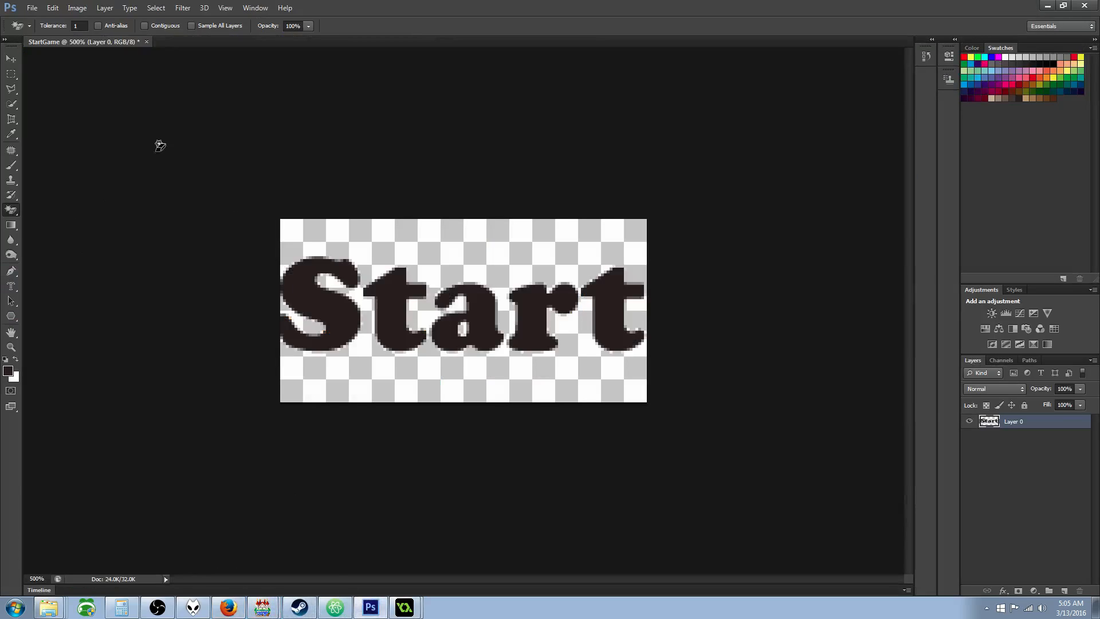
left_click(31, 8)
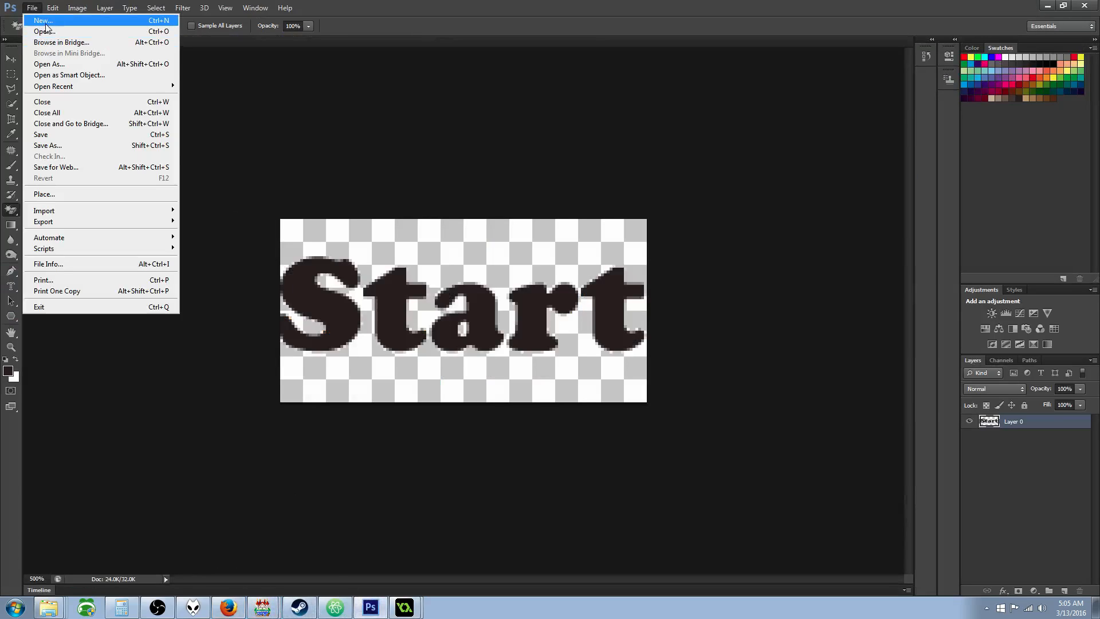
left_click(42, 21)
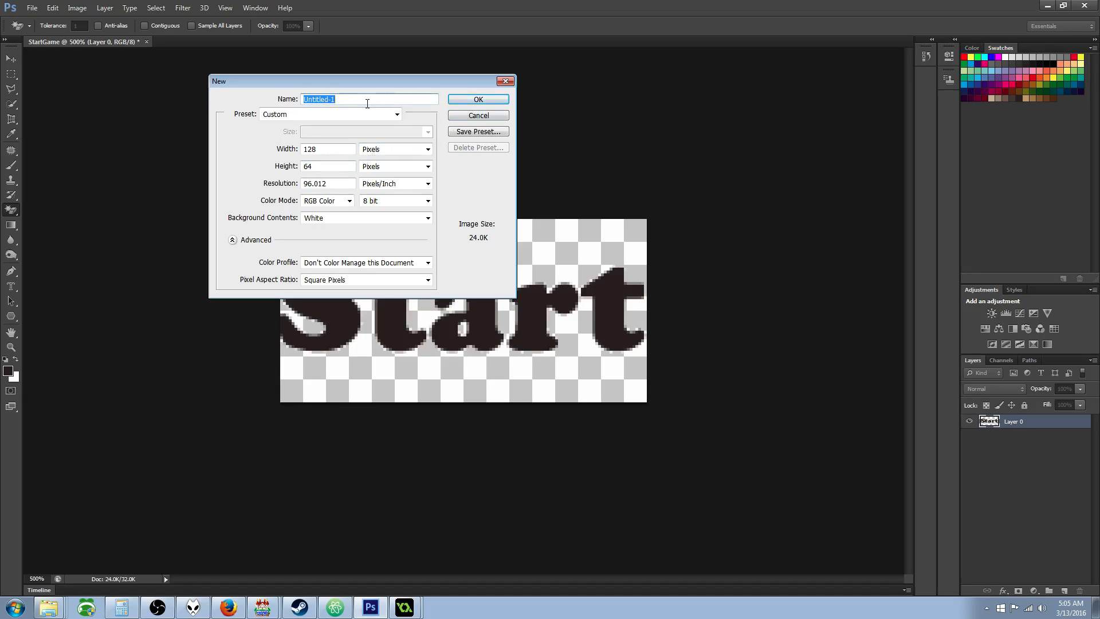
type("Game E")
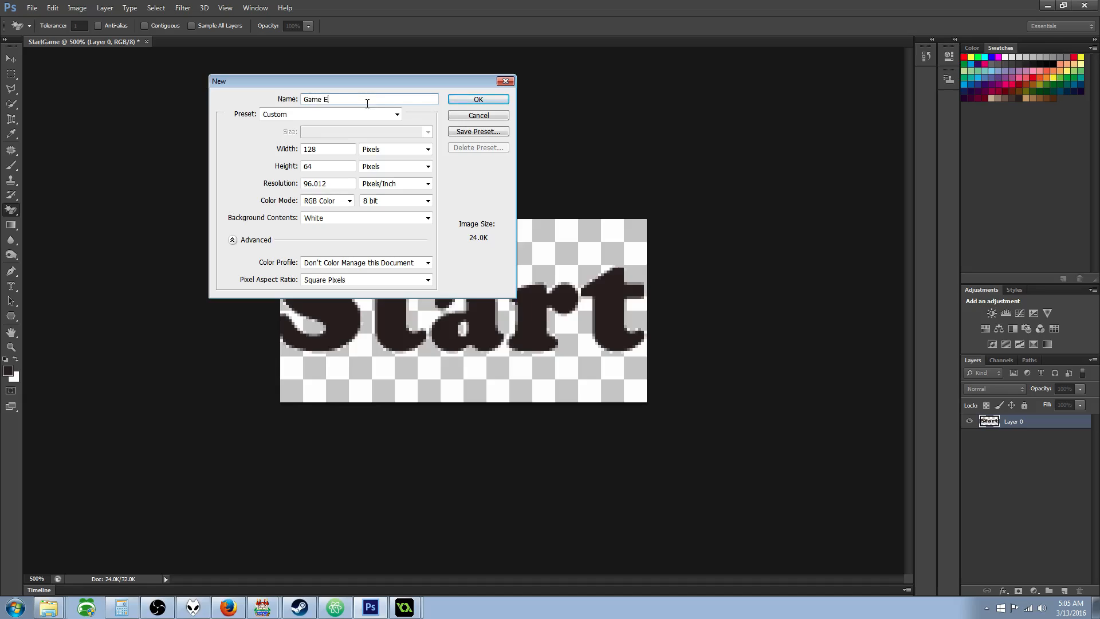
type("nd")
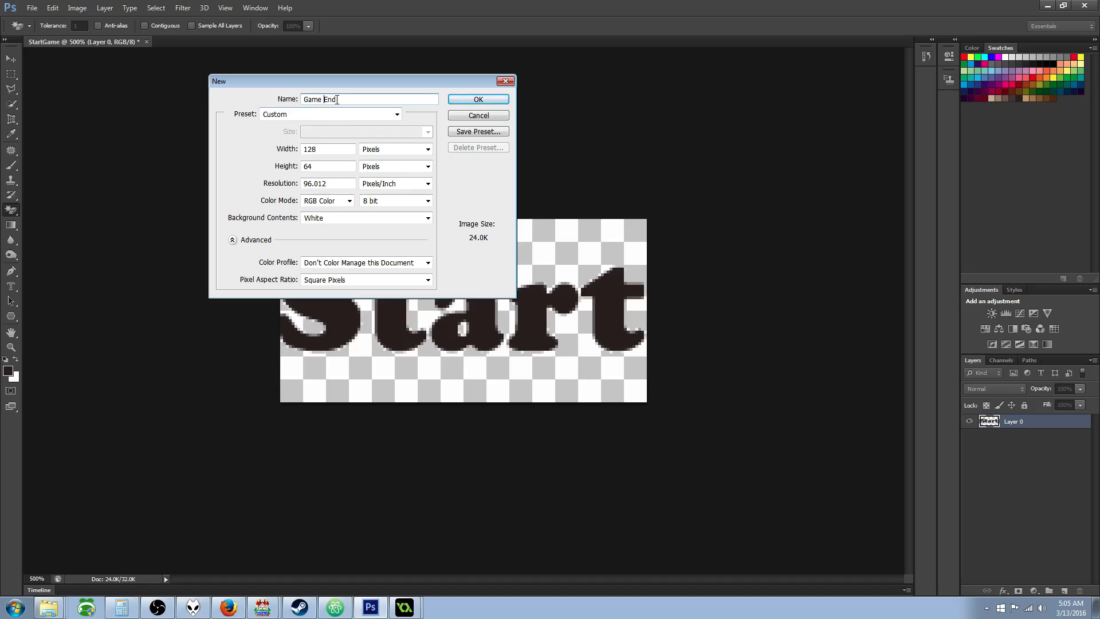
left_click(477, 115)
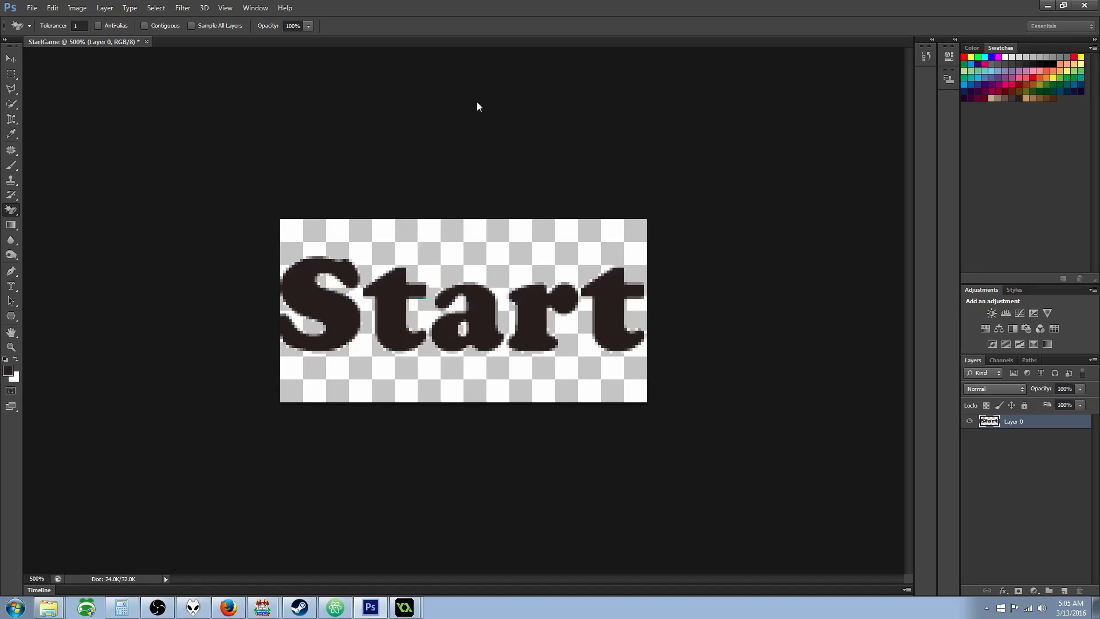
left_click(199, 41)
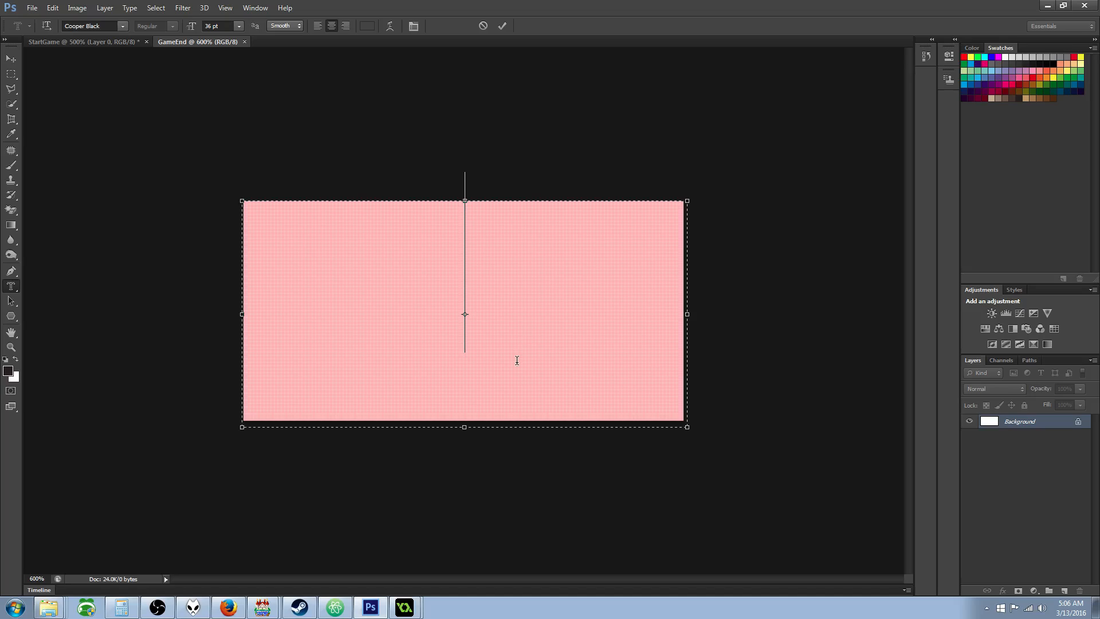
type("End")
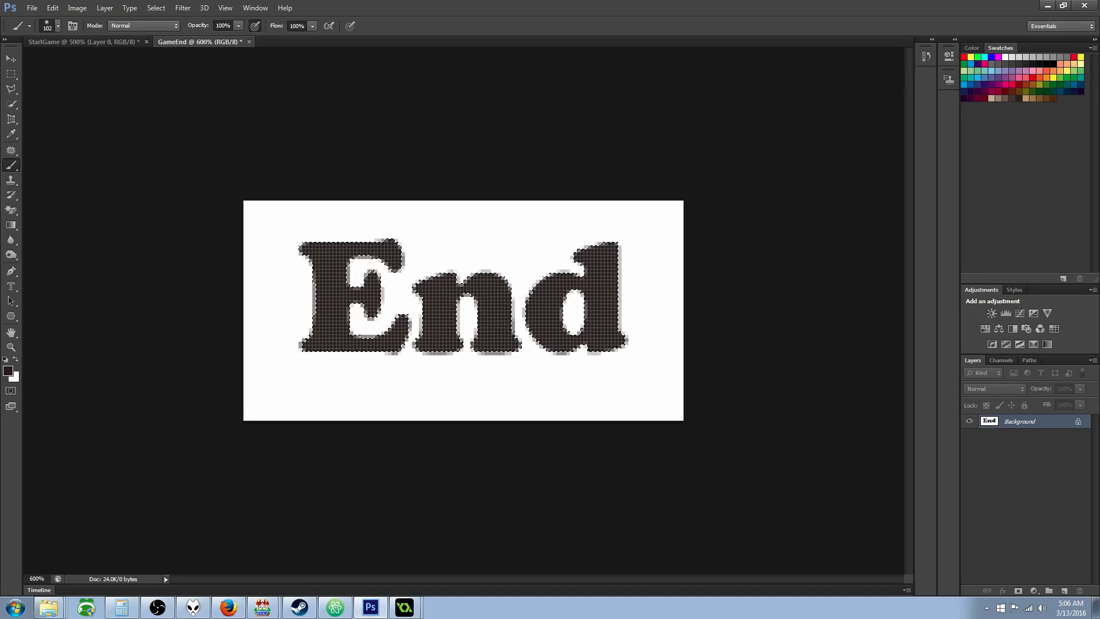
- Remove the End image's white background and save it as GameEnd.png
left_click(11, 75)
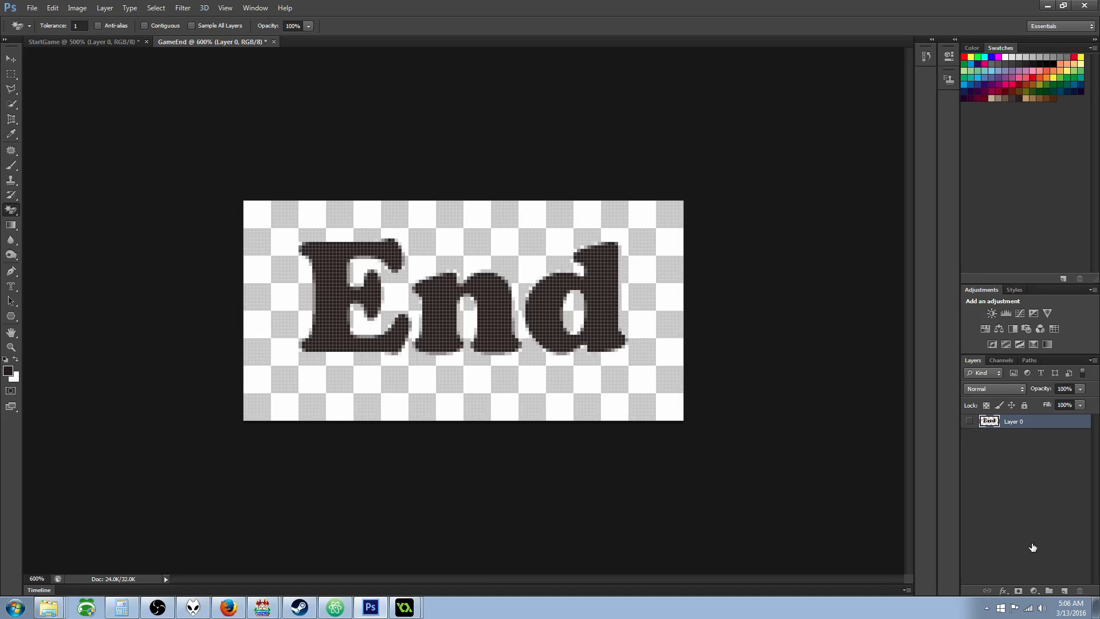
mouse_move(999, 474)
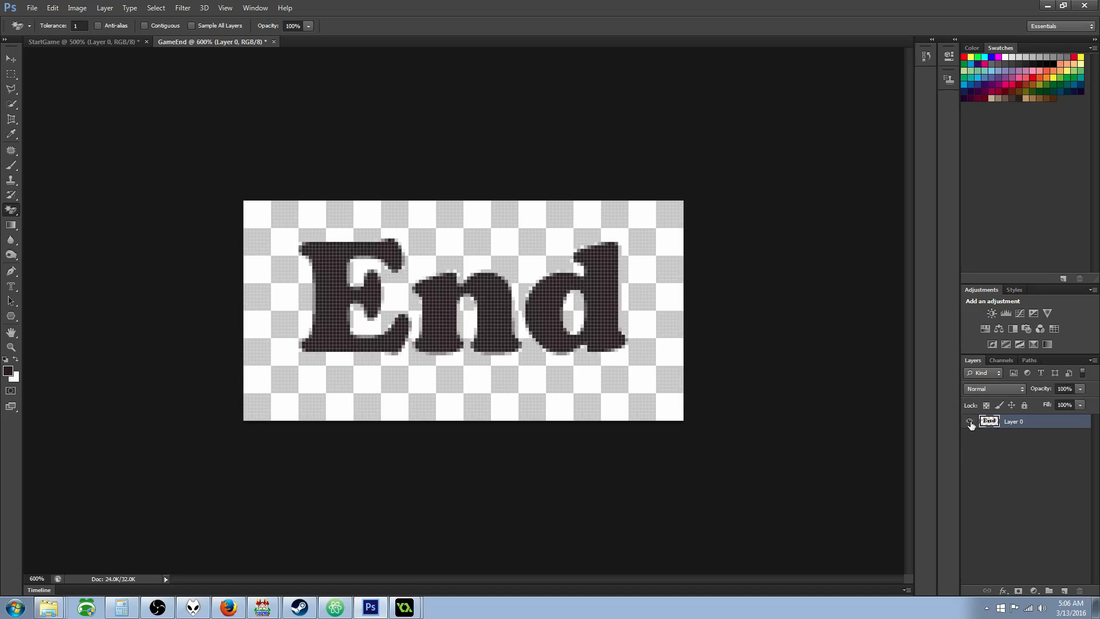
left_click(971, 421)
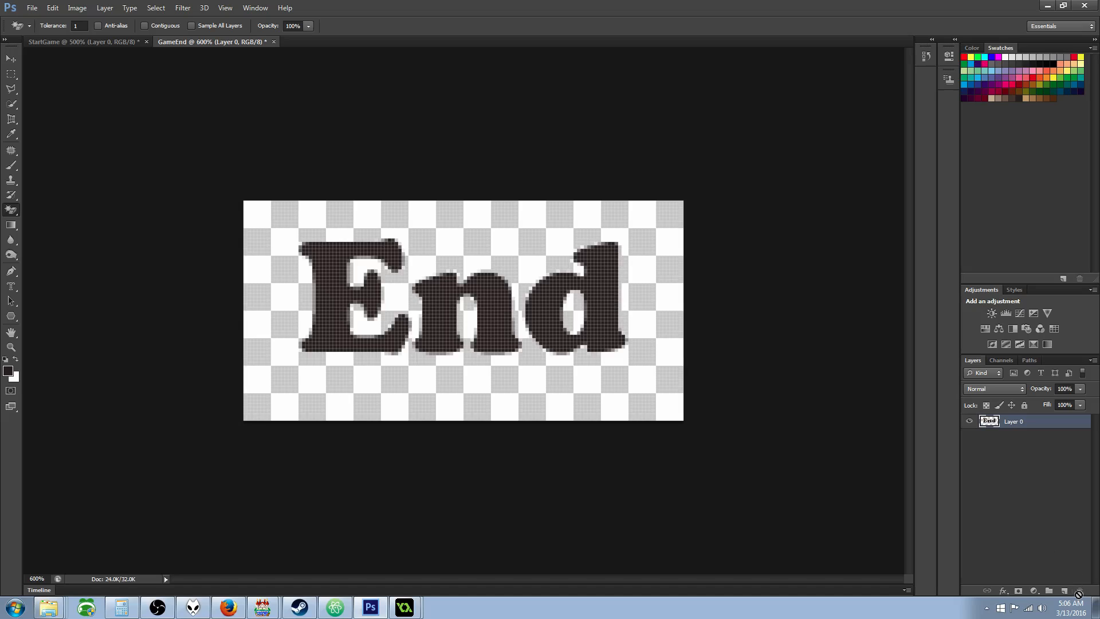
mouse_move(839, 388)
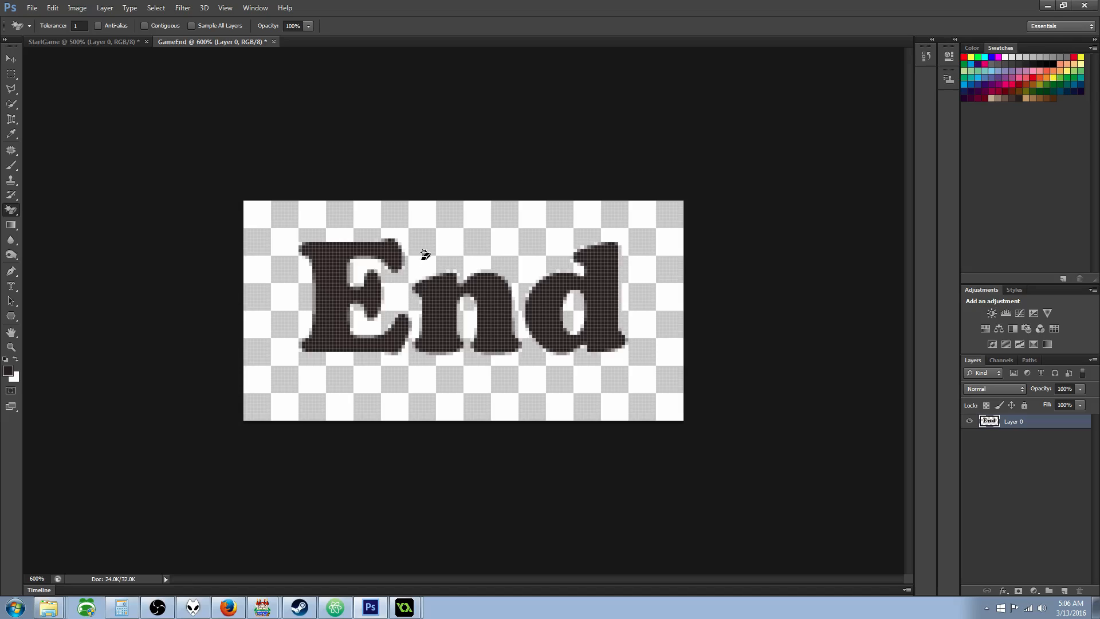
left_click(32, 8)
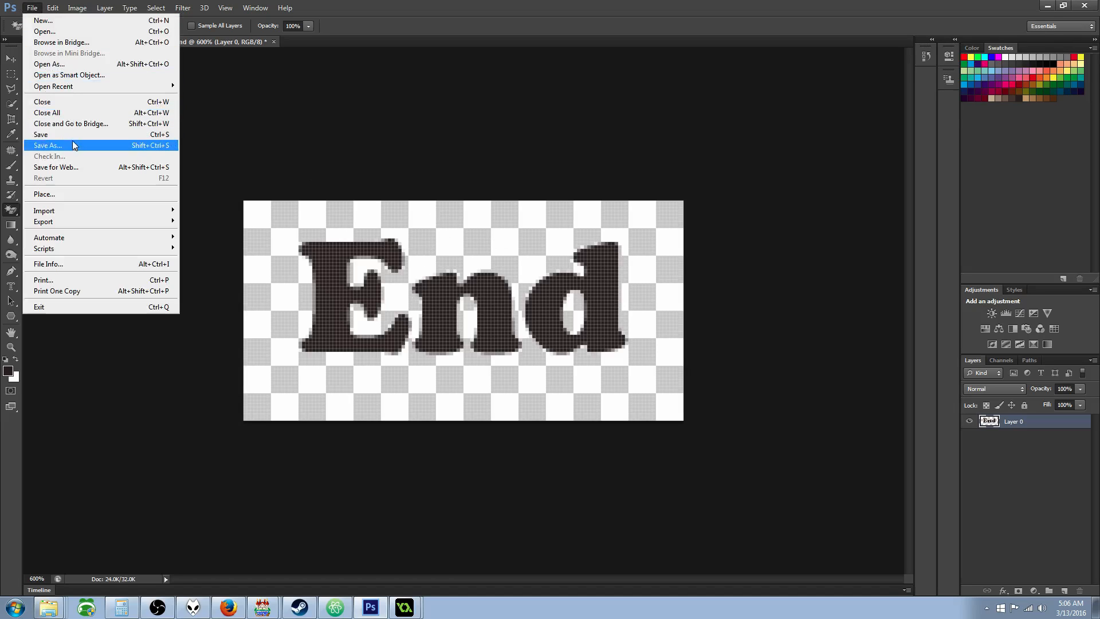
left_click(48, 145)
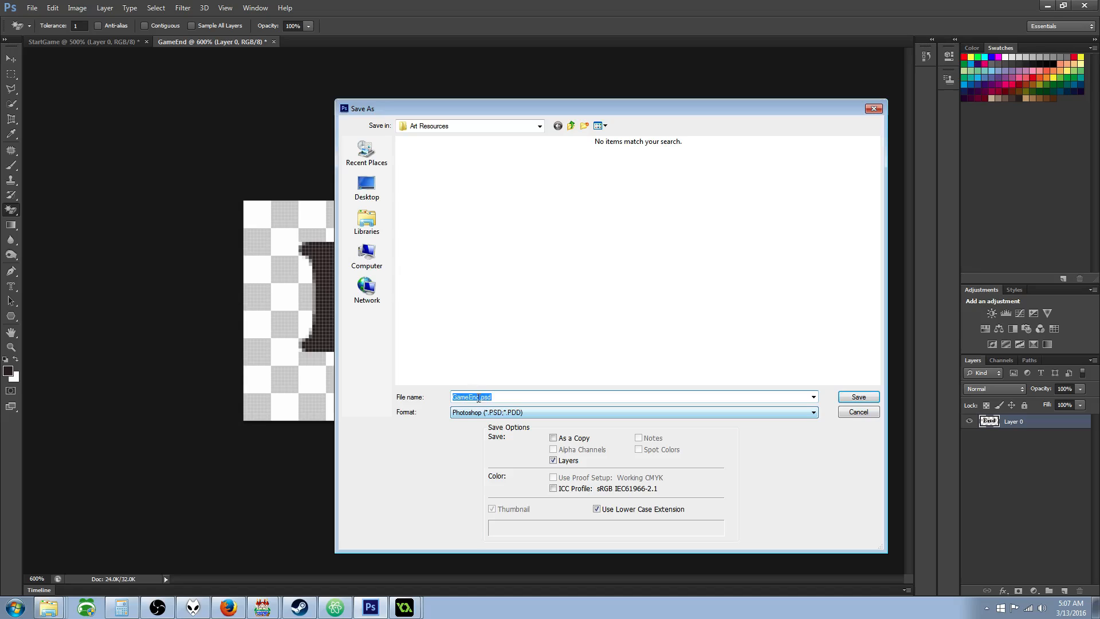
left_click(631, 412)
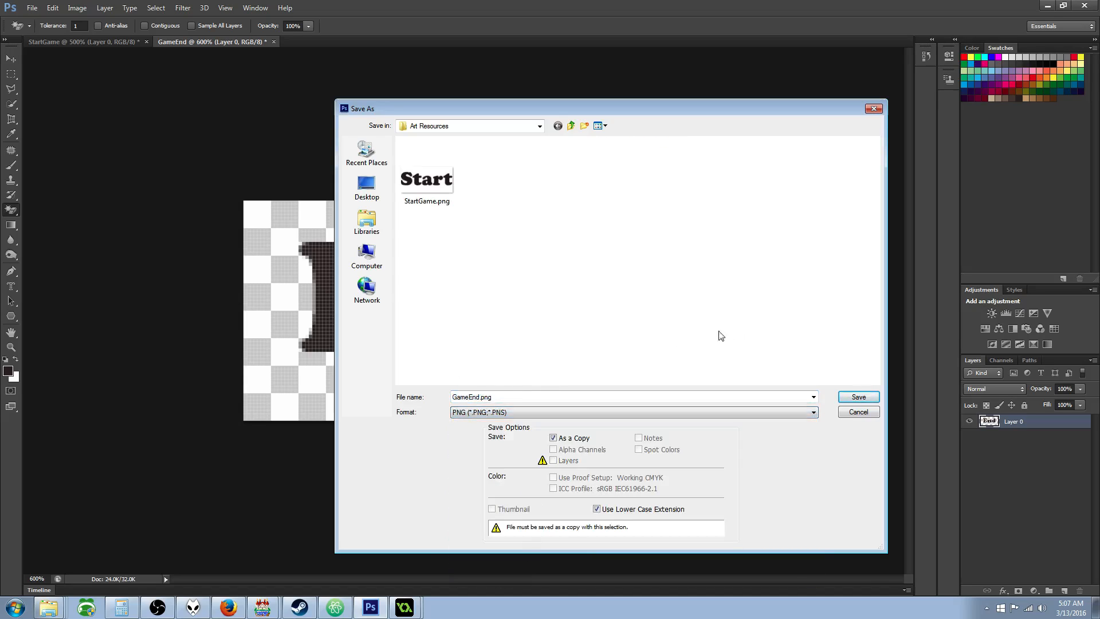
left_click(857, 396)
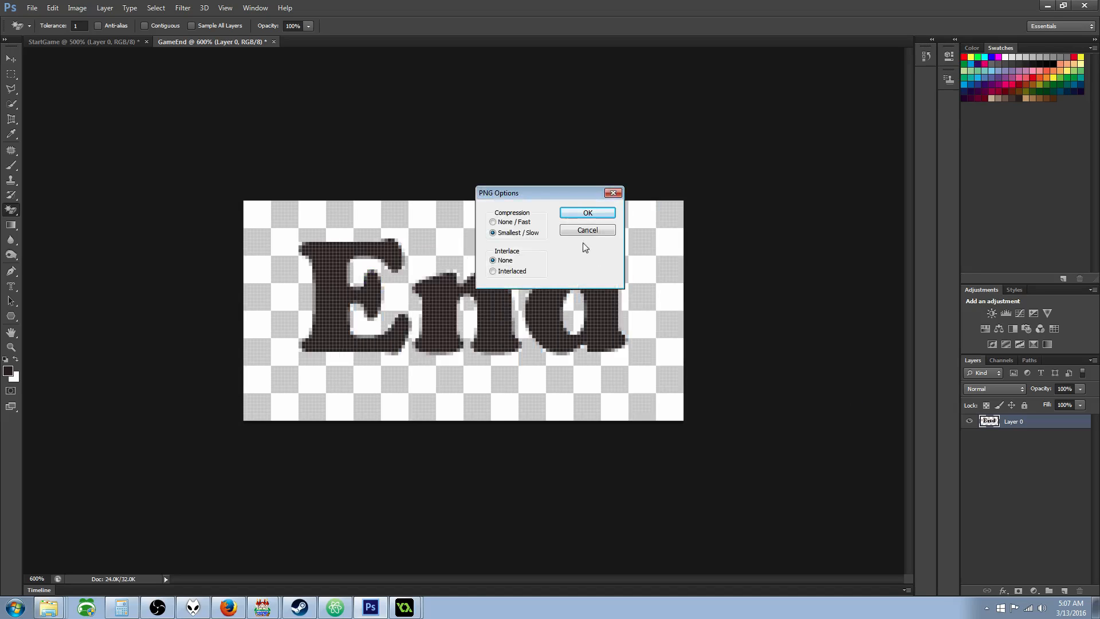
left_click(587, 212)
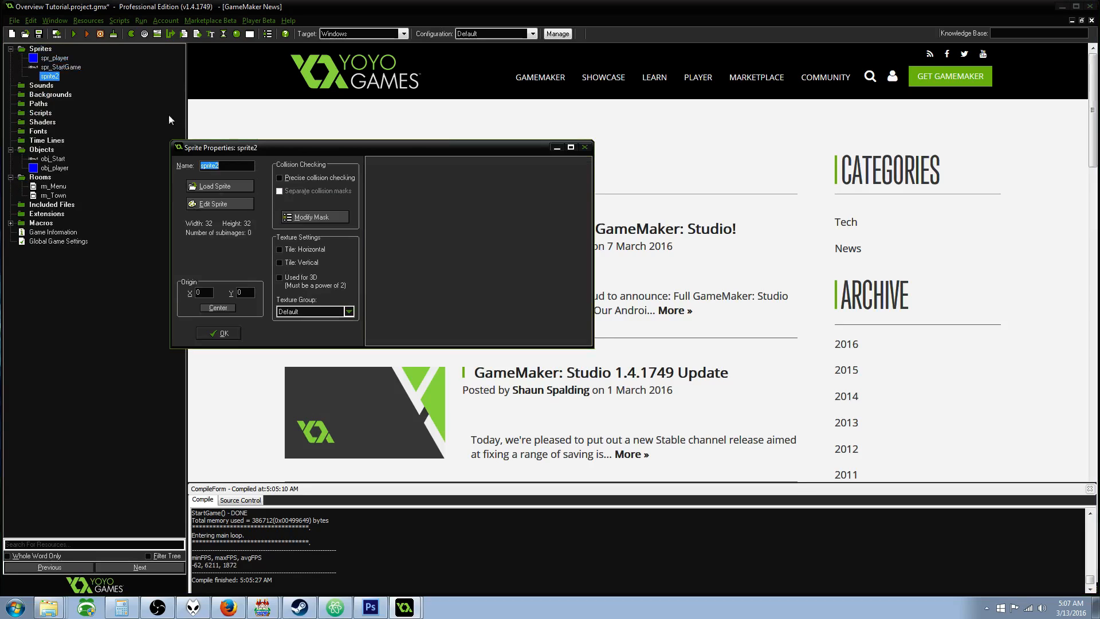
- Create a new object named obj_GameEnd that uses sprite2
left_click(218, 185)
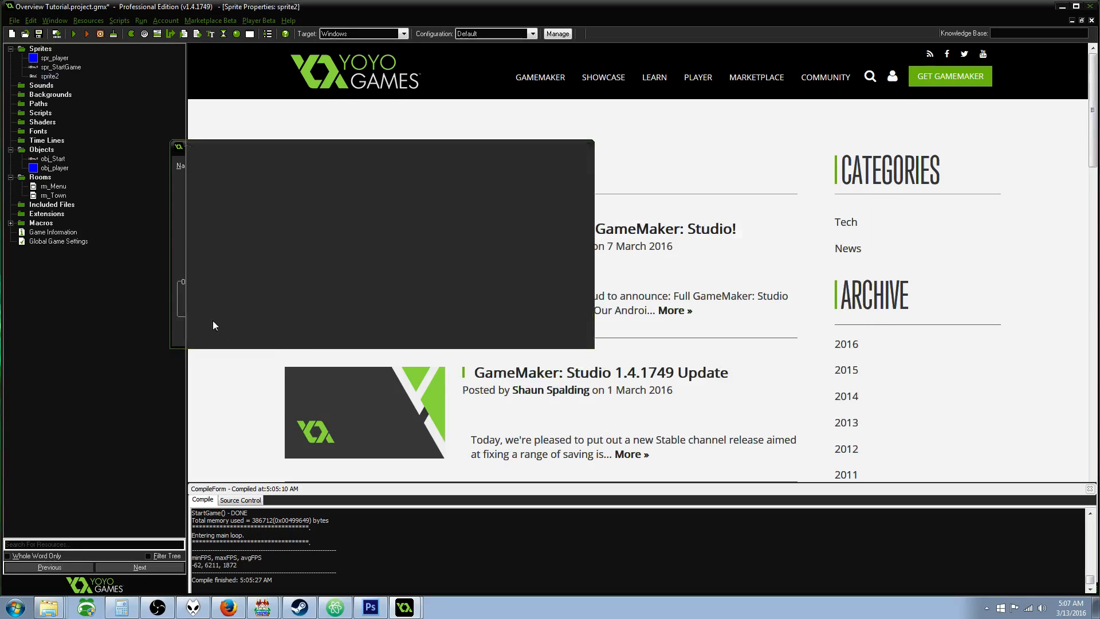
right_click(41, 150)
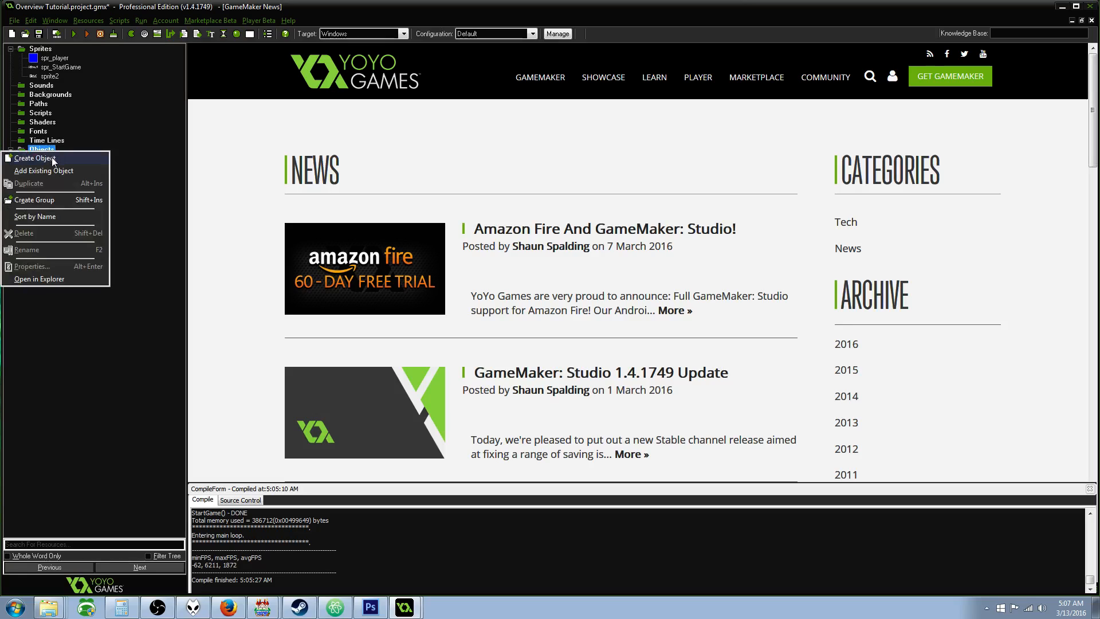
left_click(35, 158)
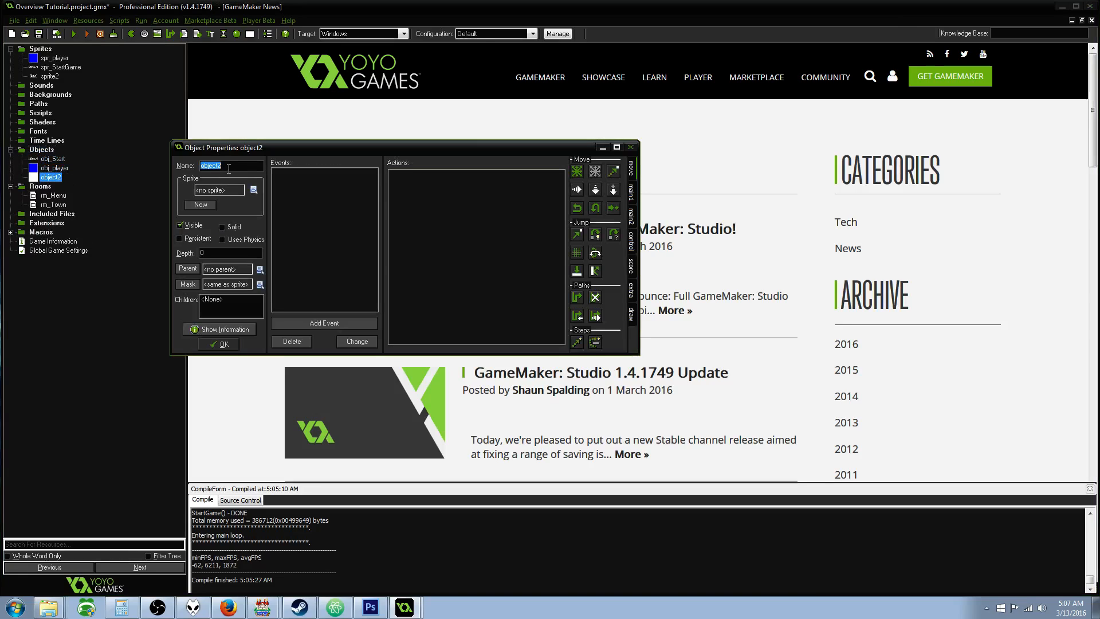
type("obj")
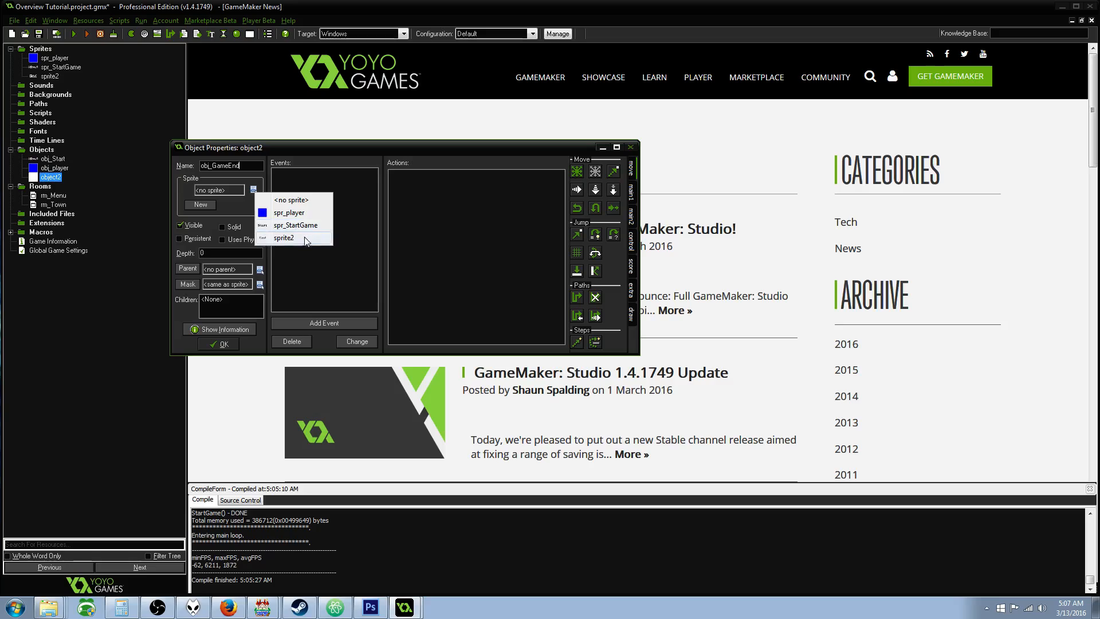
mouse_move(288, 212)
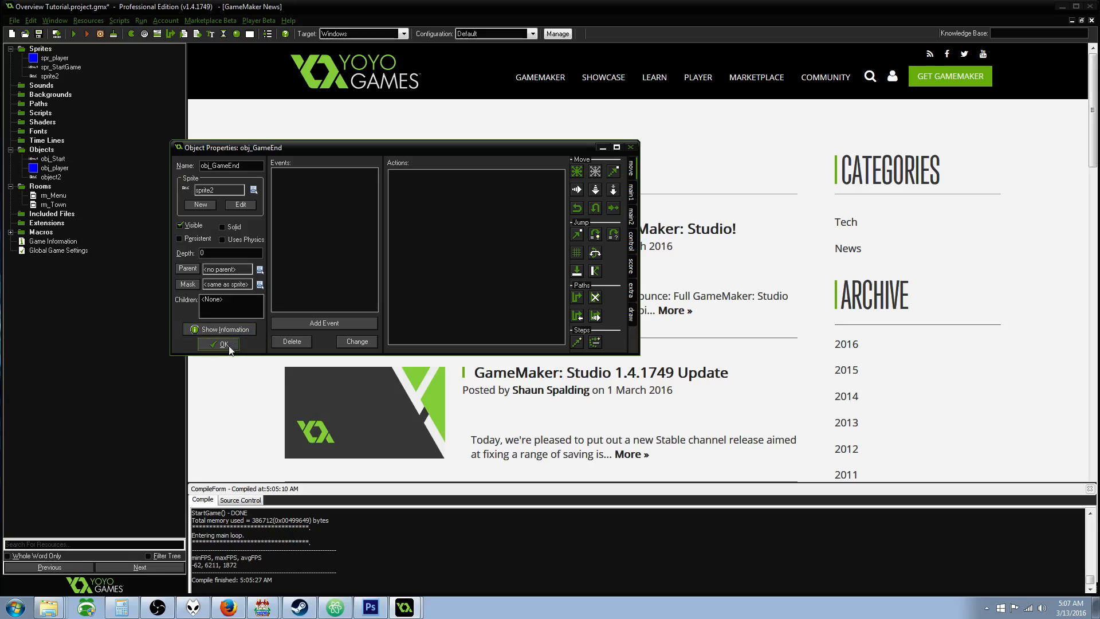
left_click(219, 344)
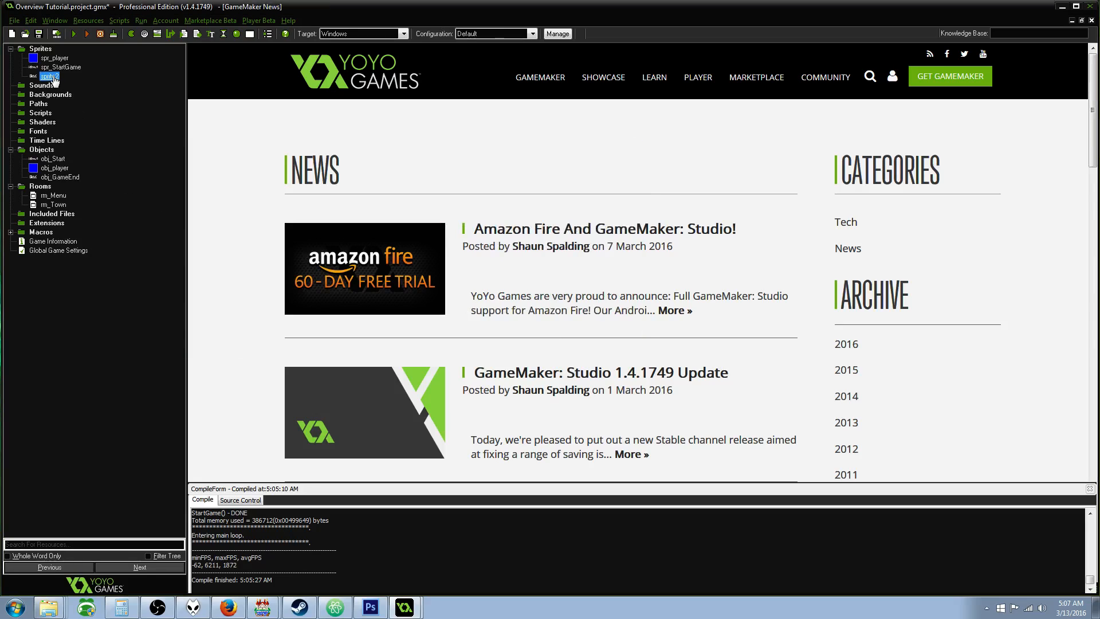
- Rename sprite2 to spr_GameEnd and reopen obj_GameEnd's properties to add an event
left_click(53, 168)
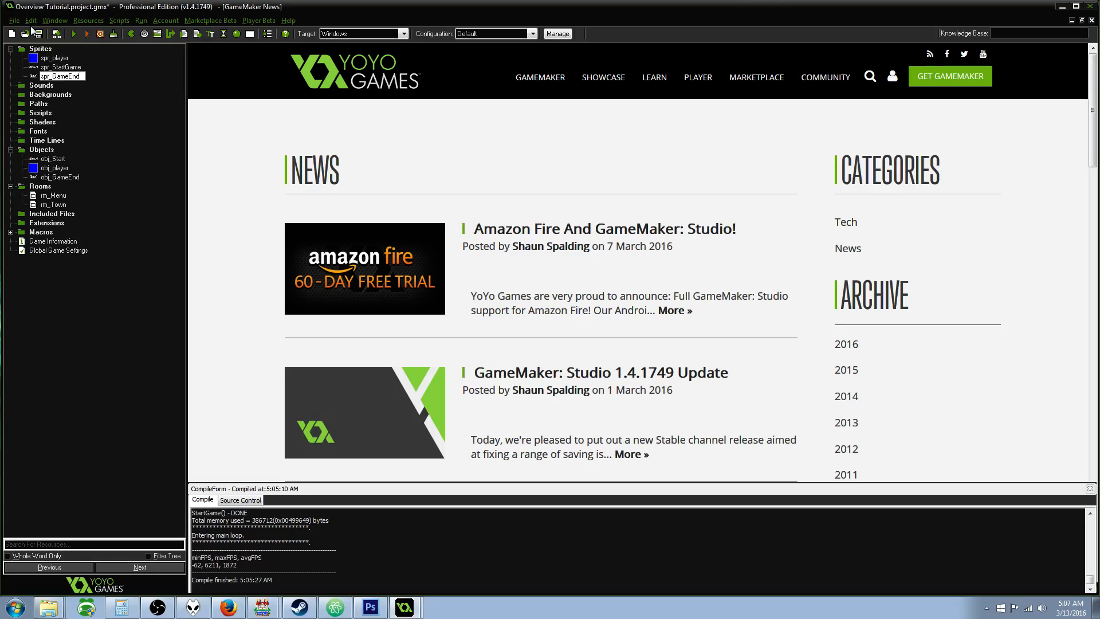
double_click(60, 177)
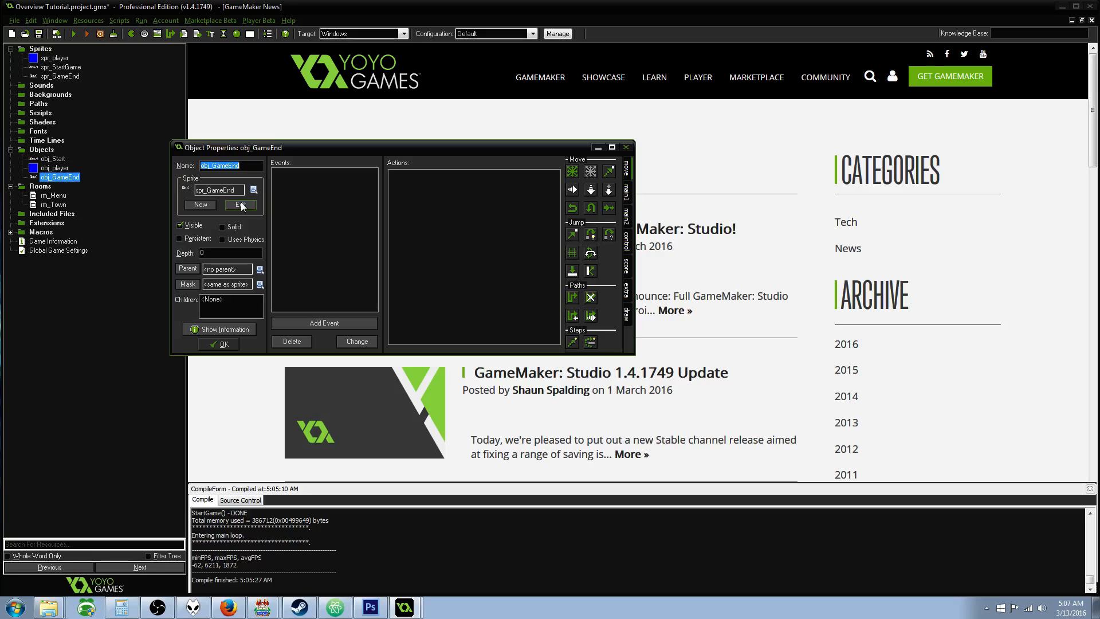
left_click(323, 323)
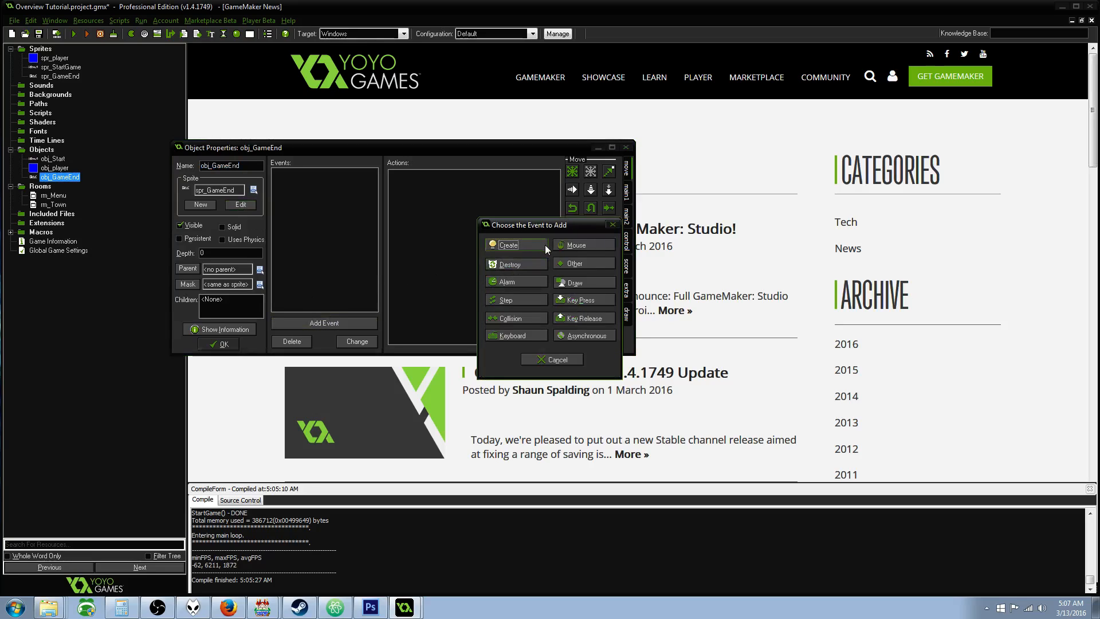
- Give obj_GameEnd a Create event with code x = room_width / 2; y = 64 + room_height / 2;
left_click(508, 245)
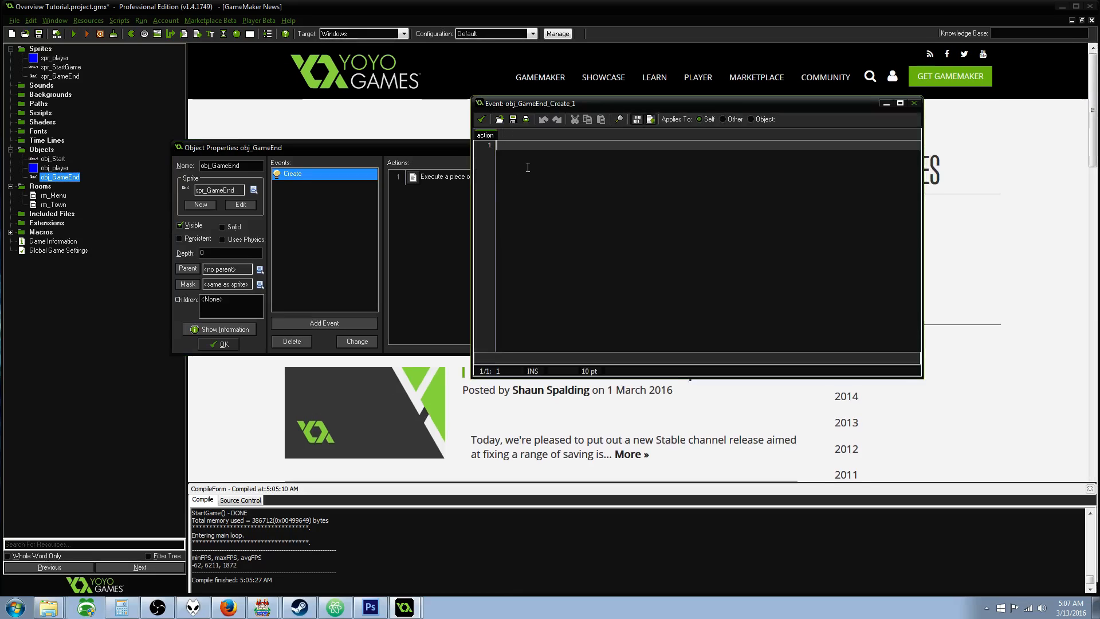
type("x = room")
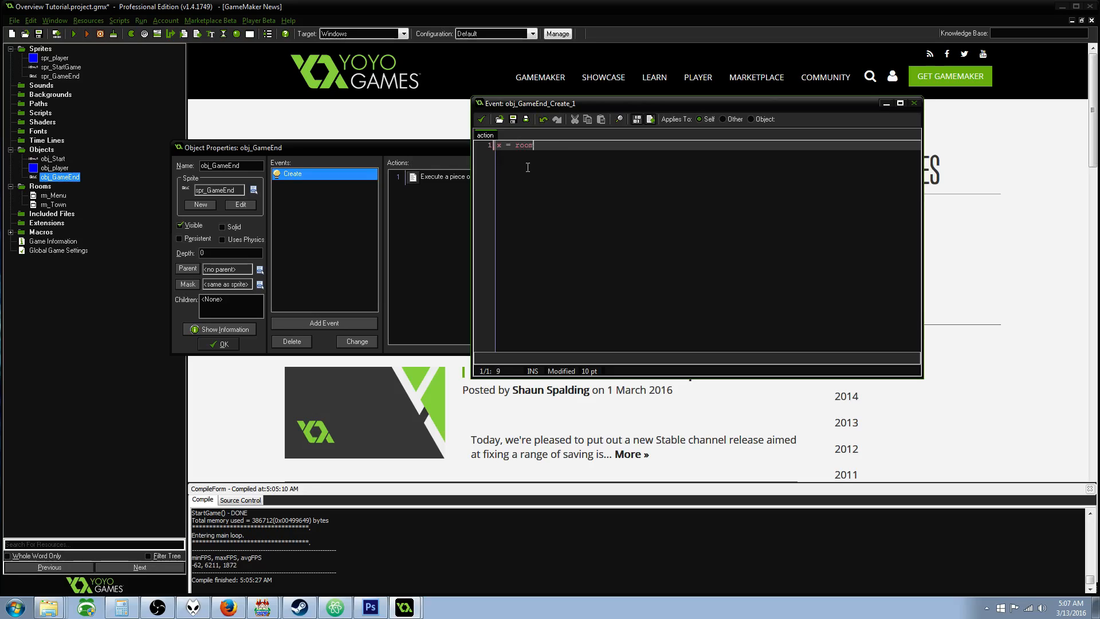
type("_height")
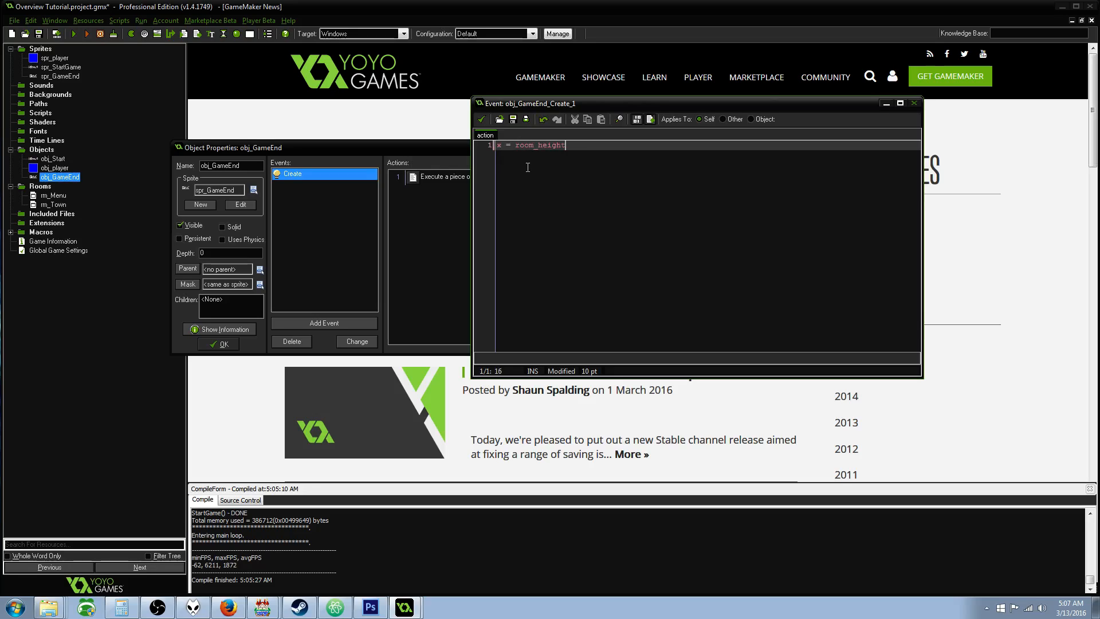
key("BackSpace")
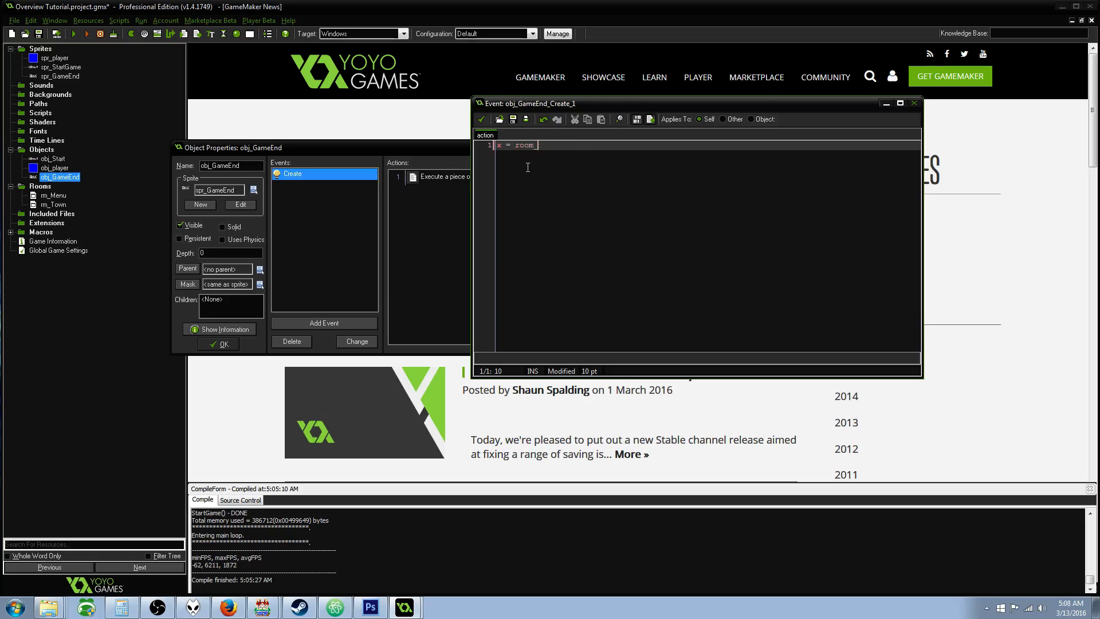
type("_width /")
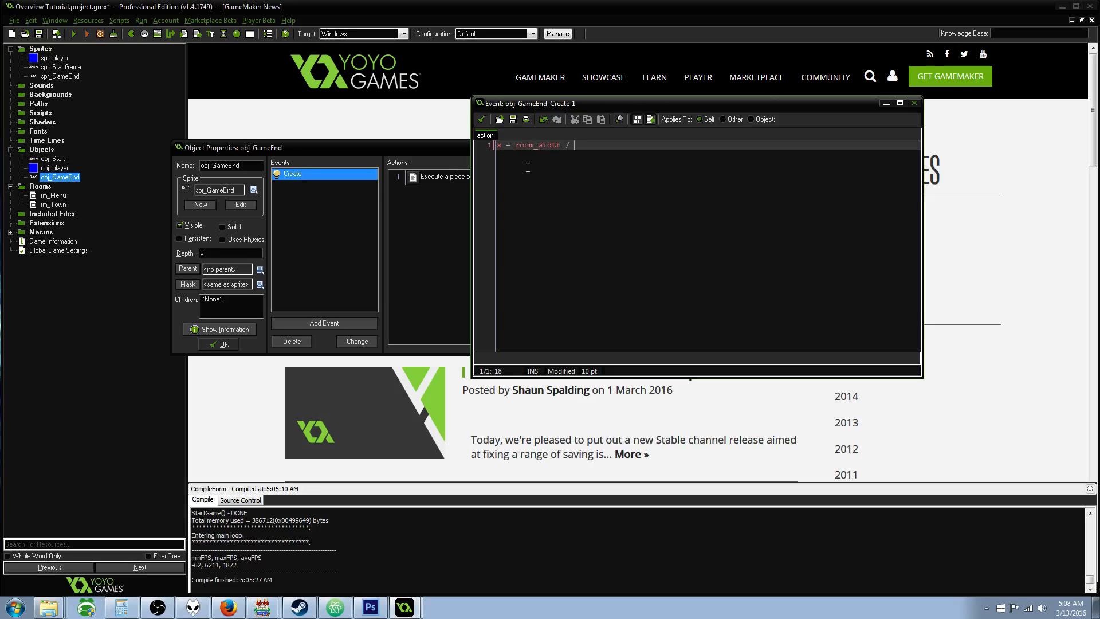
type("2;")
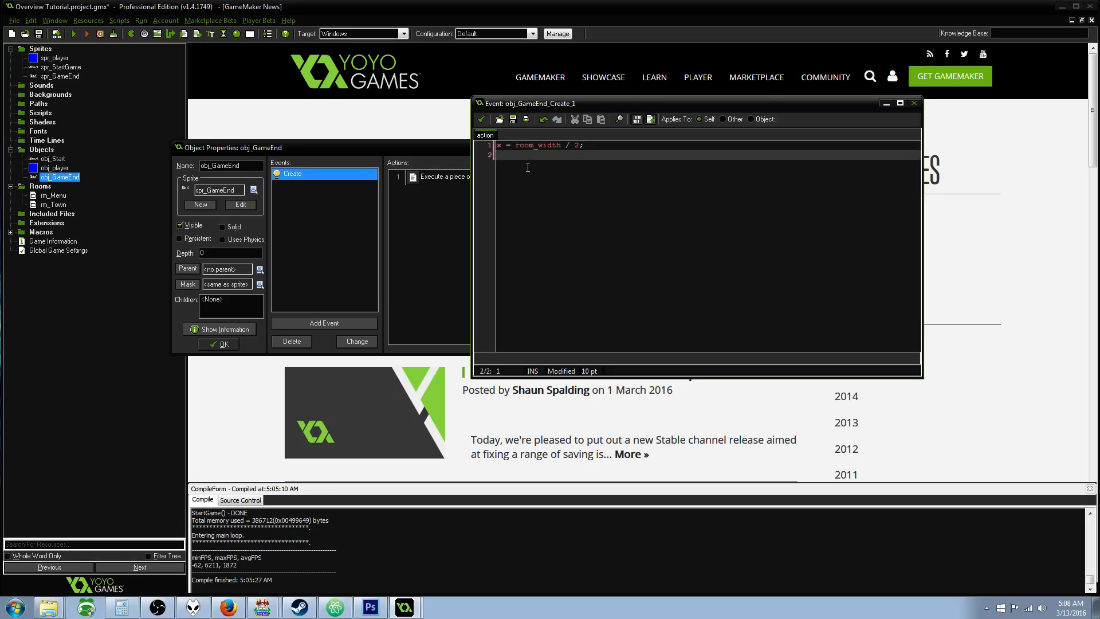
type("y = room")
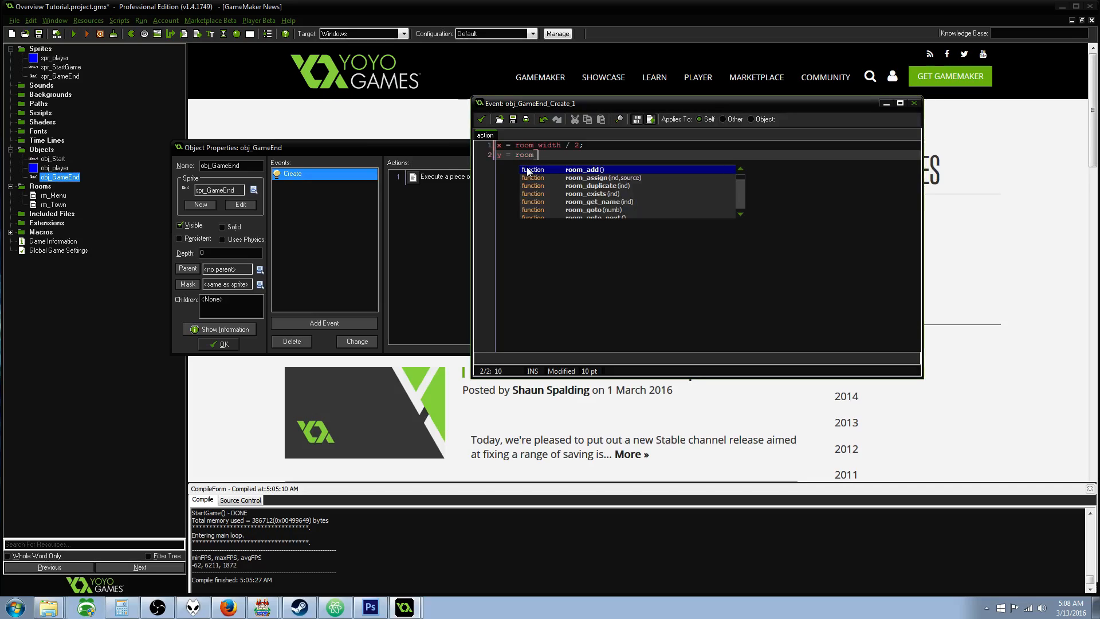
type("_height")
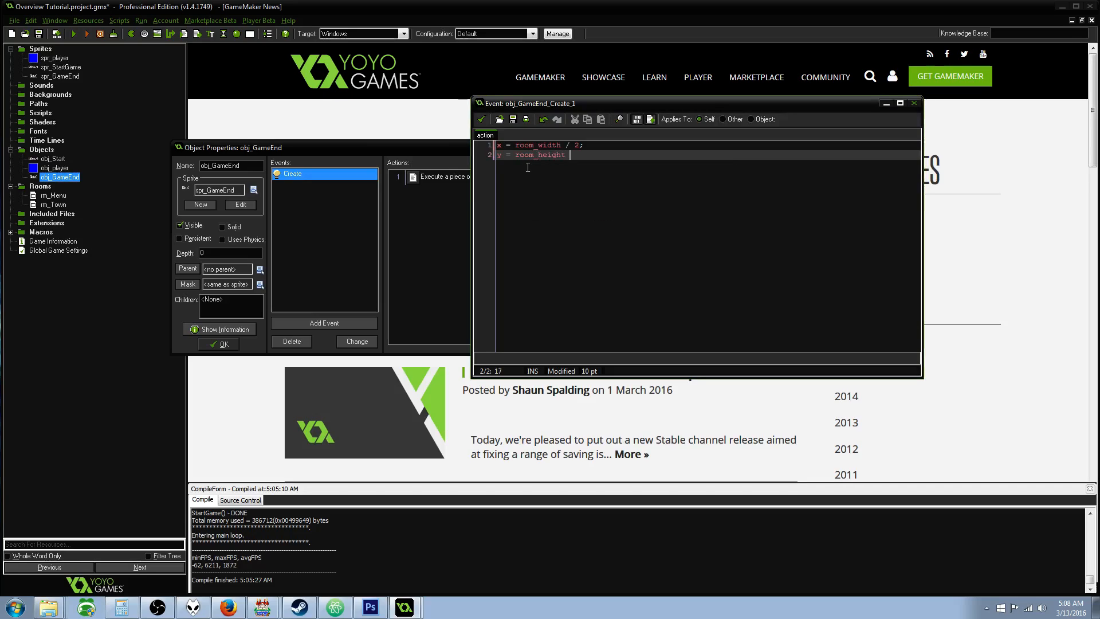
type("/ 2;")
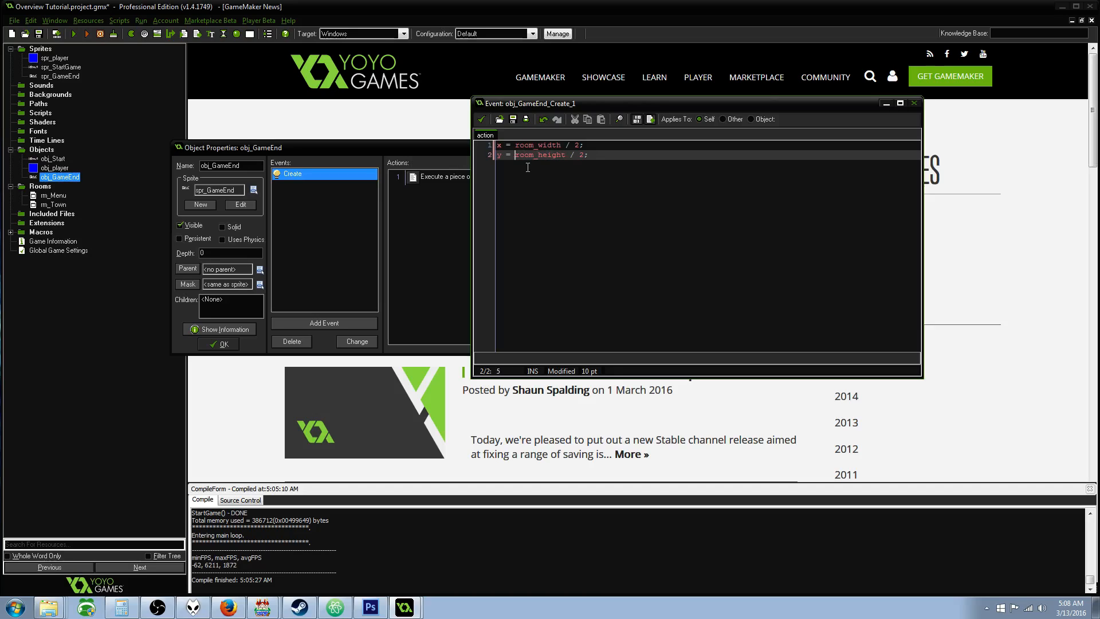
type("64")
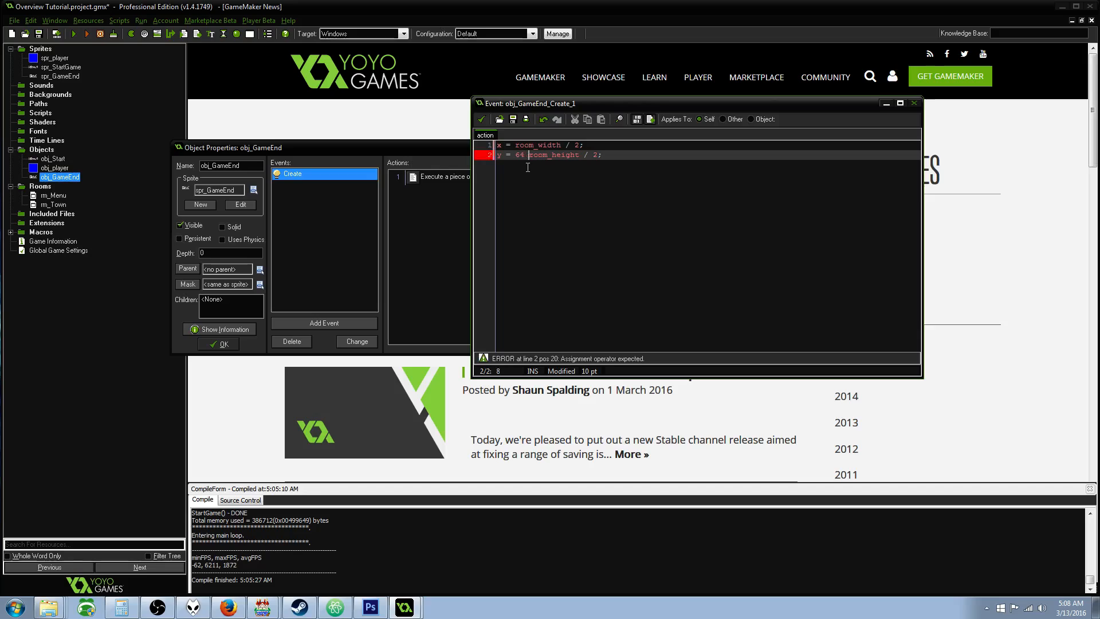
type("+")
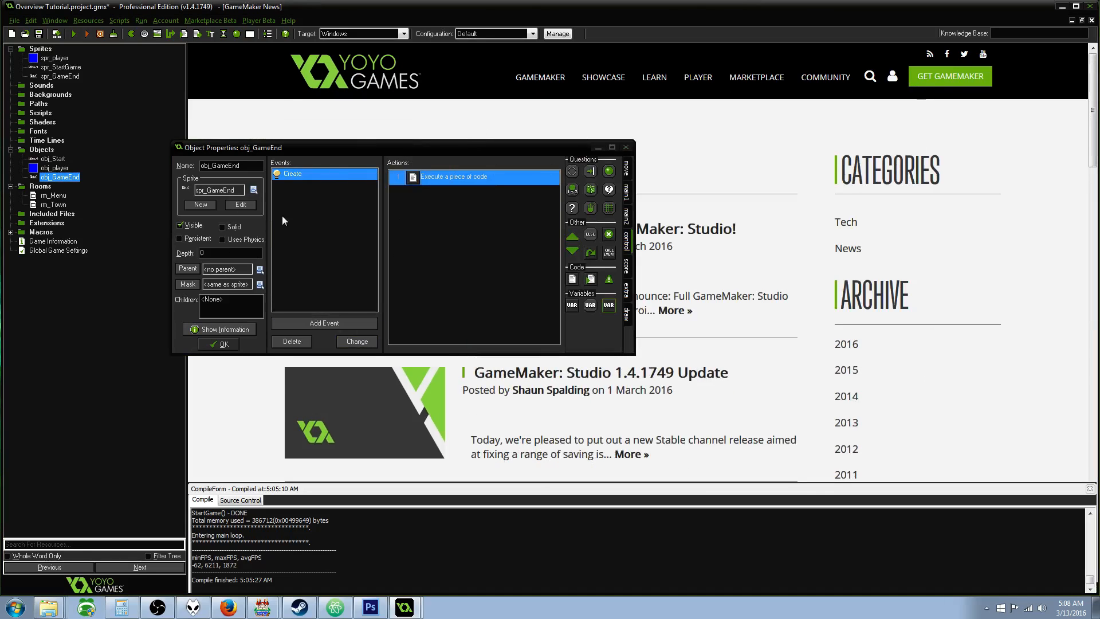
- Add a Left Released event running game_end(); and close obj_GameEnd's properties
left_click(324, 323)
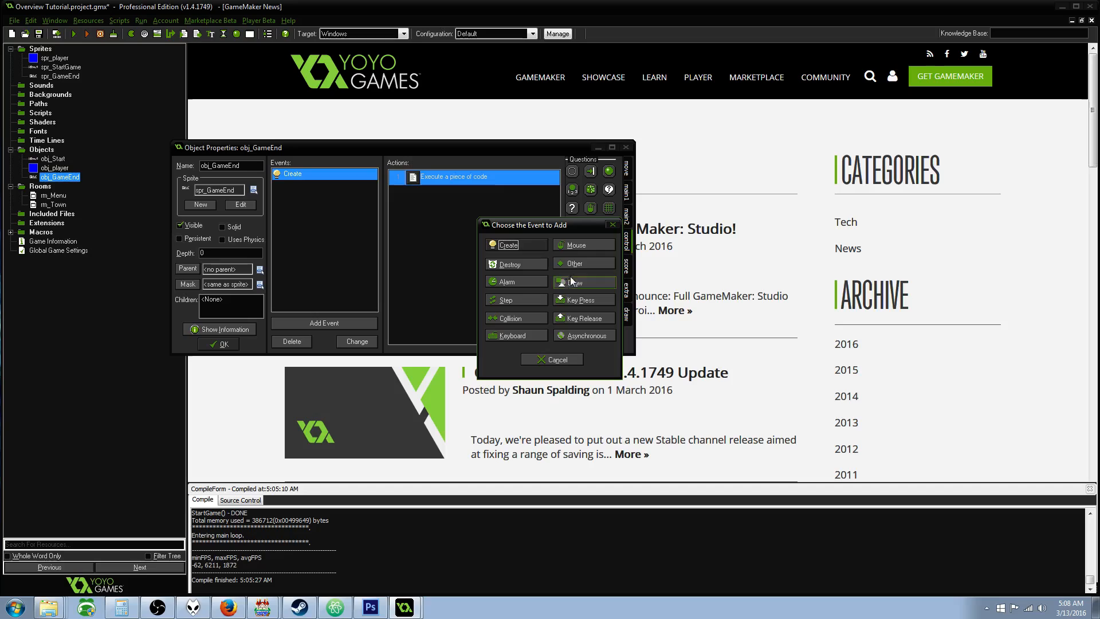
left_click(582, 244)
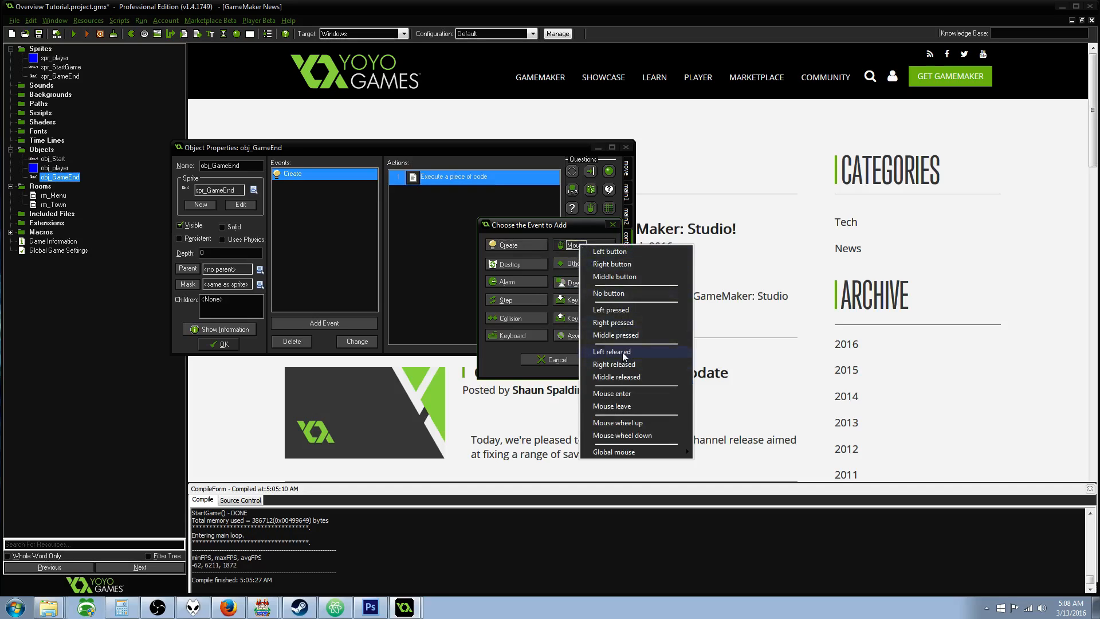
mouse_move(623, 356)
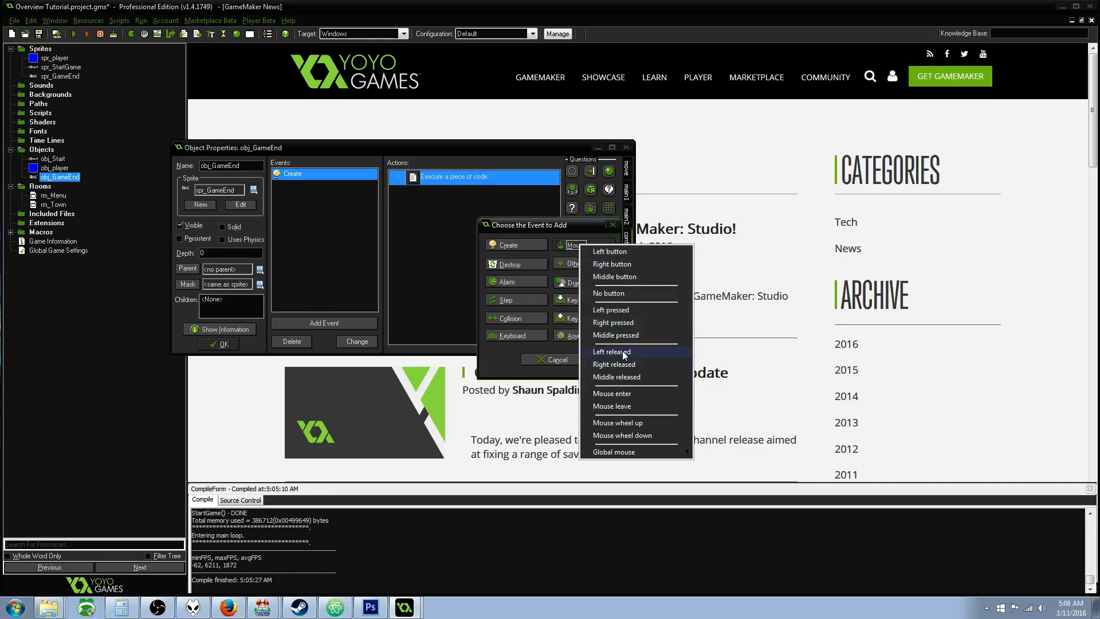
left_click(611, 350)
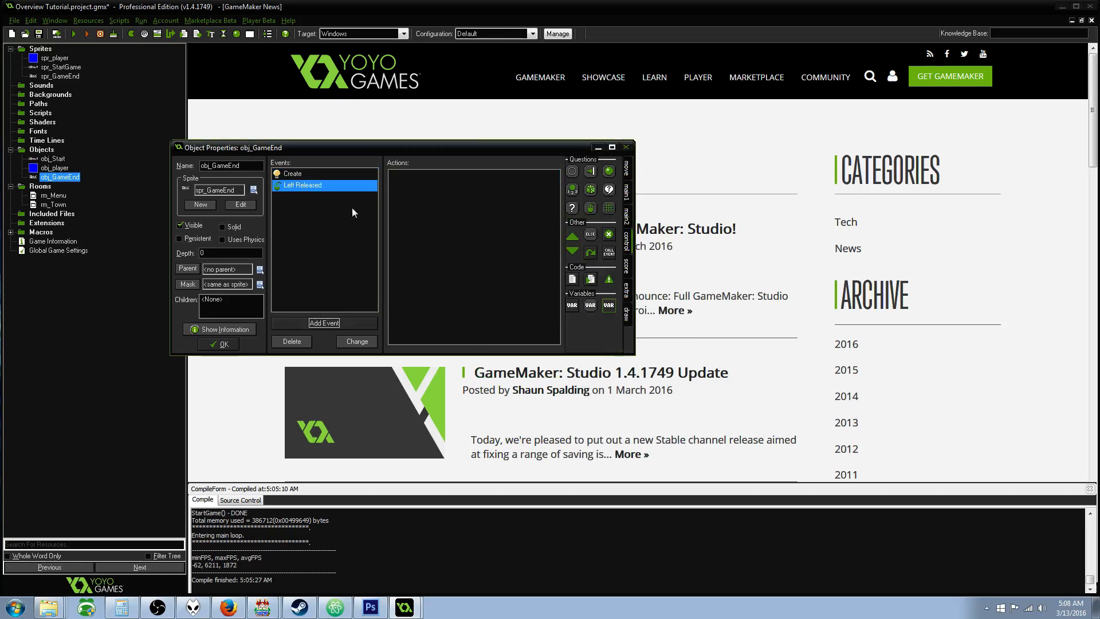
mouse_move(590, 279)
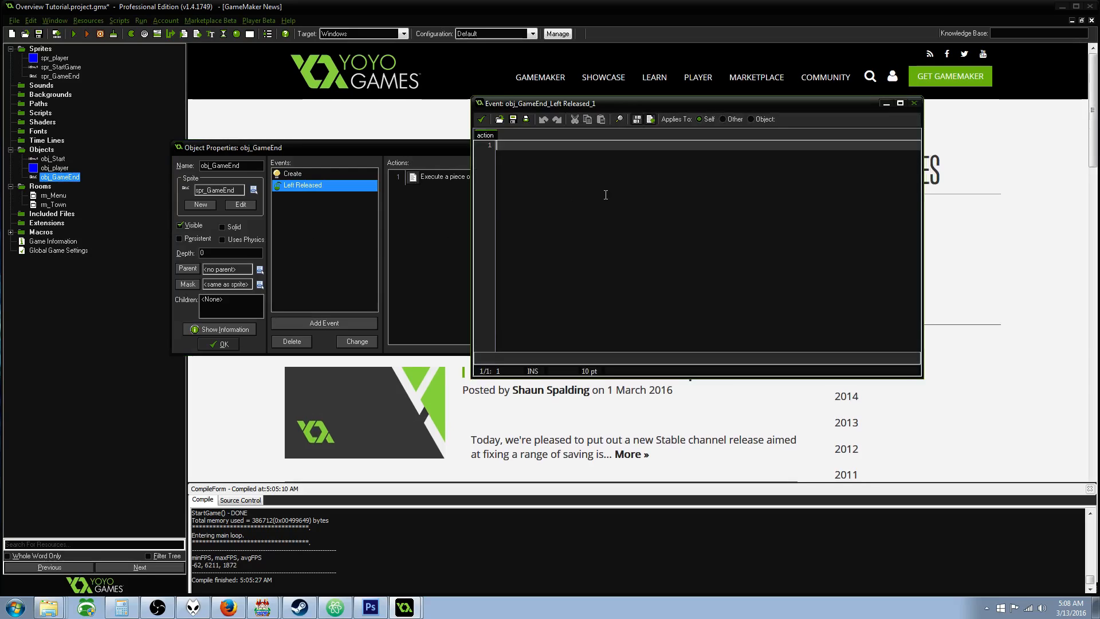
type("game_end;")
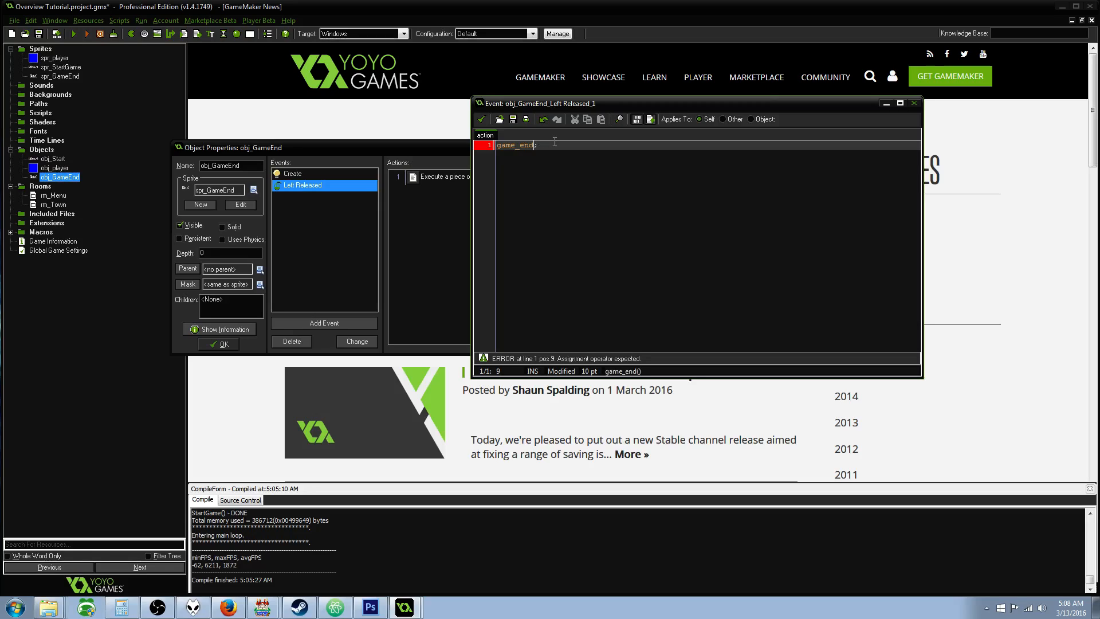
type("();")
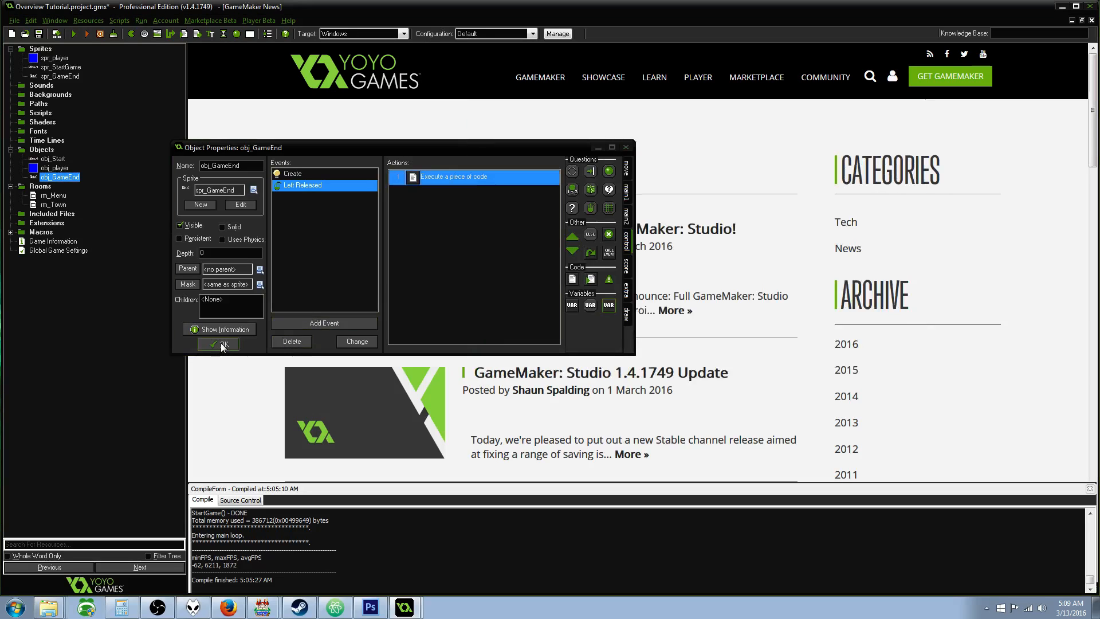
left_click(218, 343)
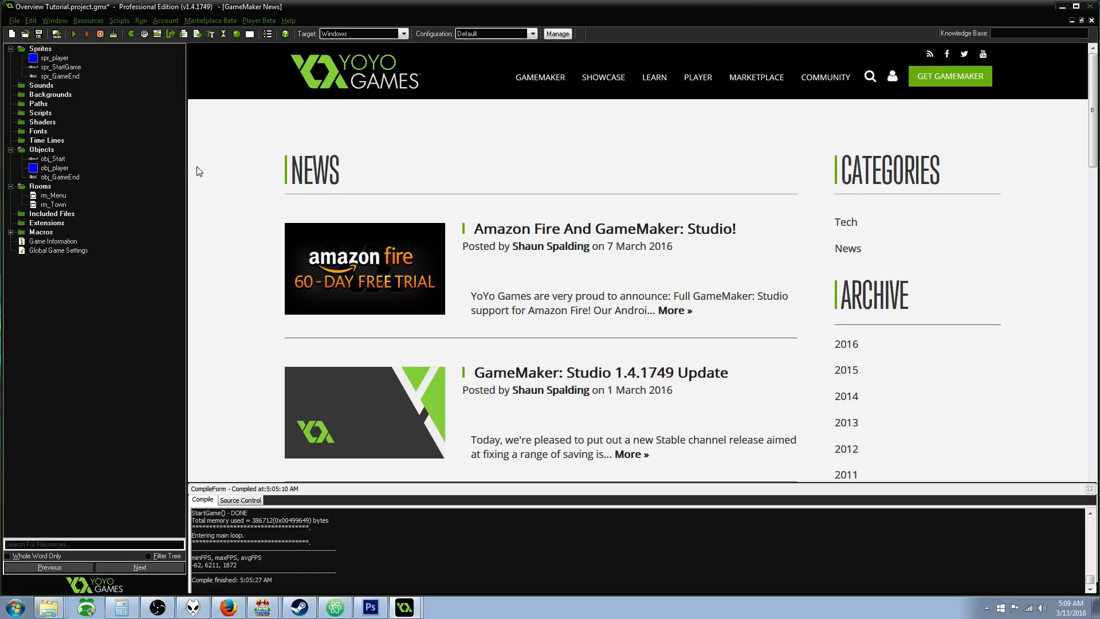
- Open the rm_Menu room from the resource tree for editing
left_click(59, 177)
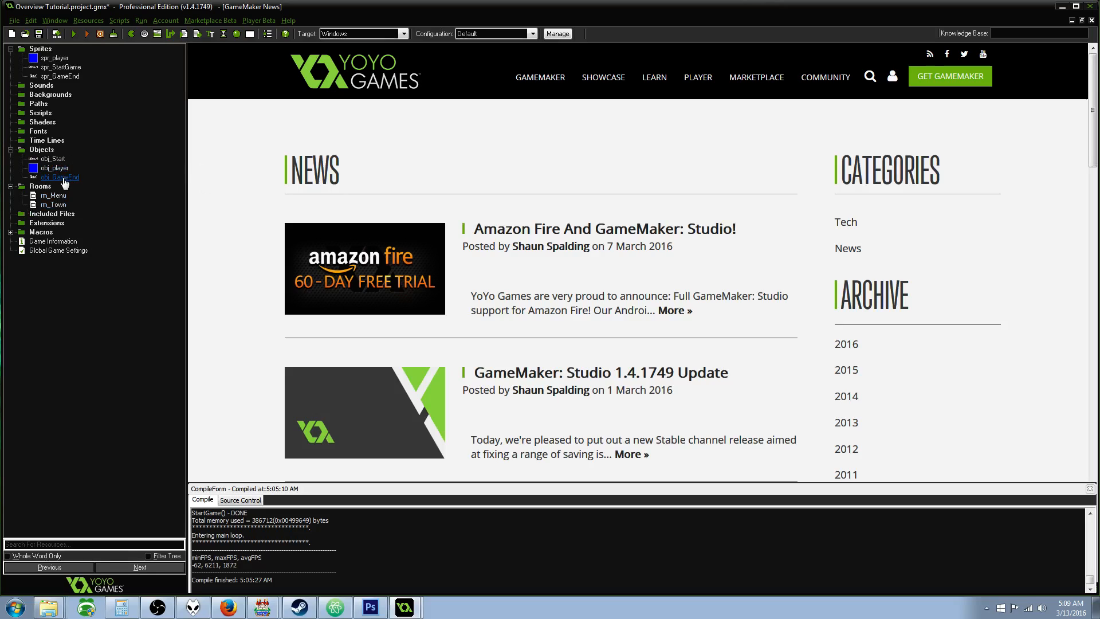
left_click(54, 204)
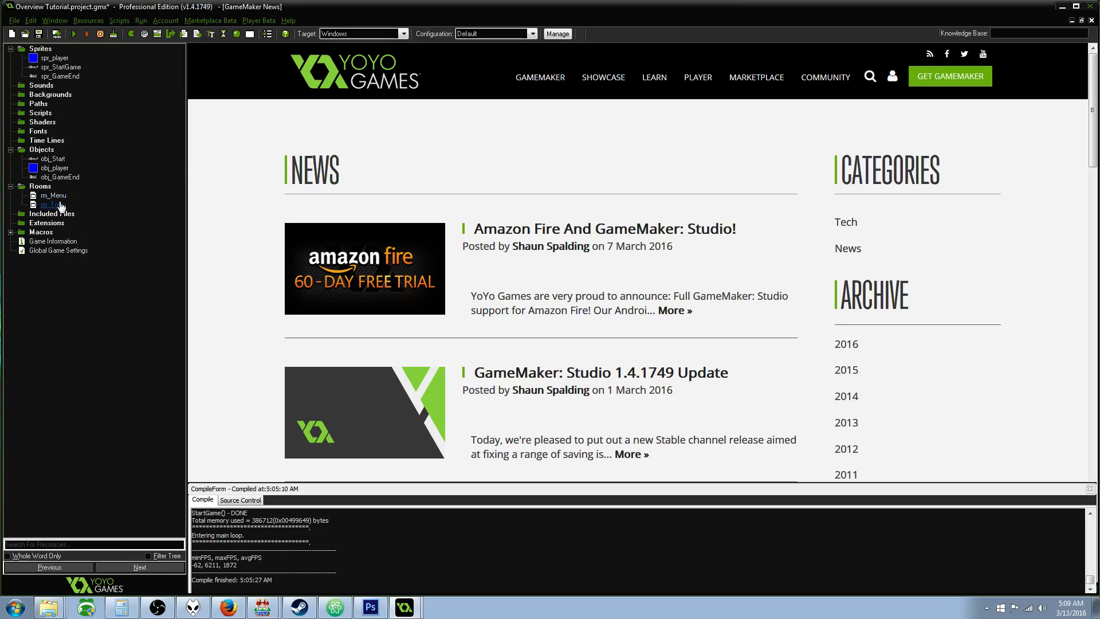
double_click(52, 195)
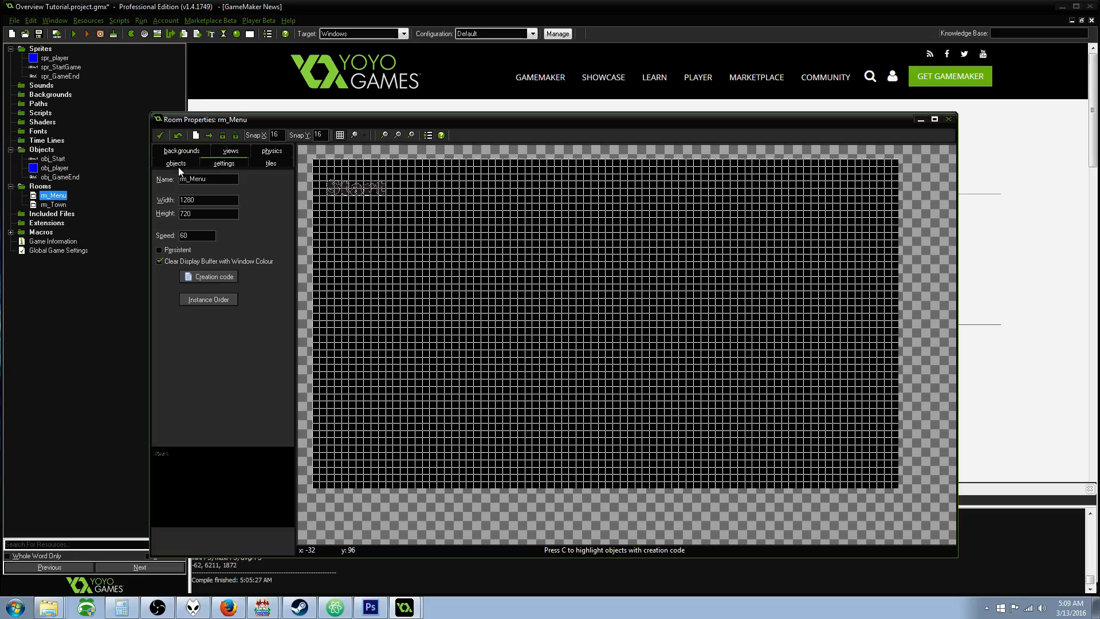
- Place an obj_GameEnd instance in rm_Menu and move the Start button toward the centre
left_click(176, 162)
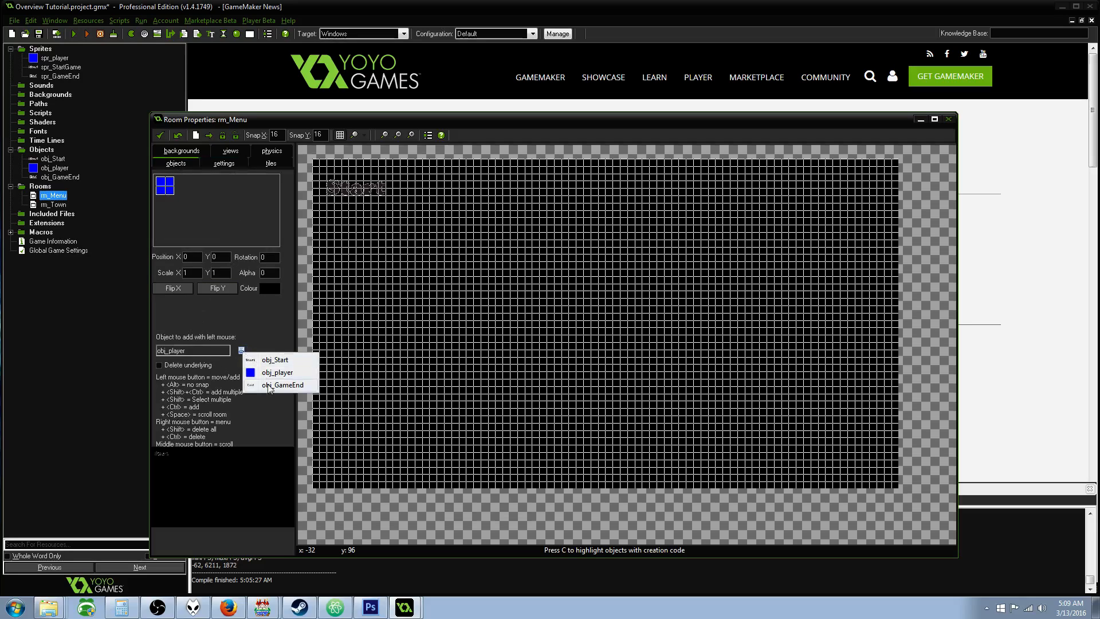
left_click(282, 384)
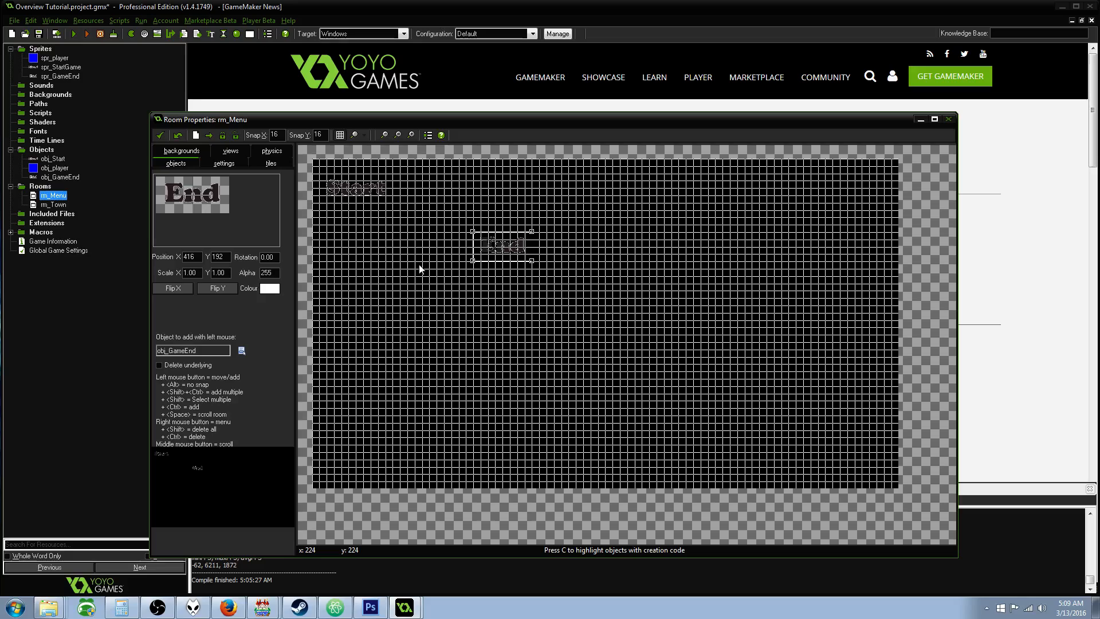
left_click_drag(502, 245, 800, 237)
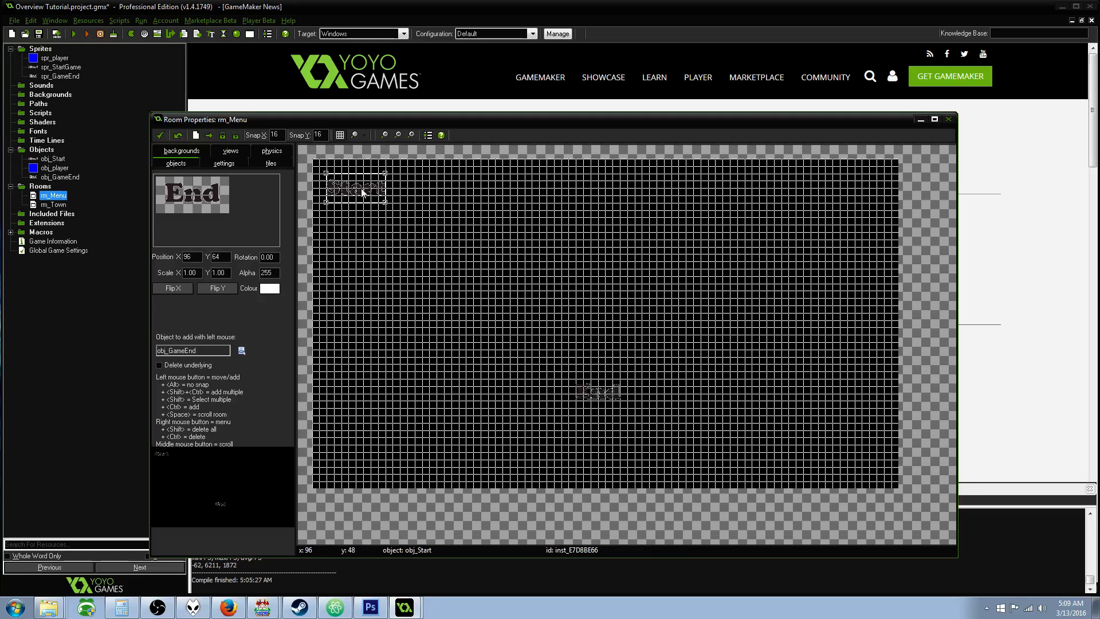
left_click_drag(354, 184, 606, 319)
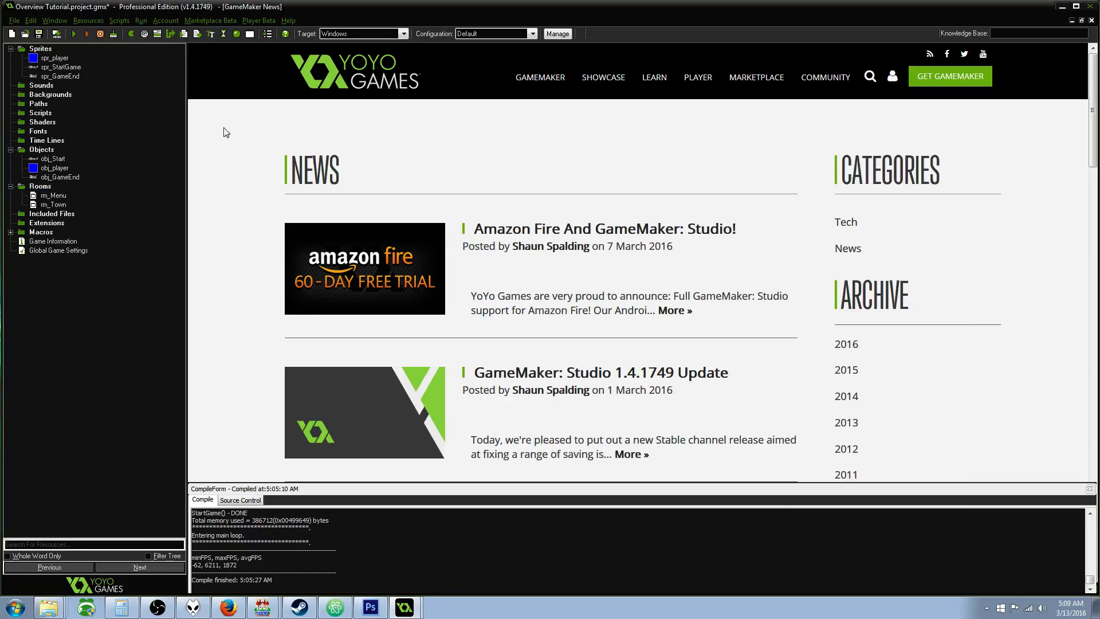
mouse_move(74, 33)
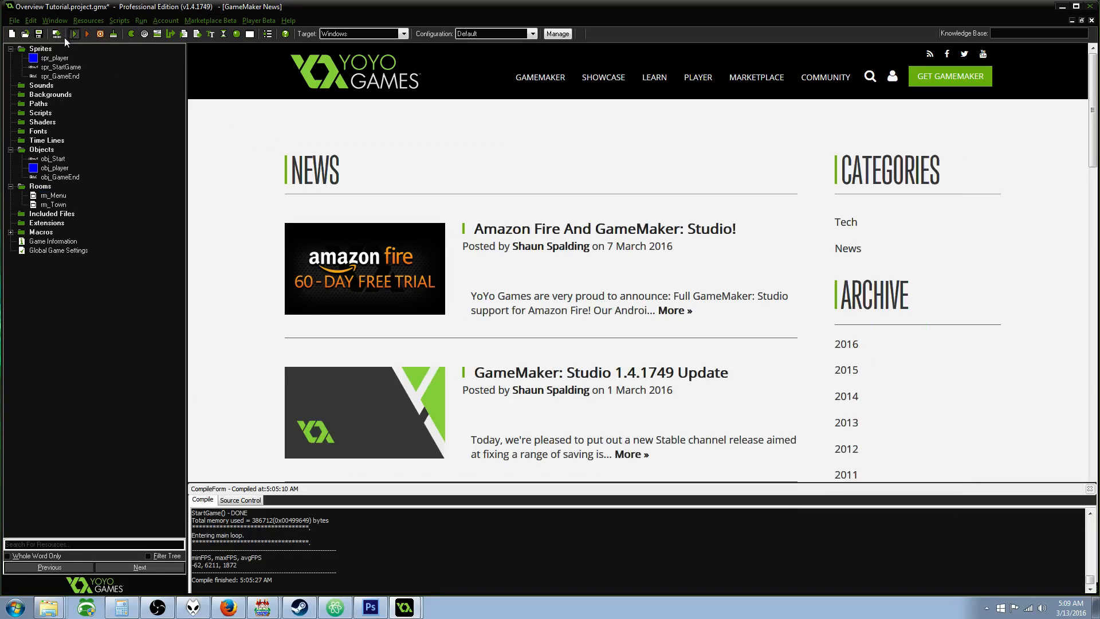
- Test-run the game to check Start and End centred on black, then close it
left_click(87, 33)
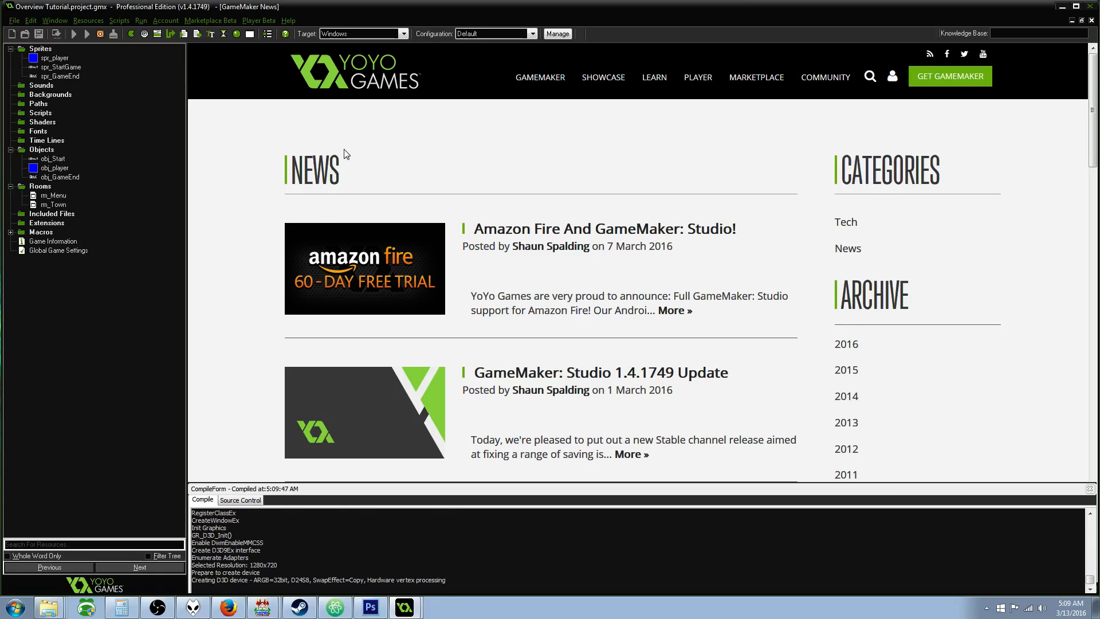
left_click(74, 33)
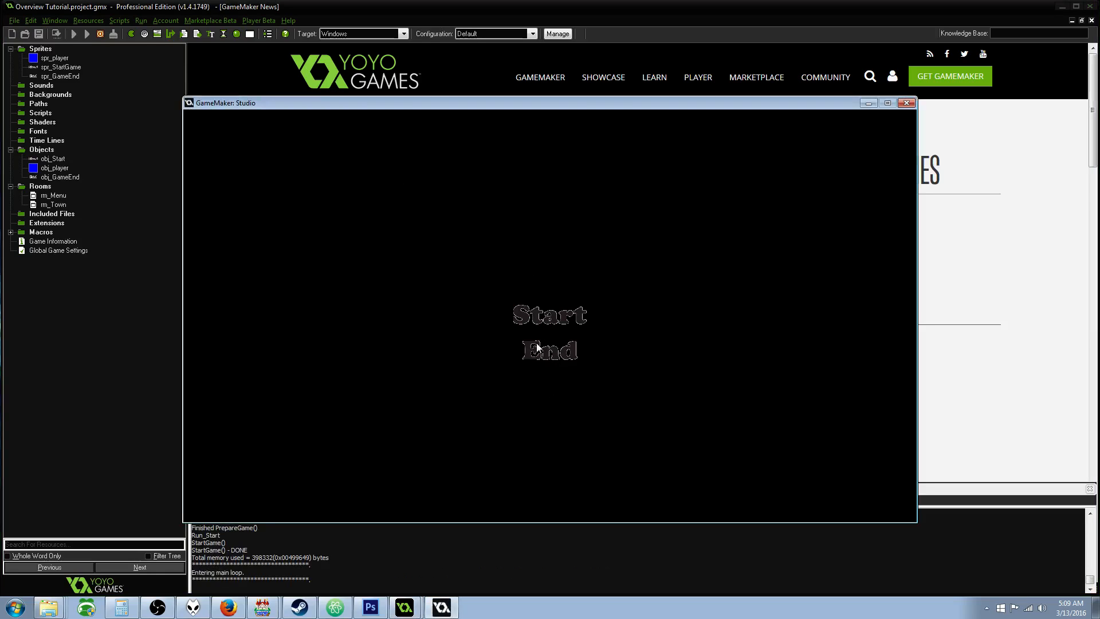
mouse_move(702, 253)
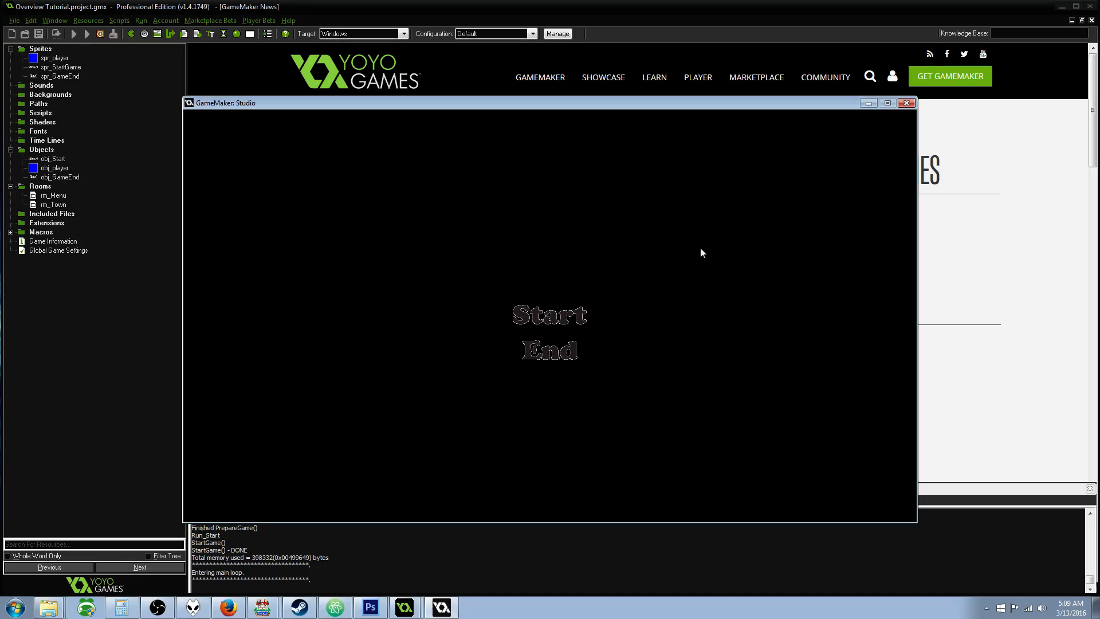
mouse_move(643, 251)
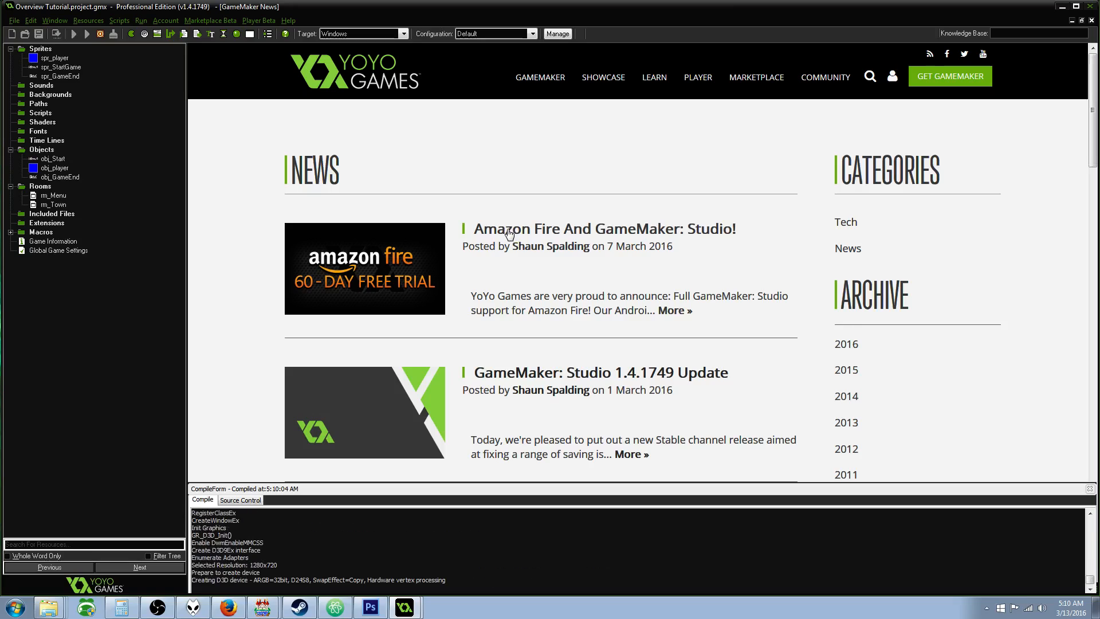
left_click(74, 34)
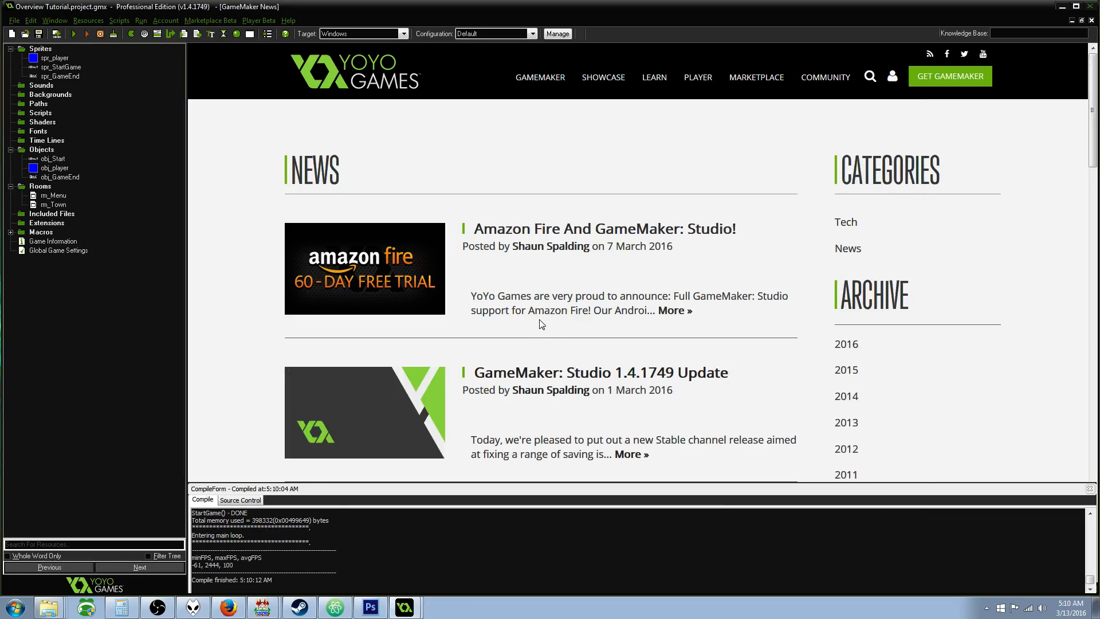
mouse_move(253, 277)
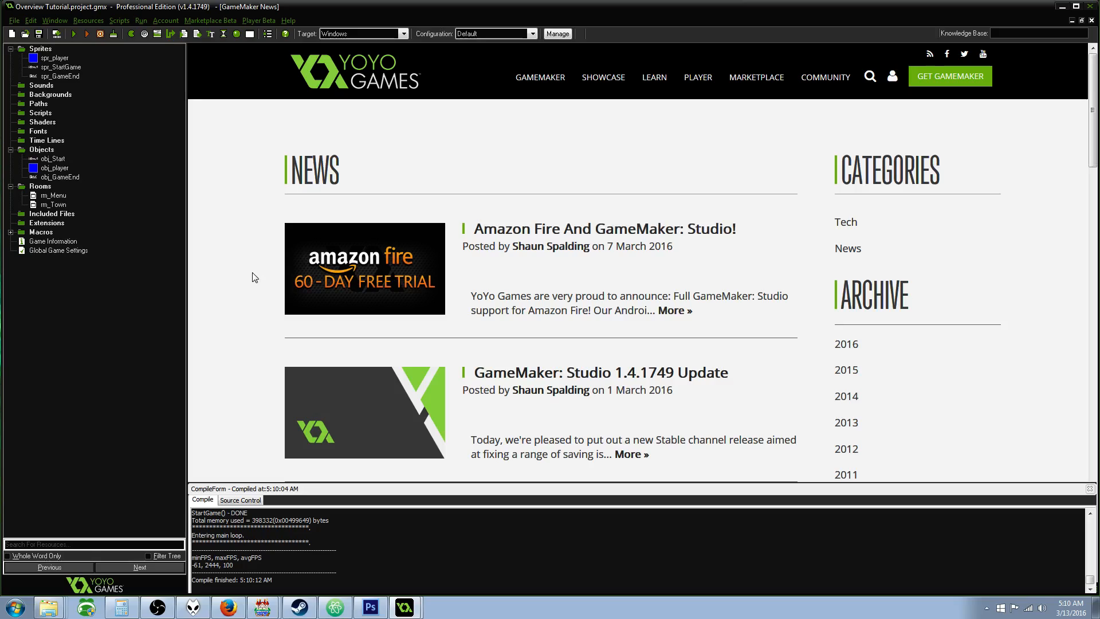
mouse_move(266, 228)
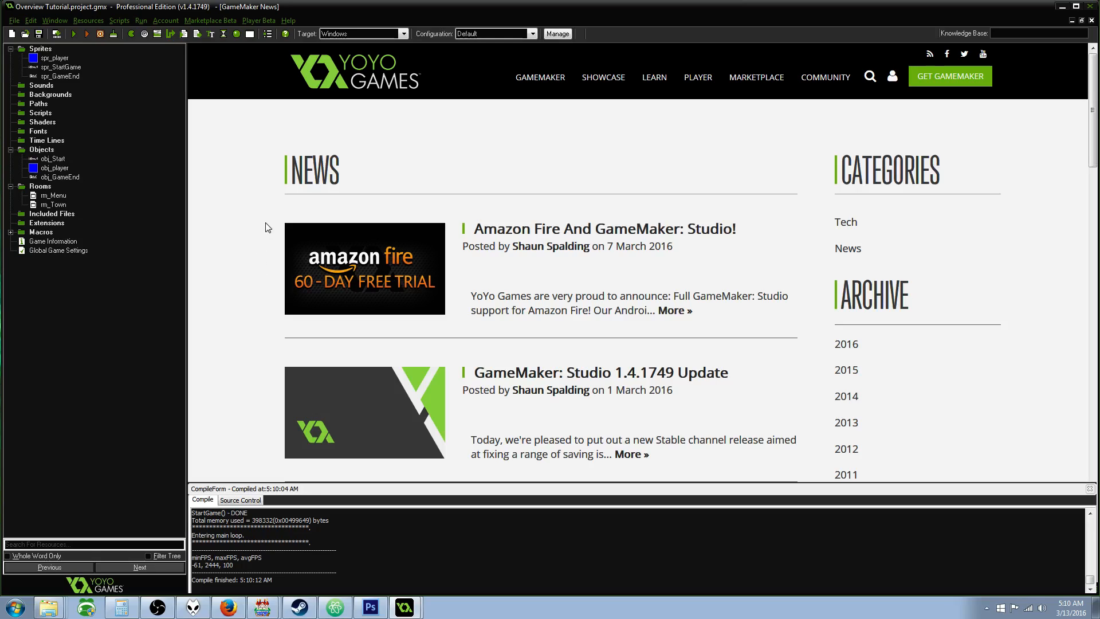
left_click(52, 204)
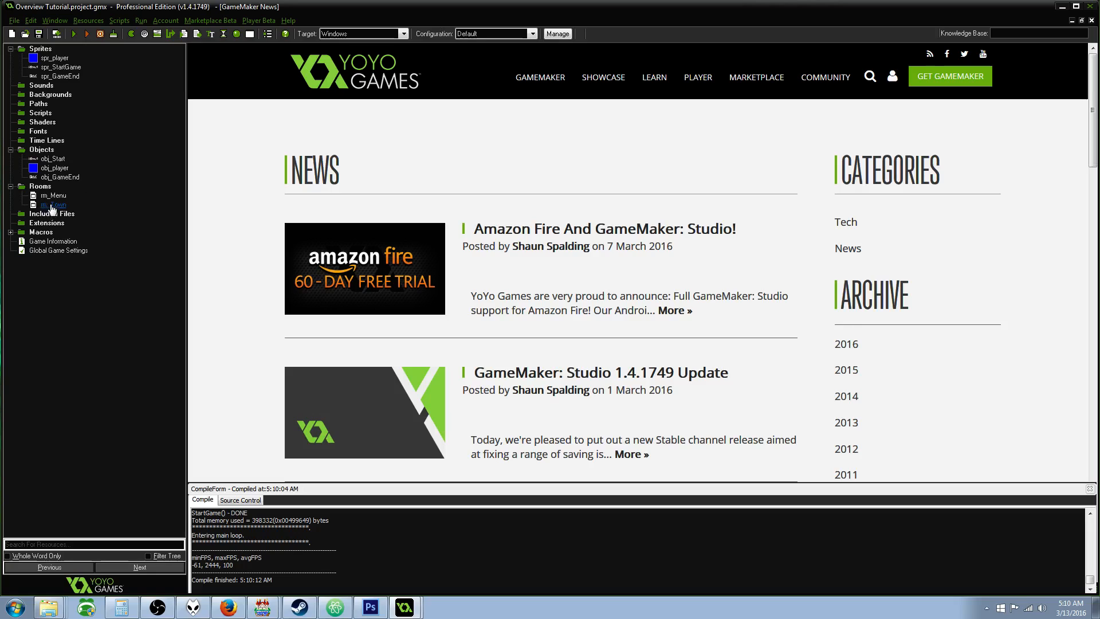
- Open rm_Town, place an obj_player instance, and adjust its position
double_click(53, 204)
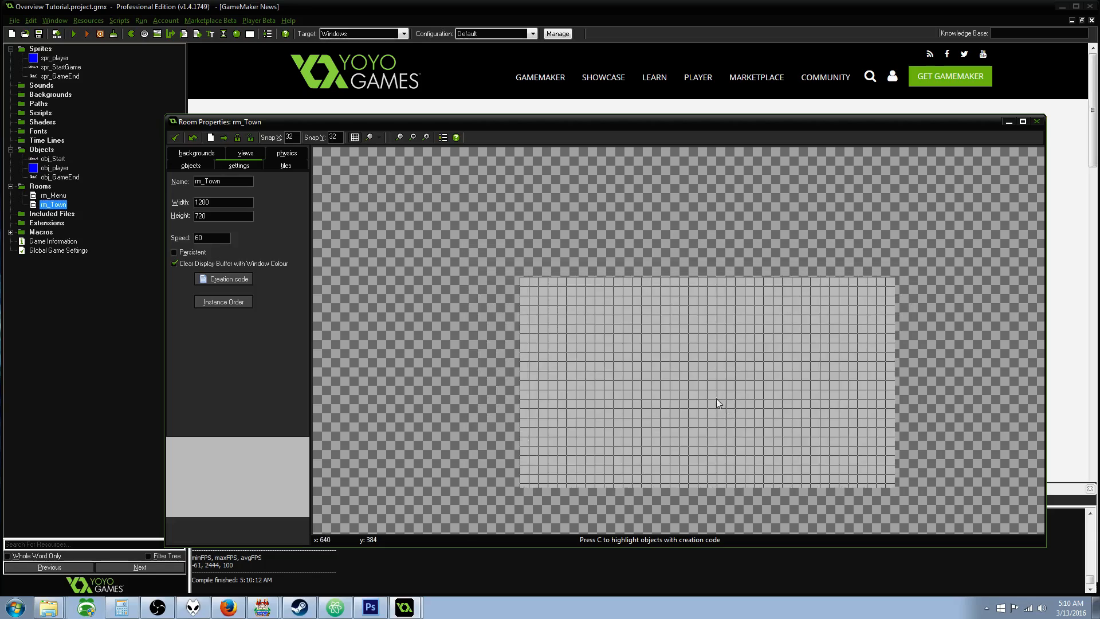
left_click(190, 166)
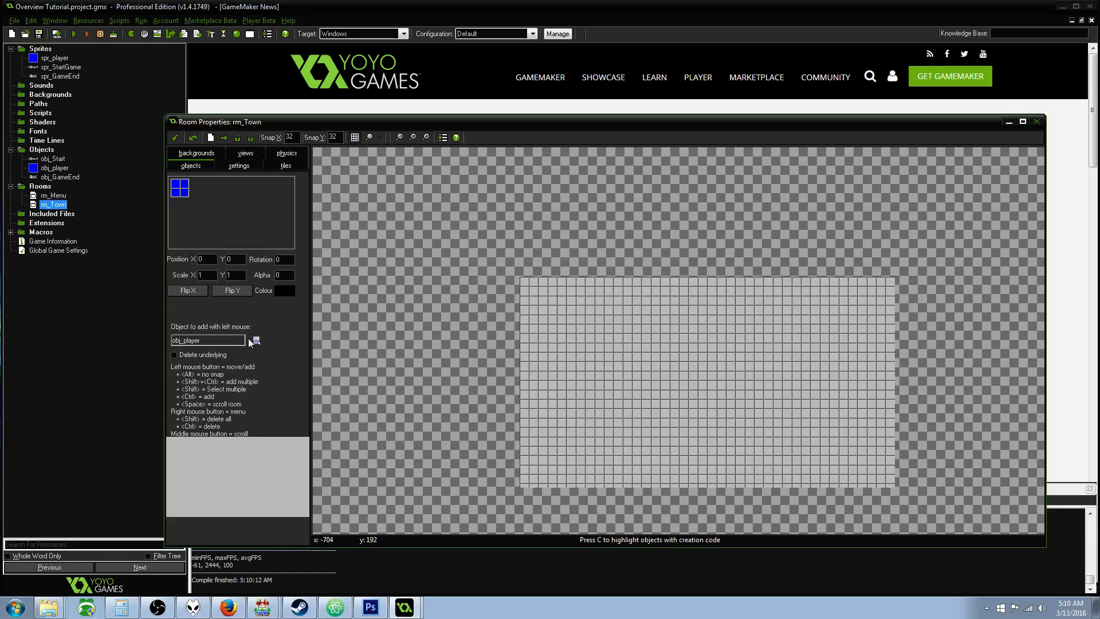
left_click(696, 370)
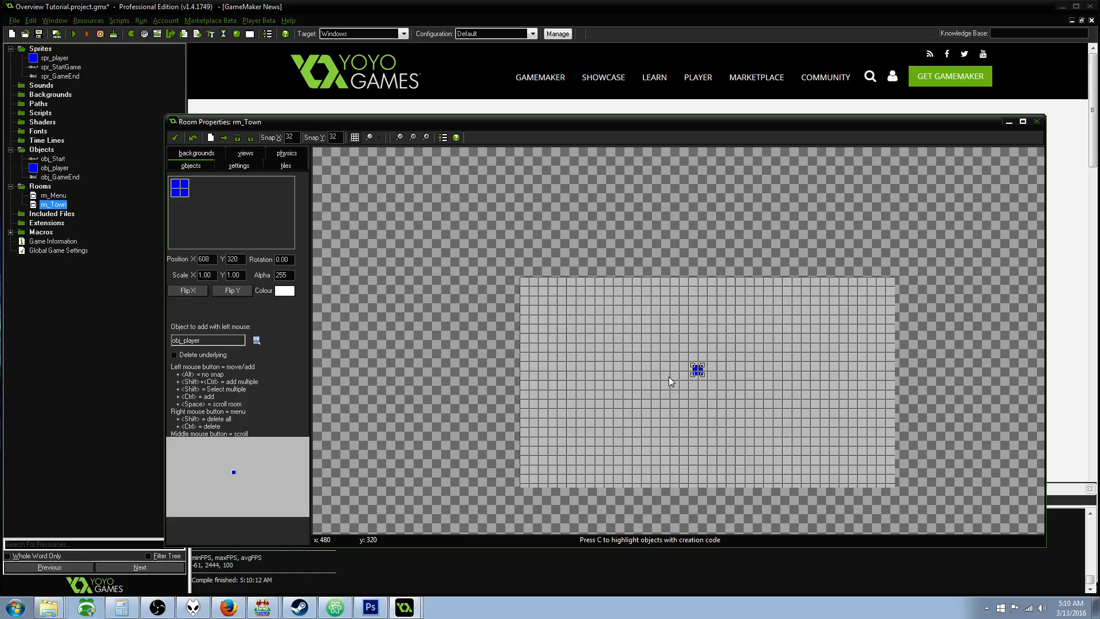
mouse_move(709, 381)
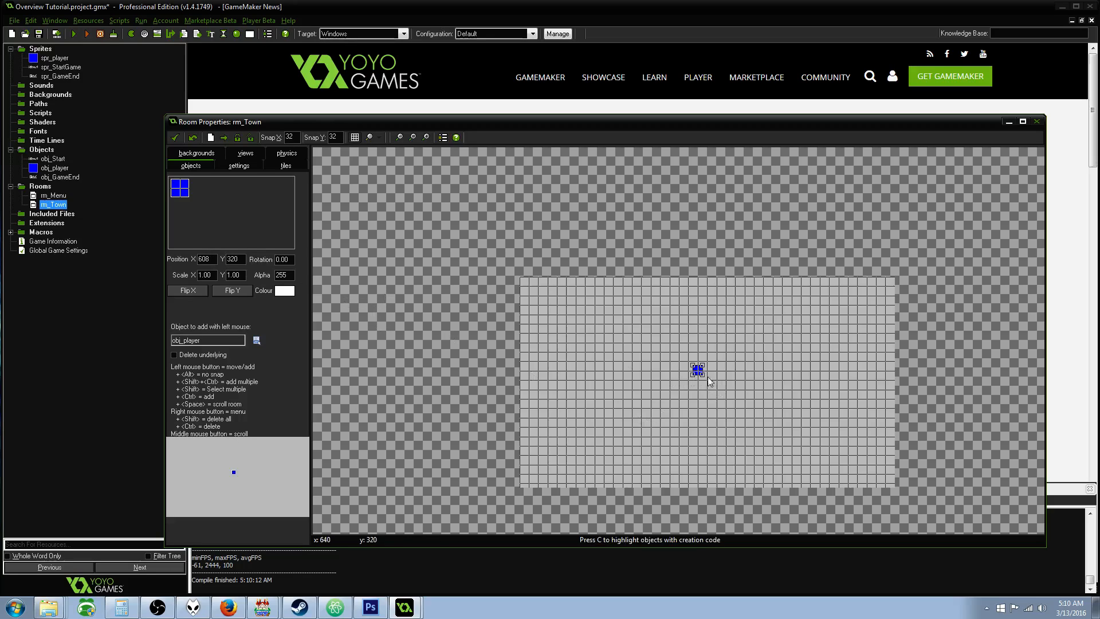
left_click_drag(698, 369, 639, 387)
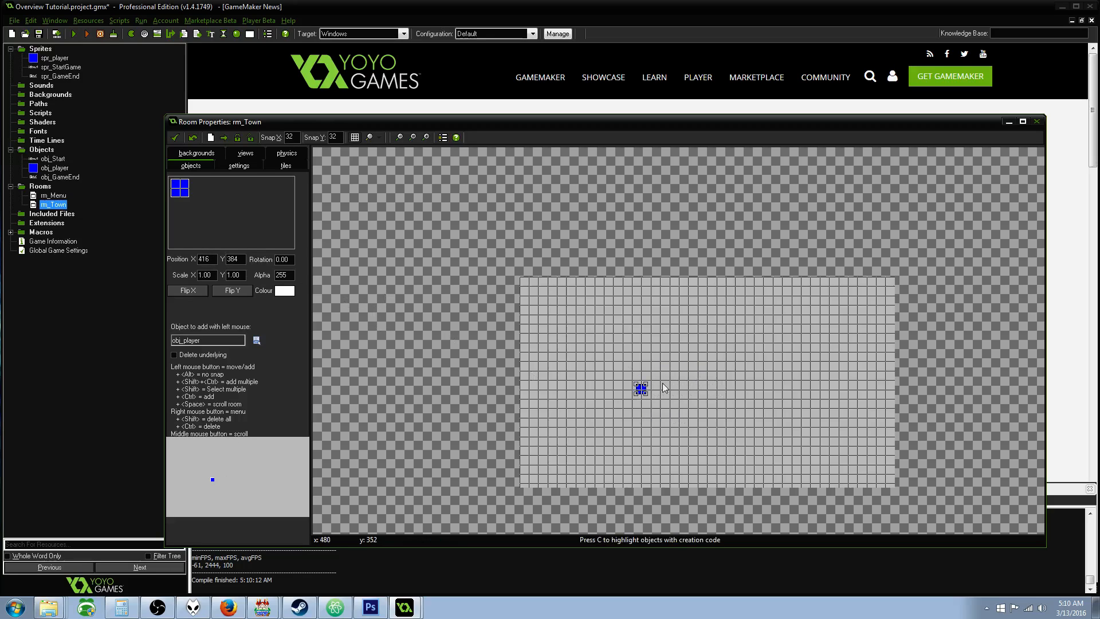
left_click_drag(640, 388, 706, 381)
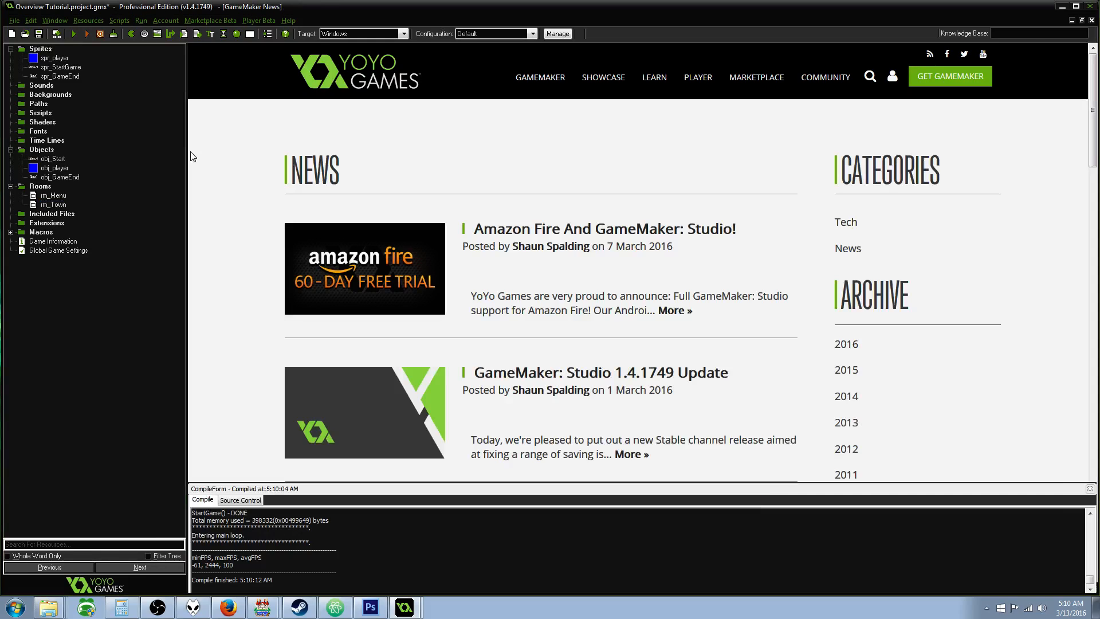
- Create empty object3 and close its properties, then right-click obj_player and run the game
left_click(55, 168)
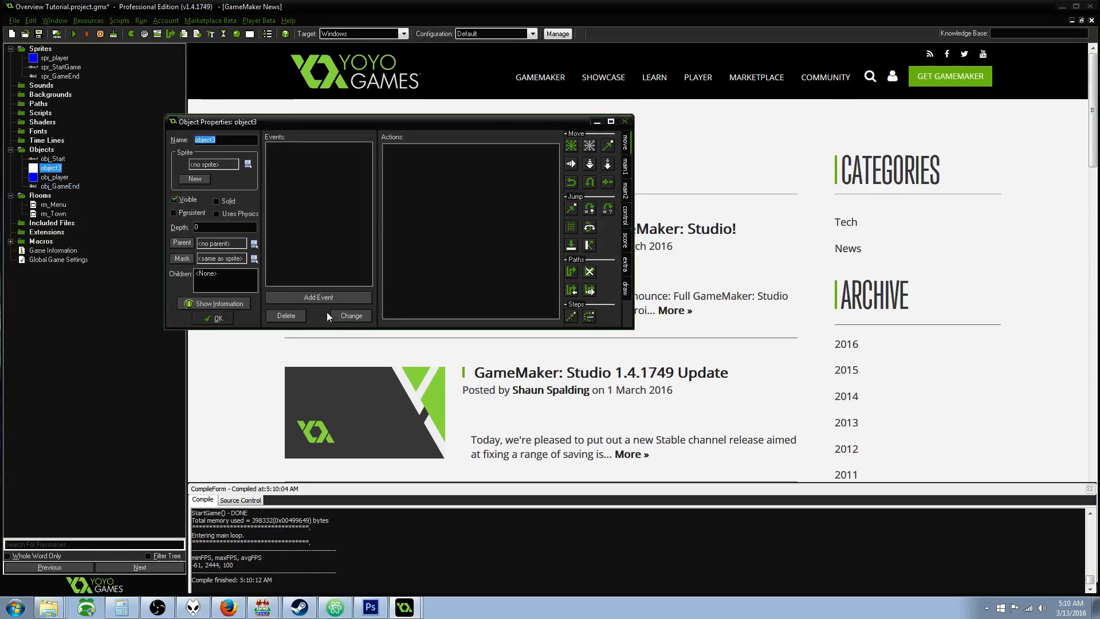
left_click(218, 317)
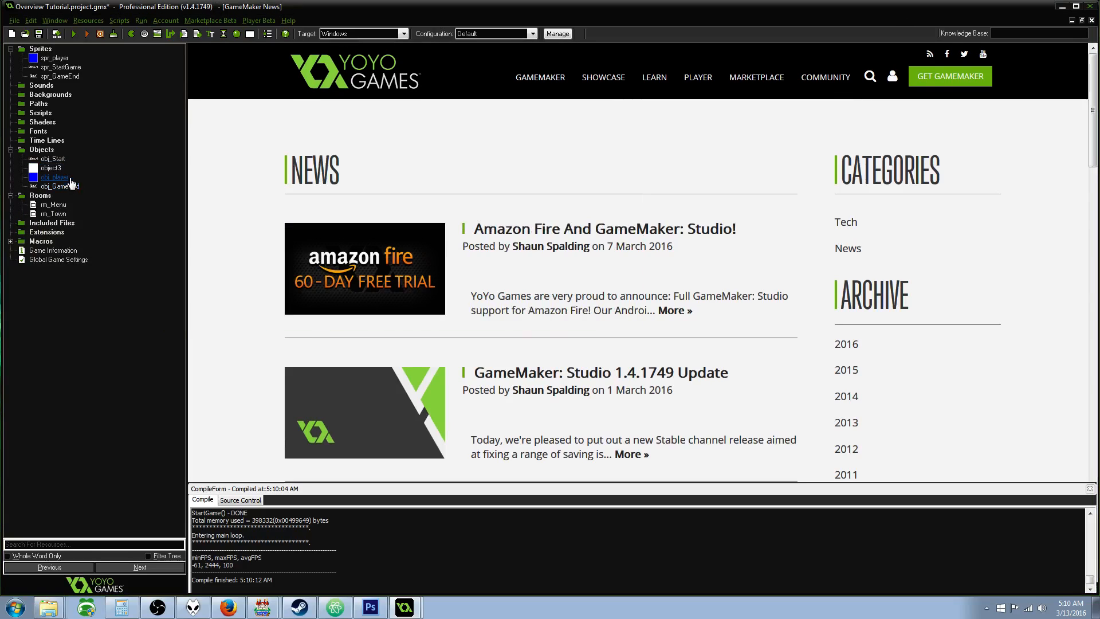
right_click(53, 177)
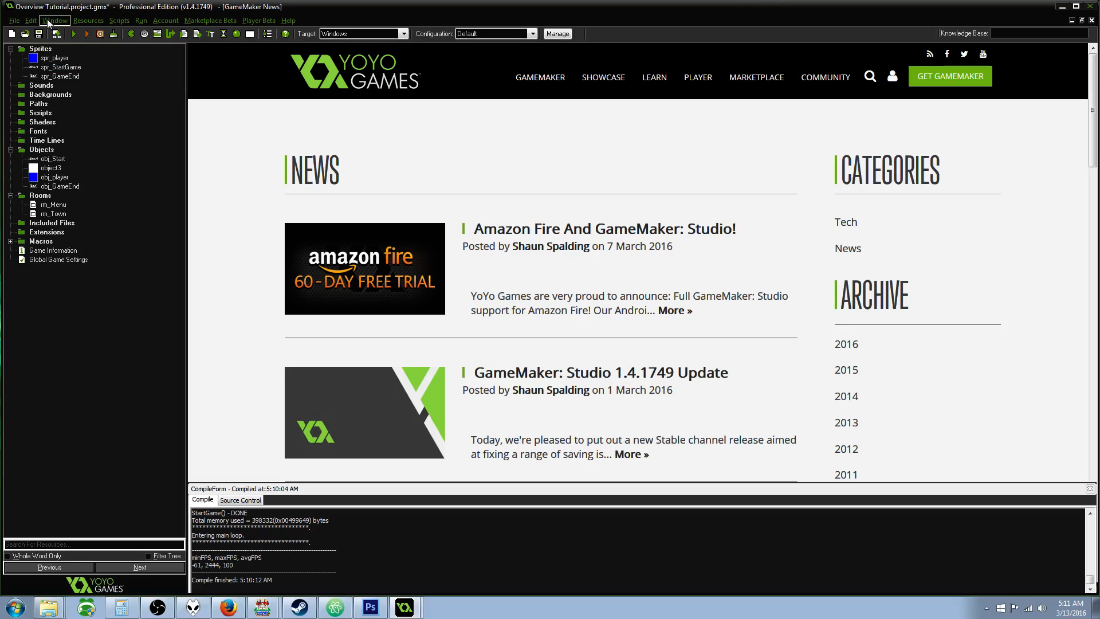
left_click(74, 34)
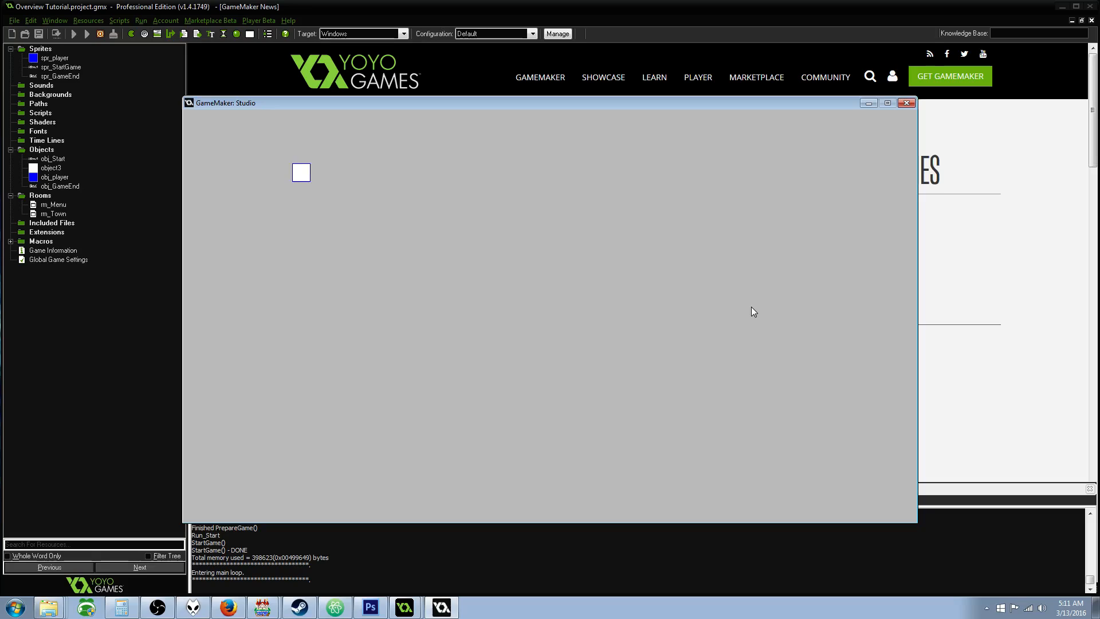
mouse_move(591, 204)
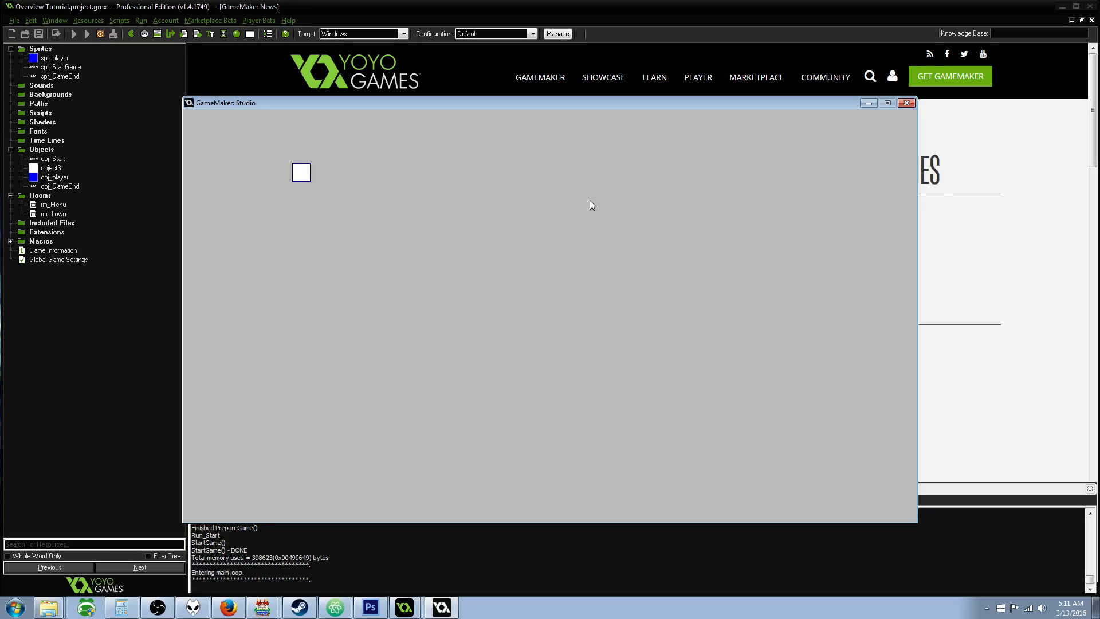
mouse_move(585, 203)
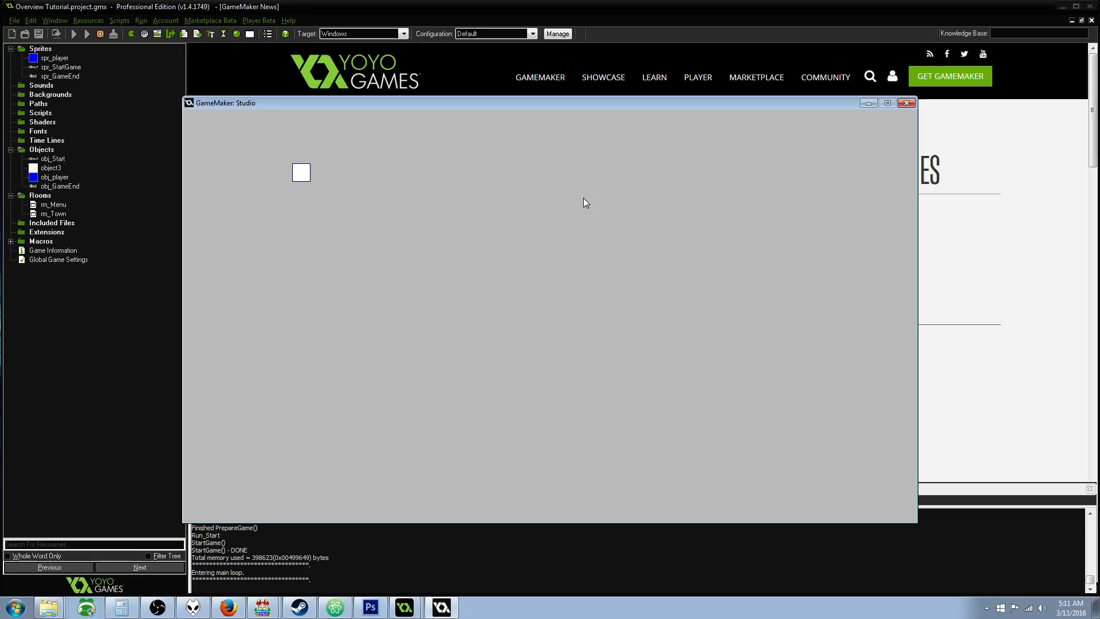